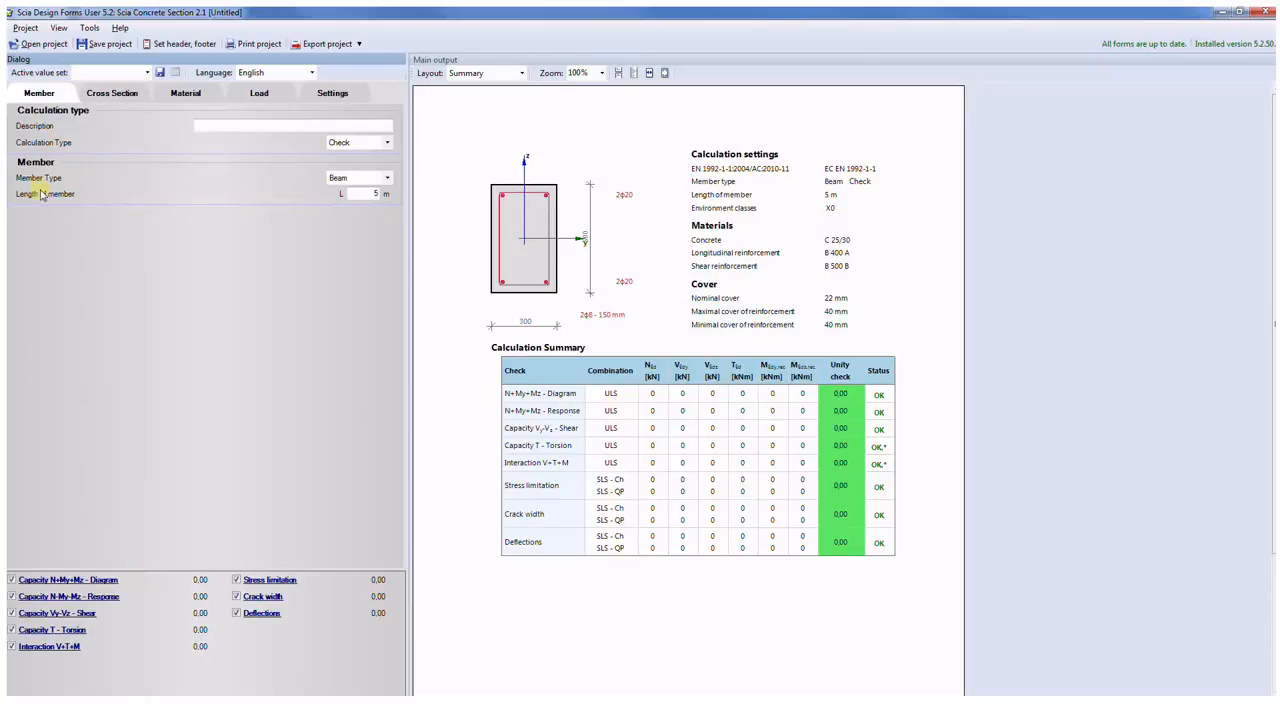
mouse_move(102, 244)
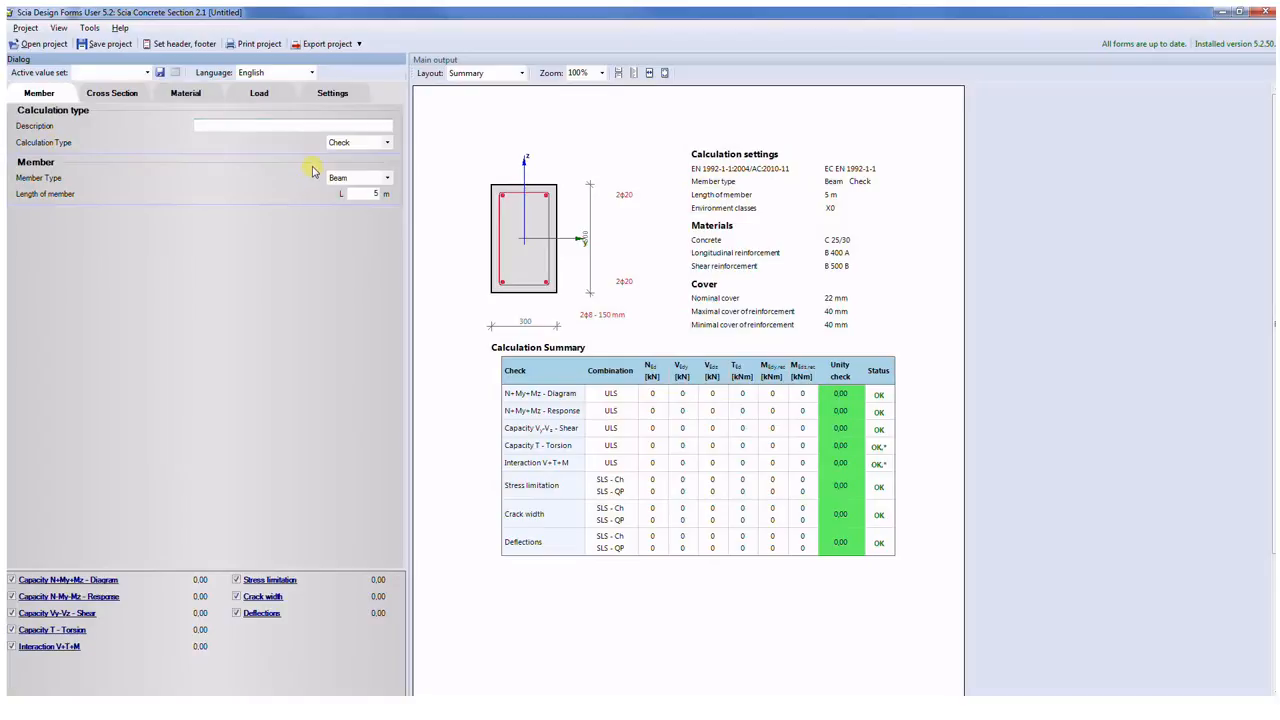
mouse_move(292, 148)
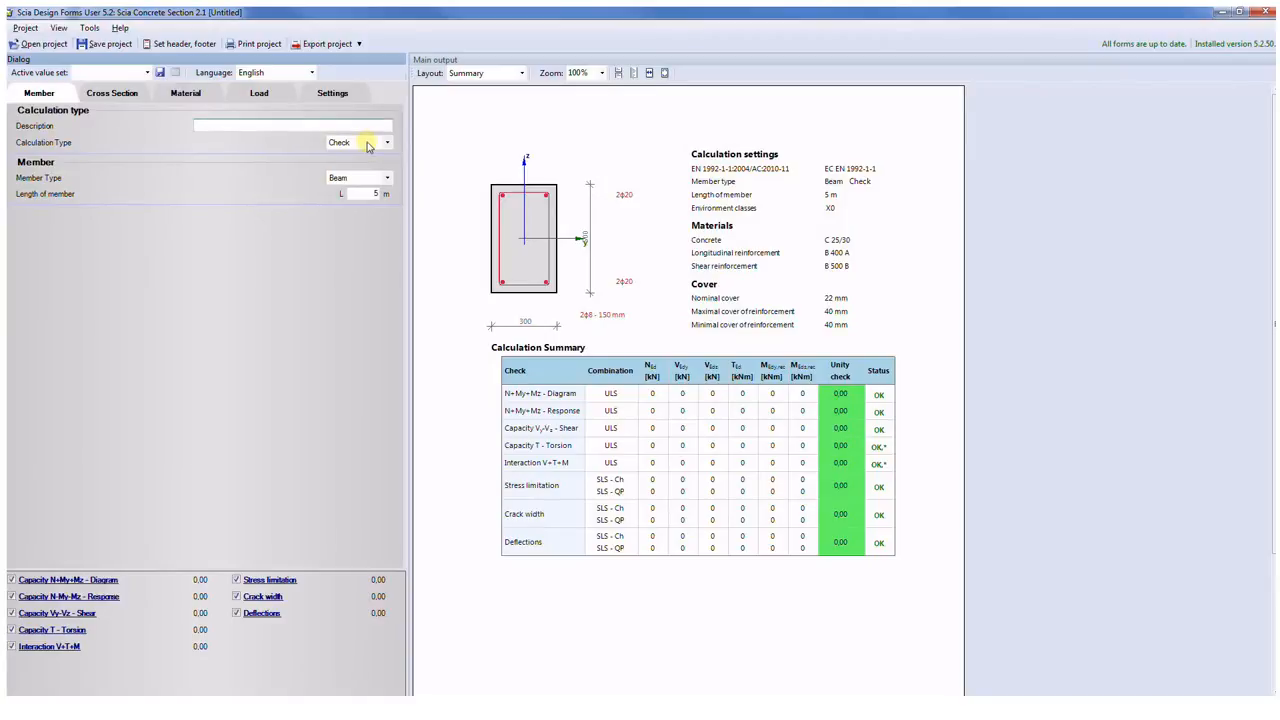
Step: Keep Calculation Type as Check and switch Member Type from Beam to Column
left_click(384, 142)
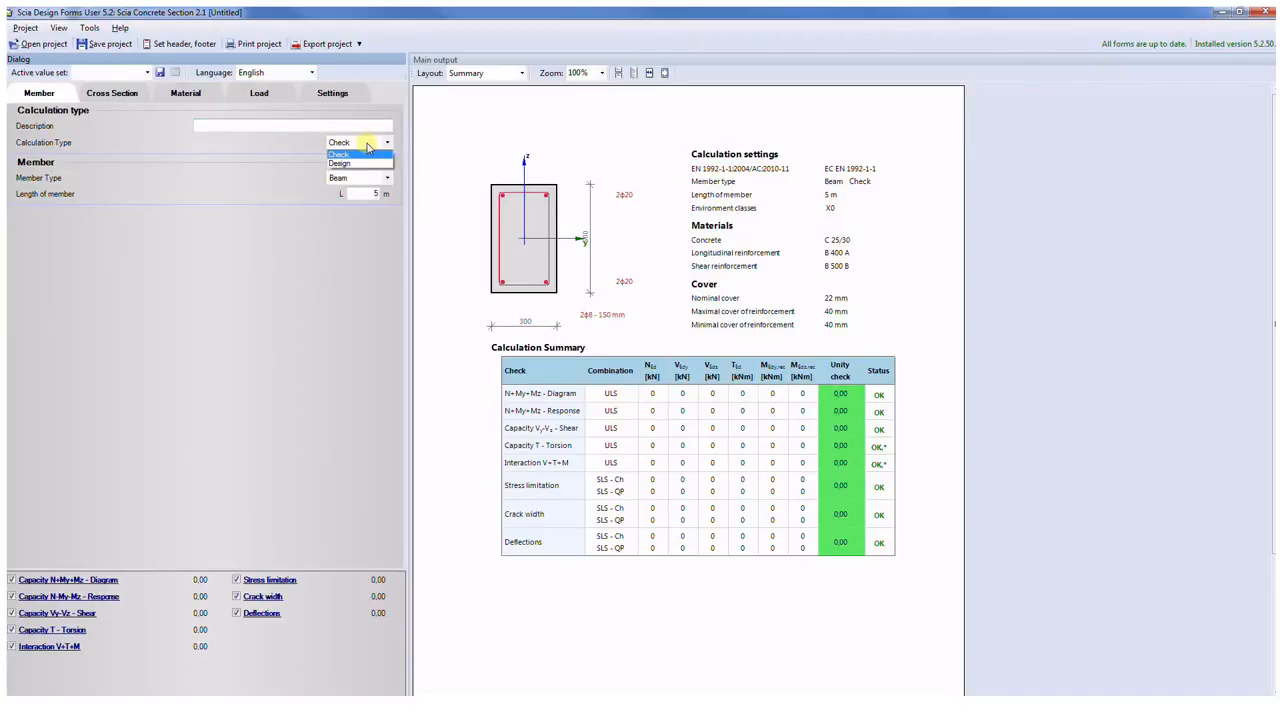
left_click(340, 154)
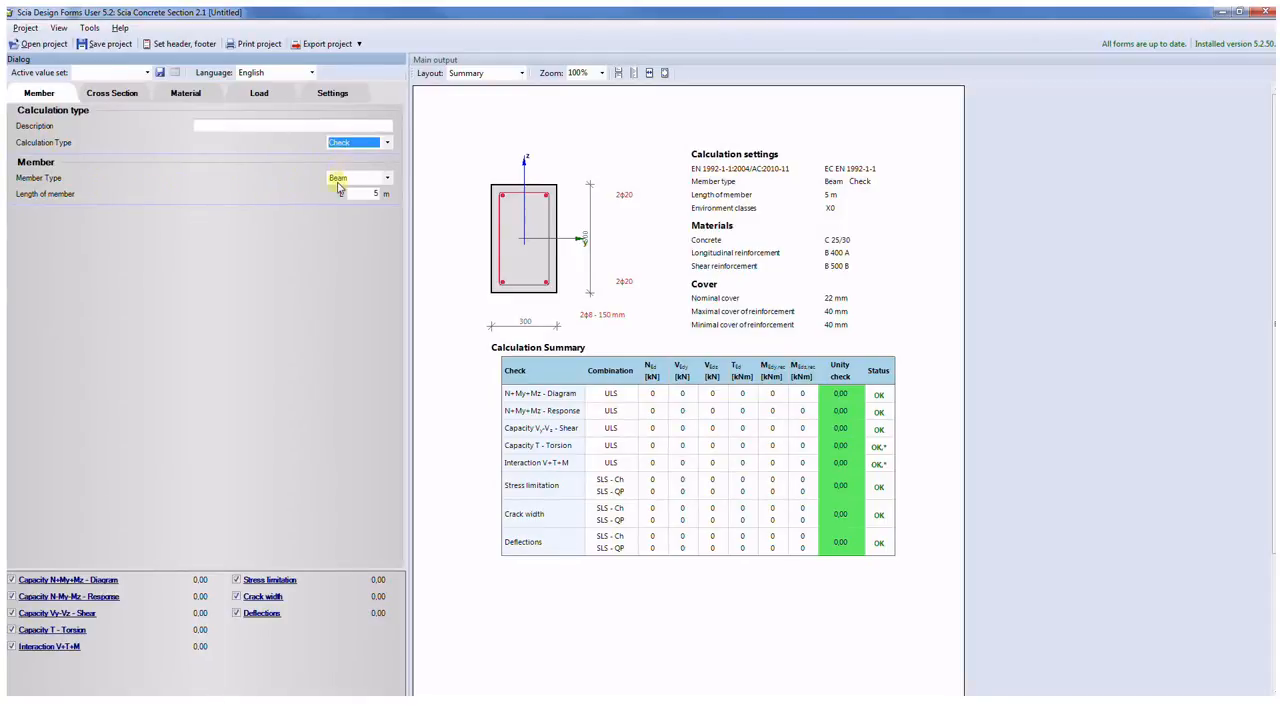
left_click(386, 176)
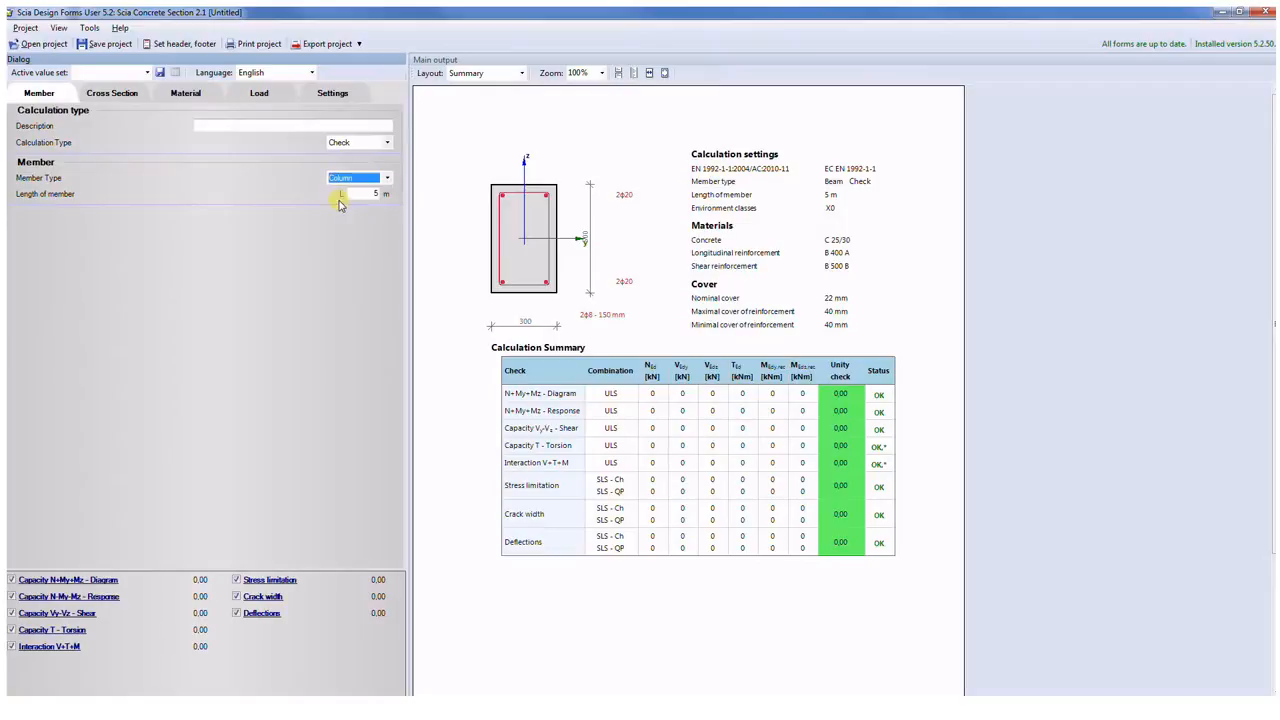
left_click(384, 176)
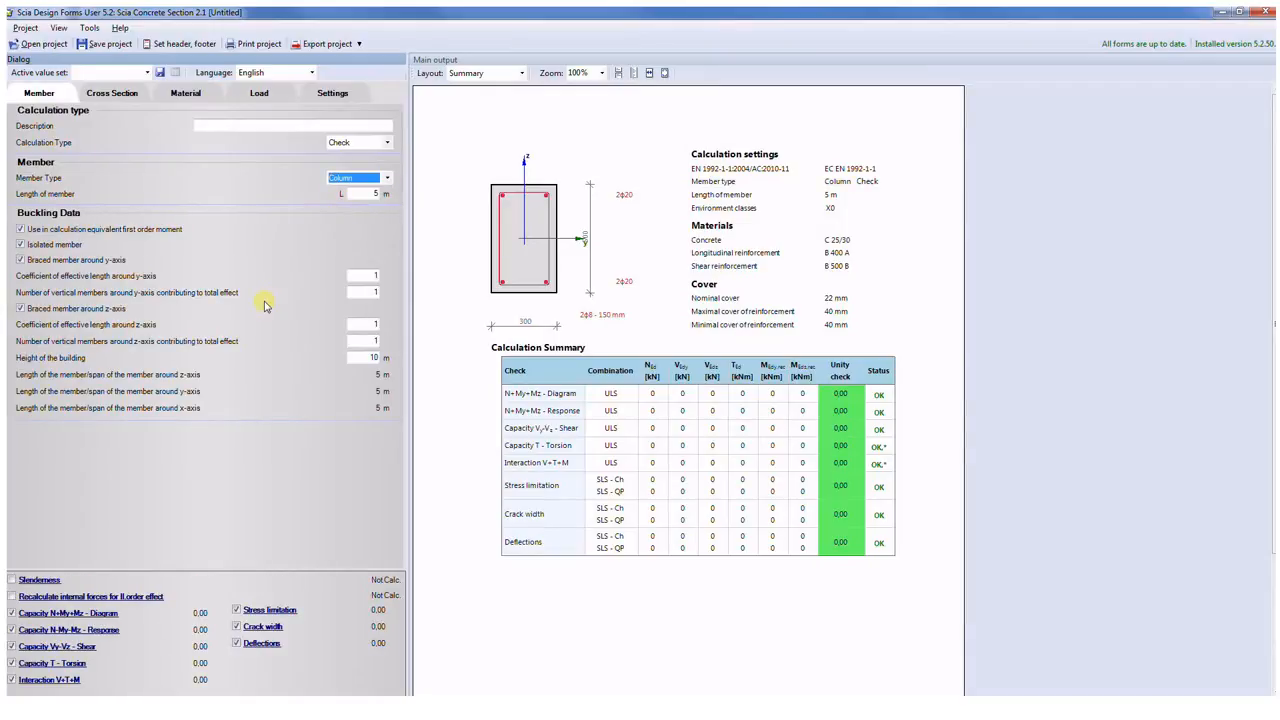
mouse_move(178, 376)
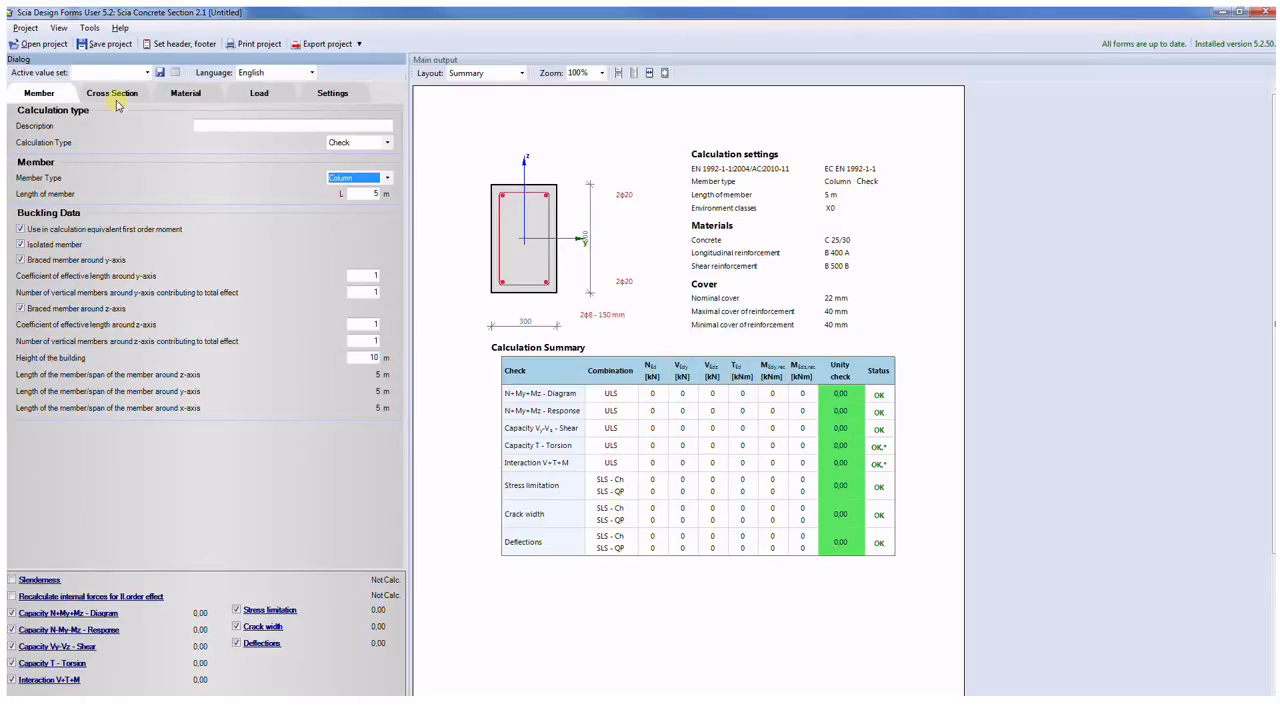
Step: Show the reinforcement layers: top and bottom, 40 mm cover, two 20 mm bars each
left_click(120, 92)
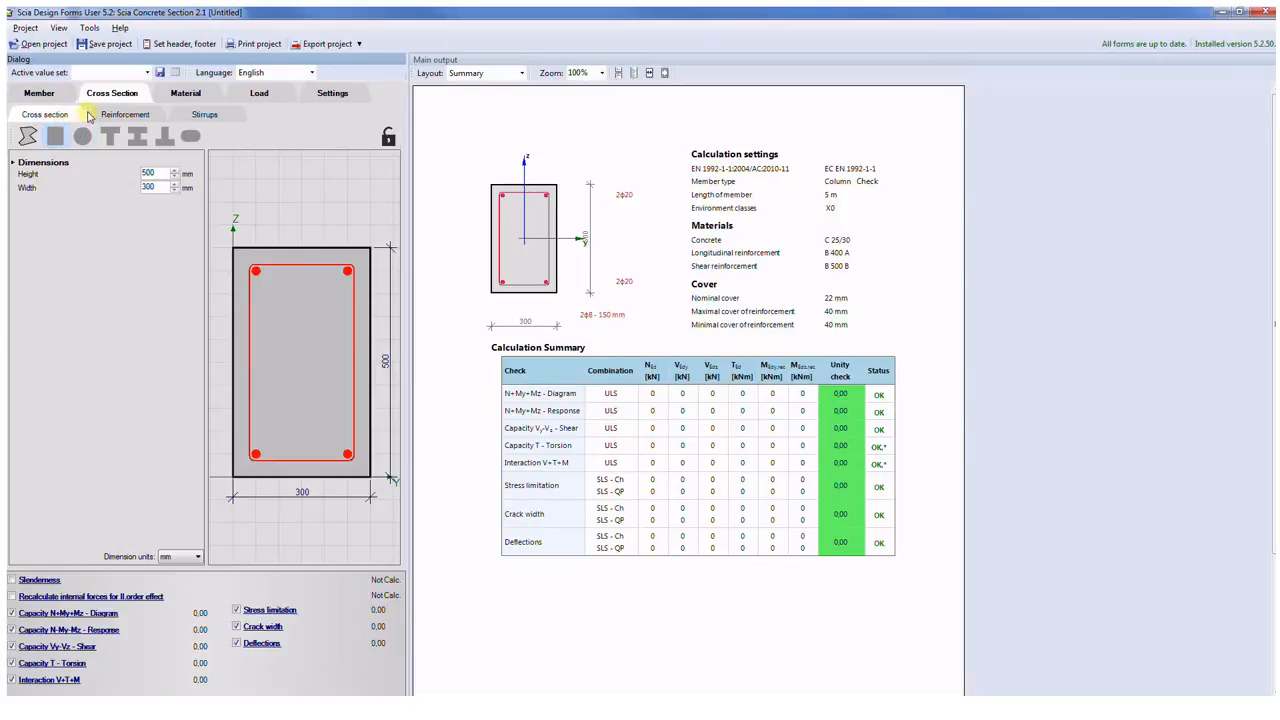
left_click(128, 114)
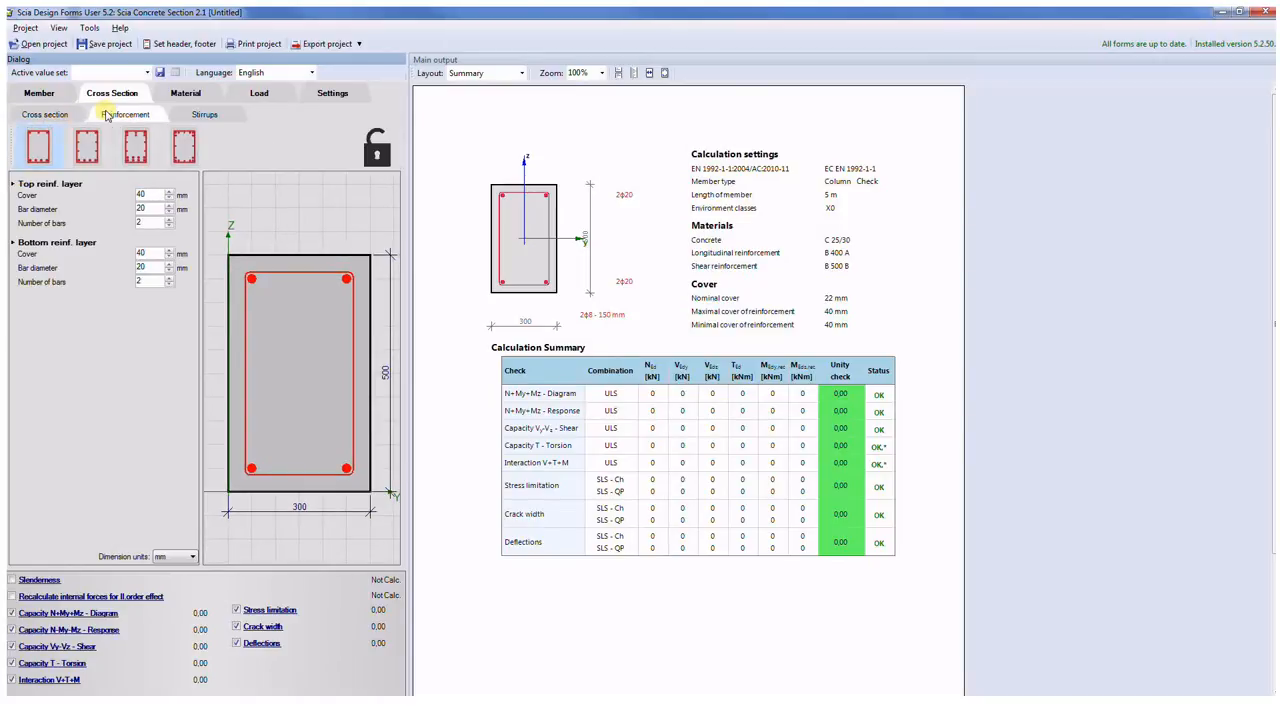
left_click(84, 148)
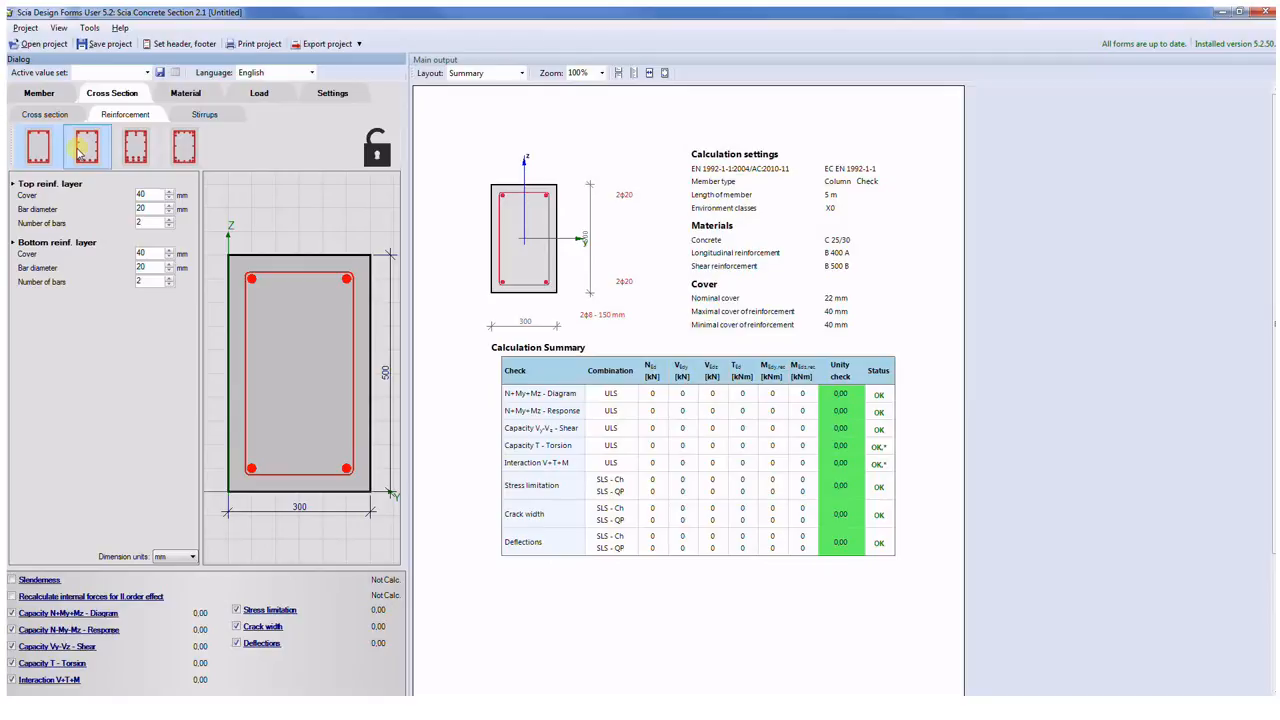
left_click(38, 148)
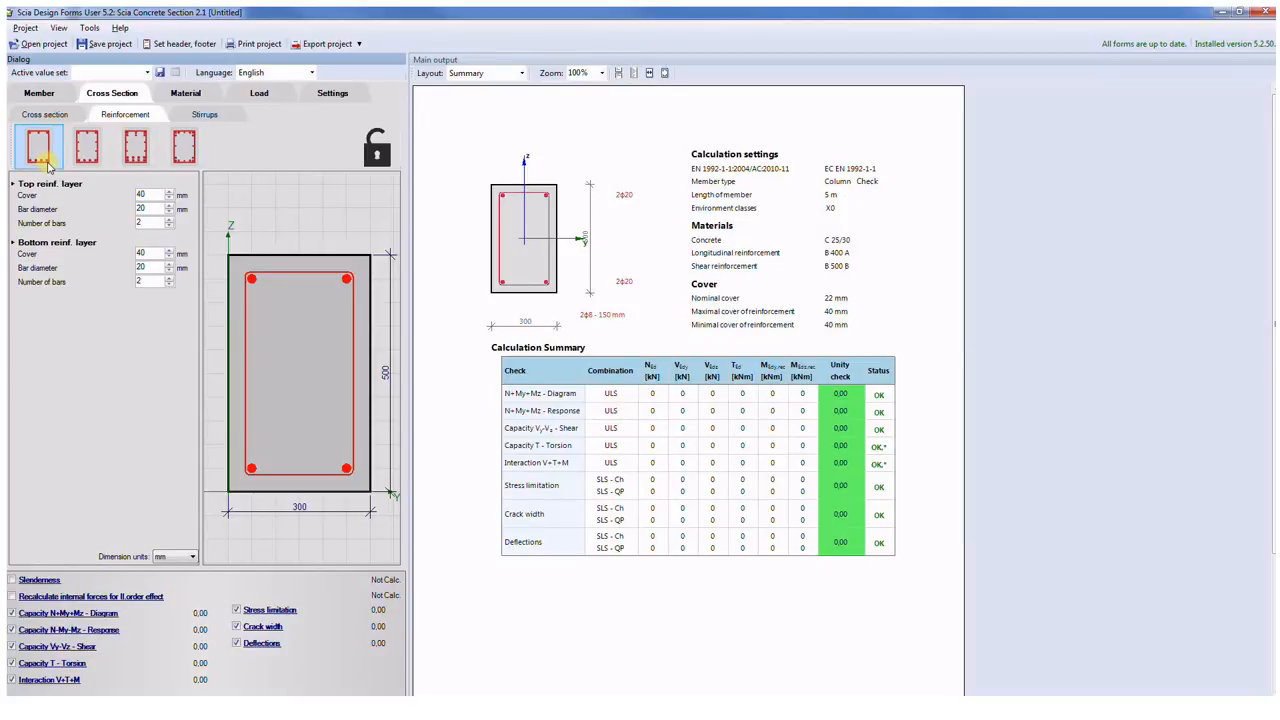
Step: Show the single rectangular stirrup layout: 8 mm diameter at 150 mm spacing, 90°
left_click(204, 114)
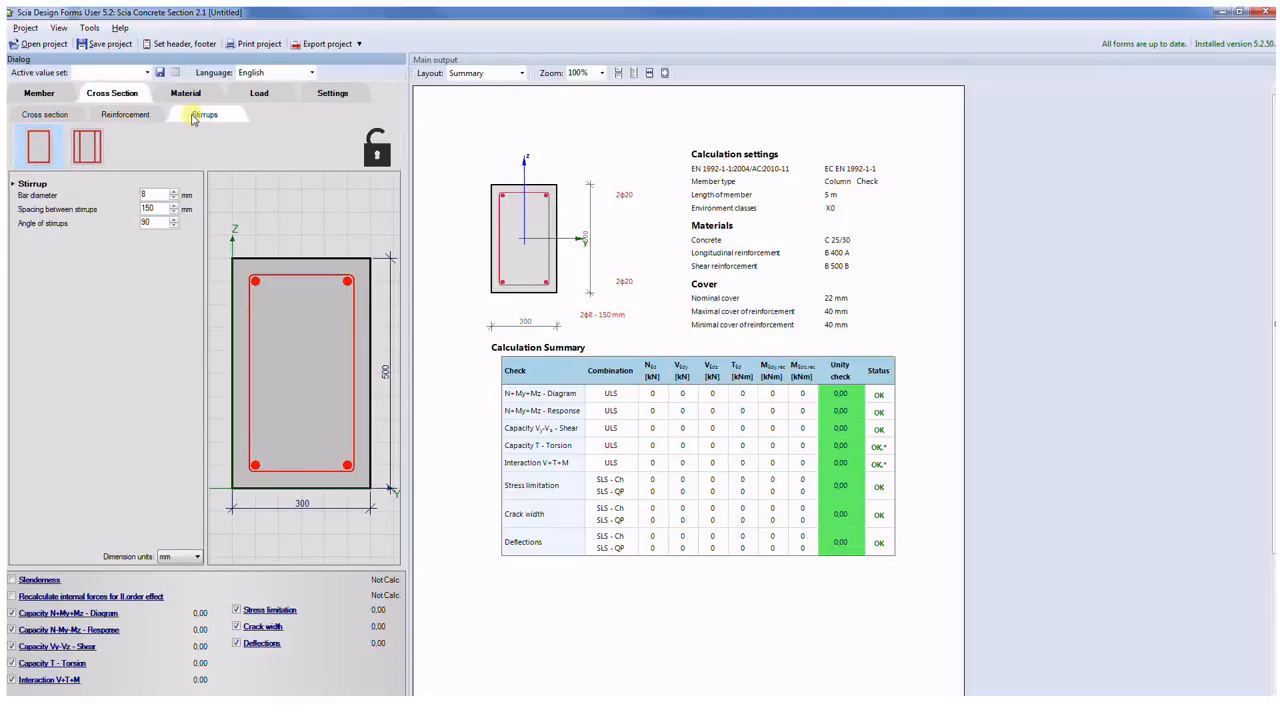
mouse_move(176, 148)
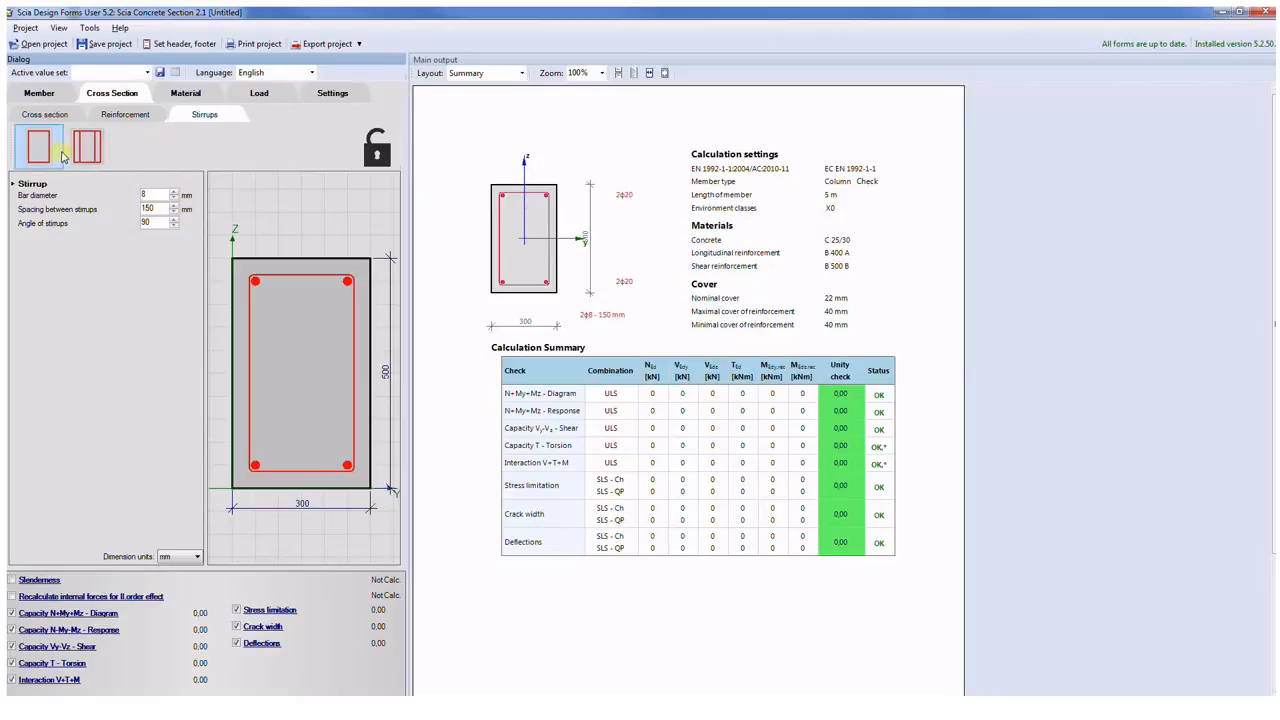
left_click(82, 146)
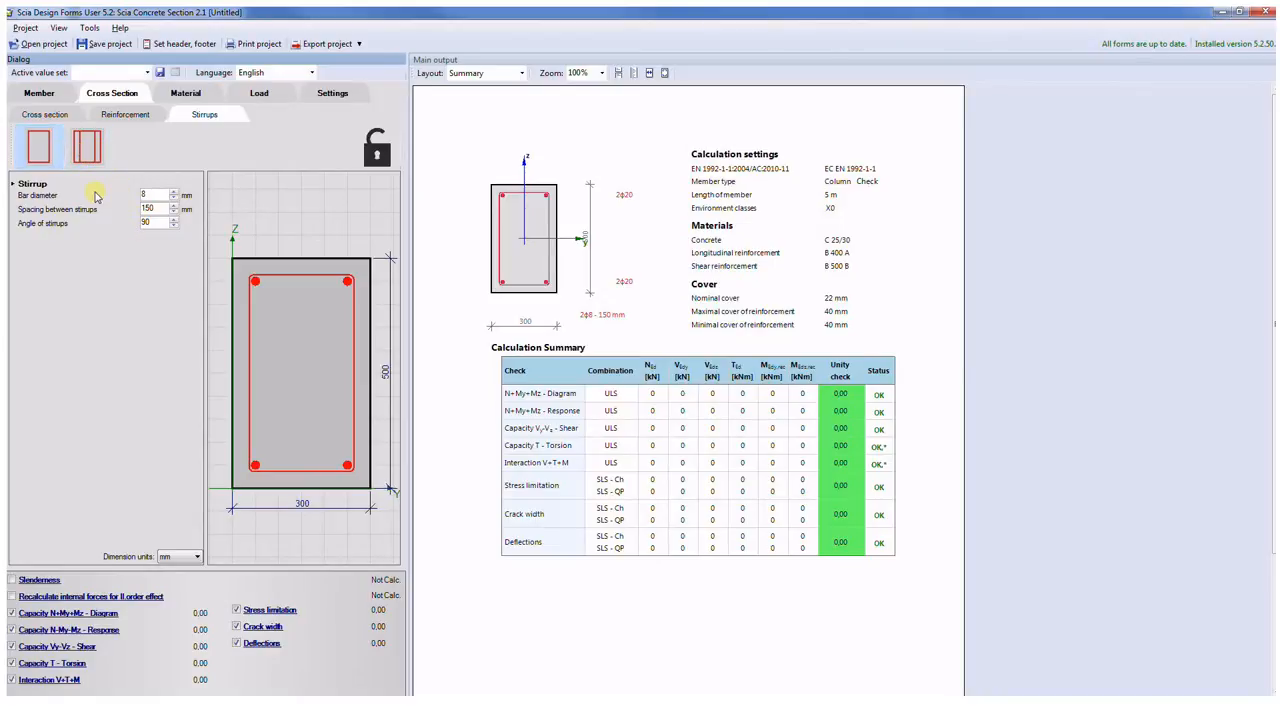
mouse_move(88, 240)
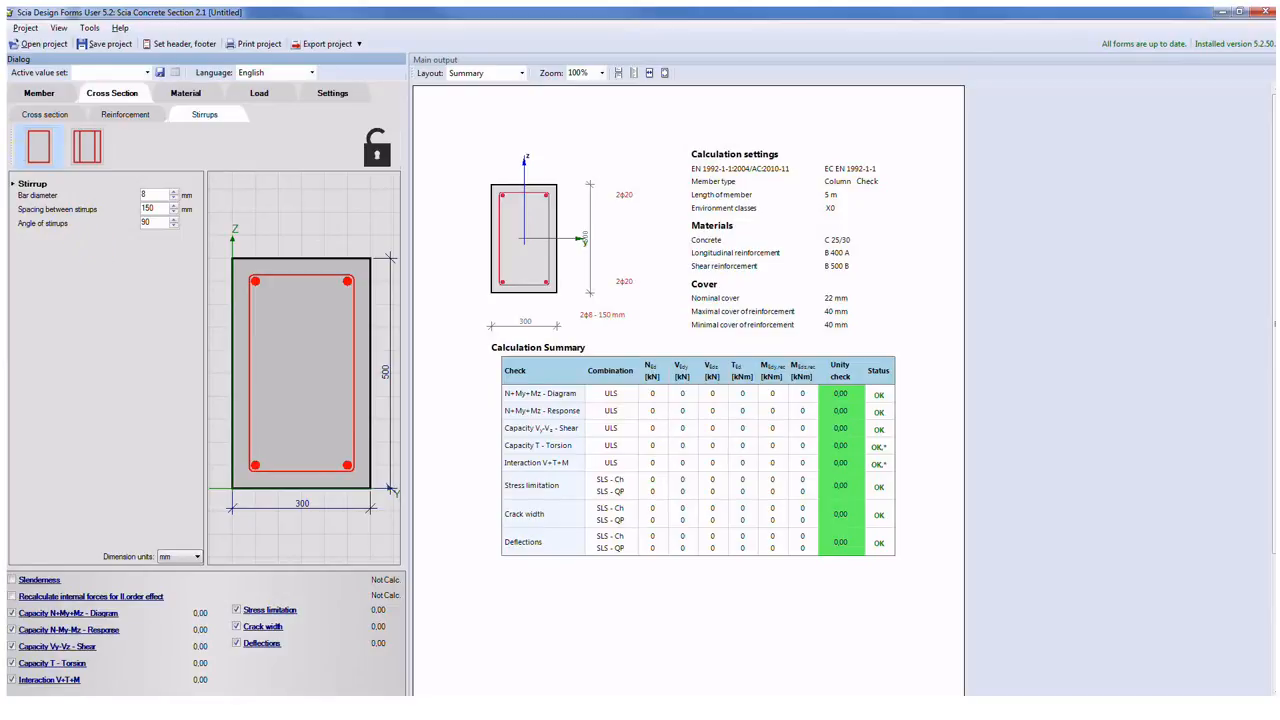
mouse_move(148, 88)
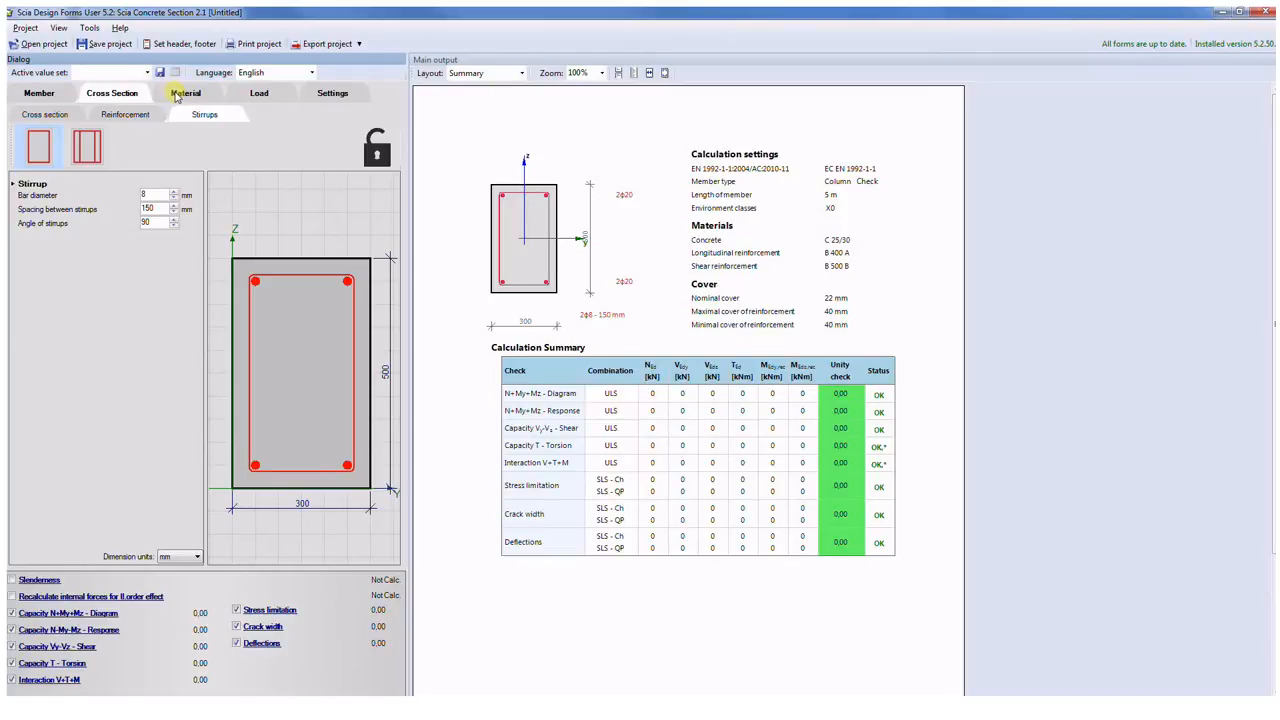
Step: Review materials C 25/30, B 400 A, B 500 B, then view the zero load tables
left_click(186, 94)
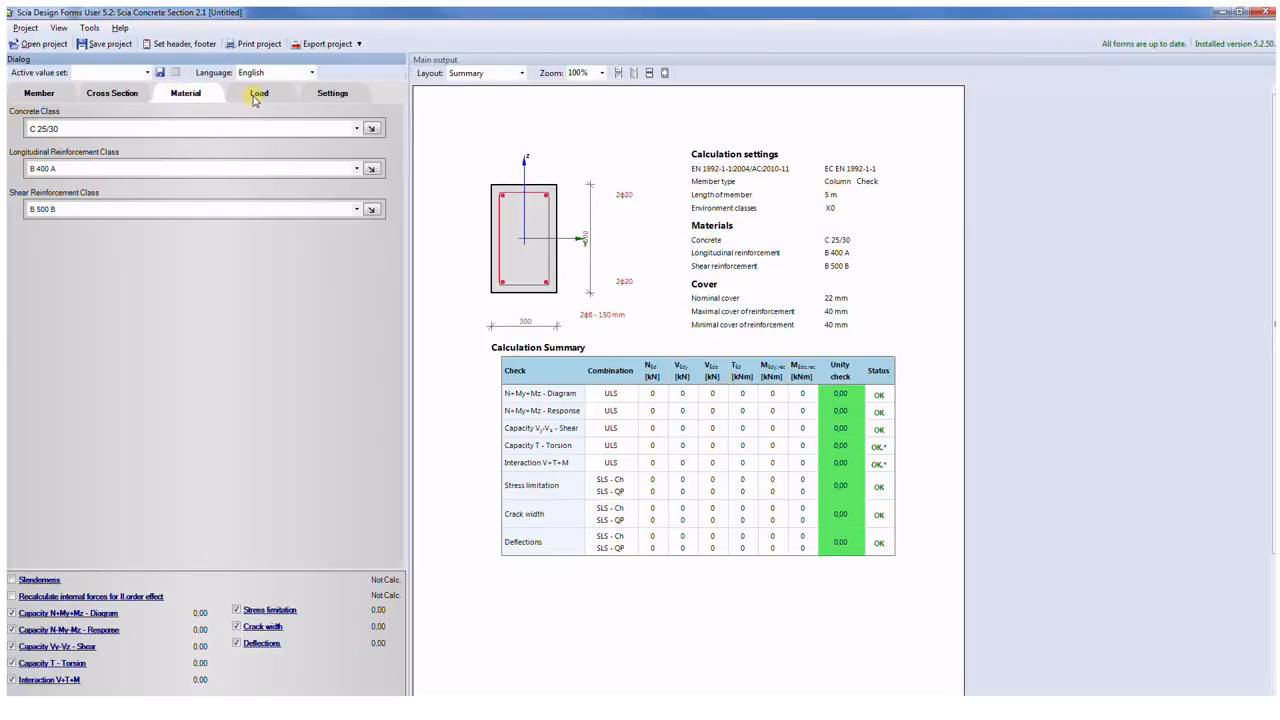
left_click(260, 94)
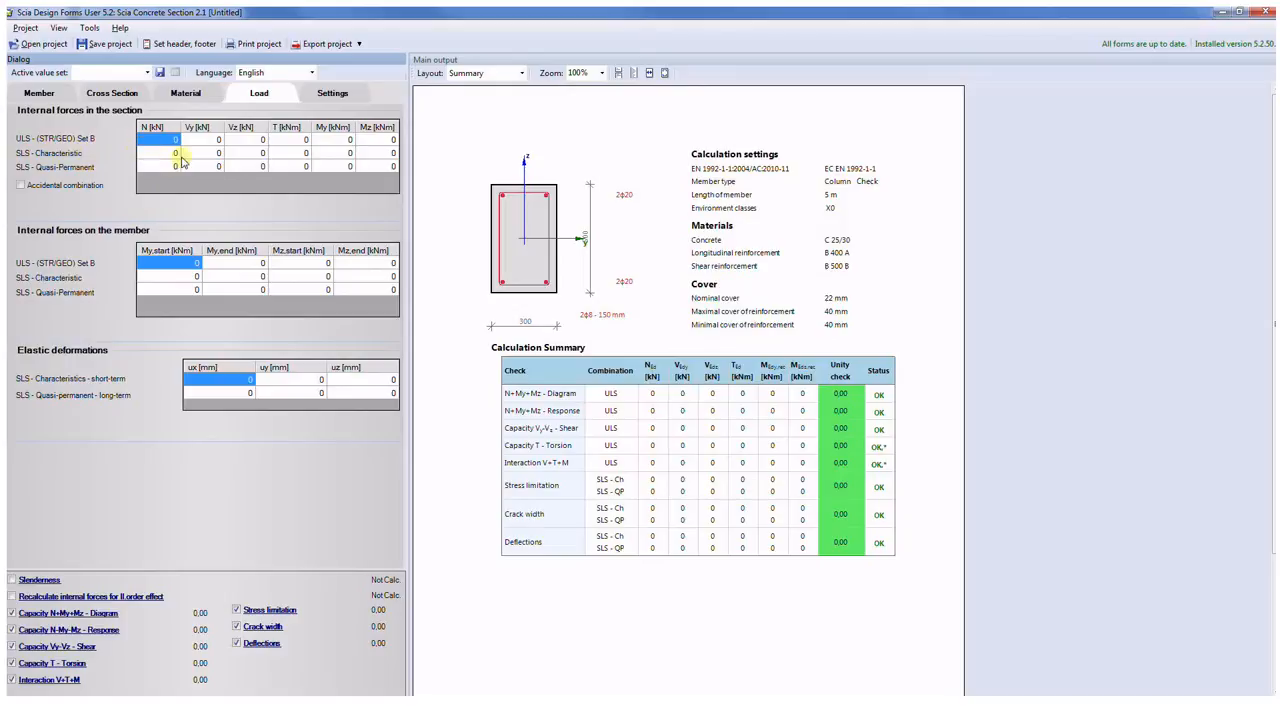
left_click(160, 140)
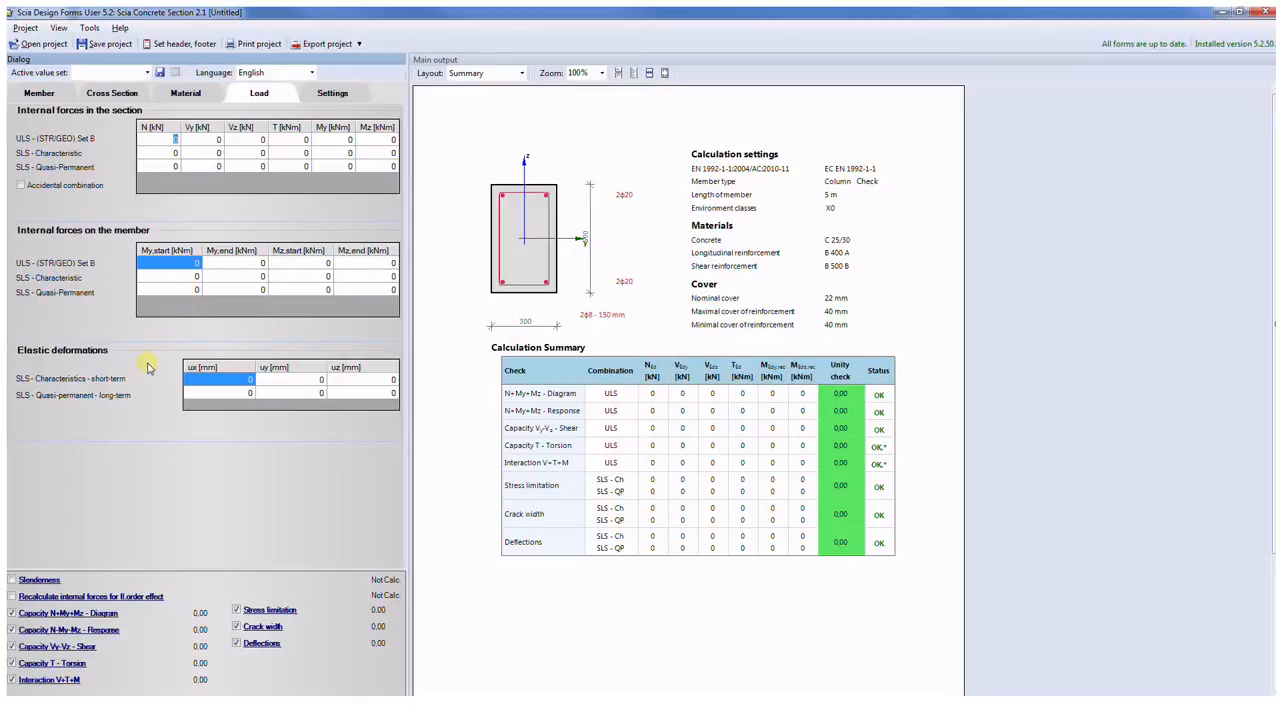
mouse_move(140, 384)
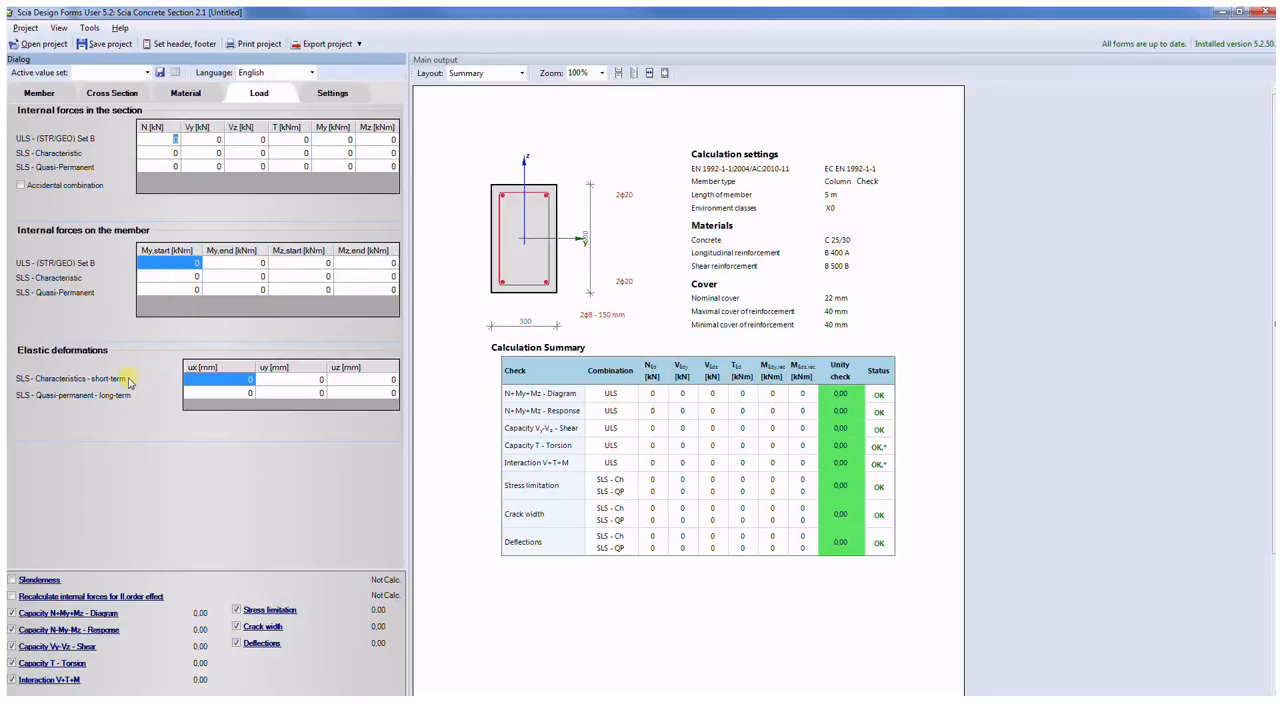
mouse_move(140, 410)
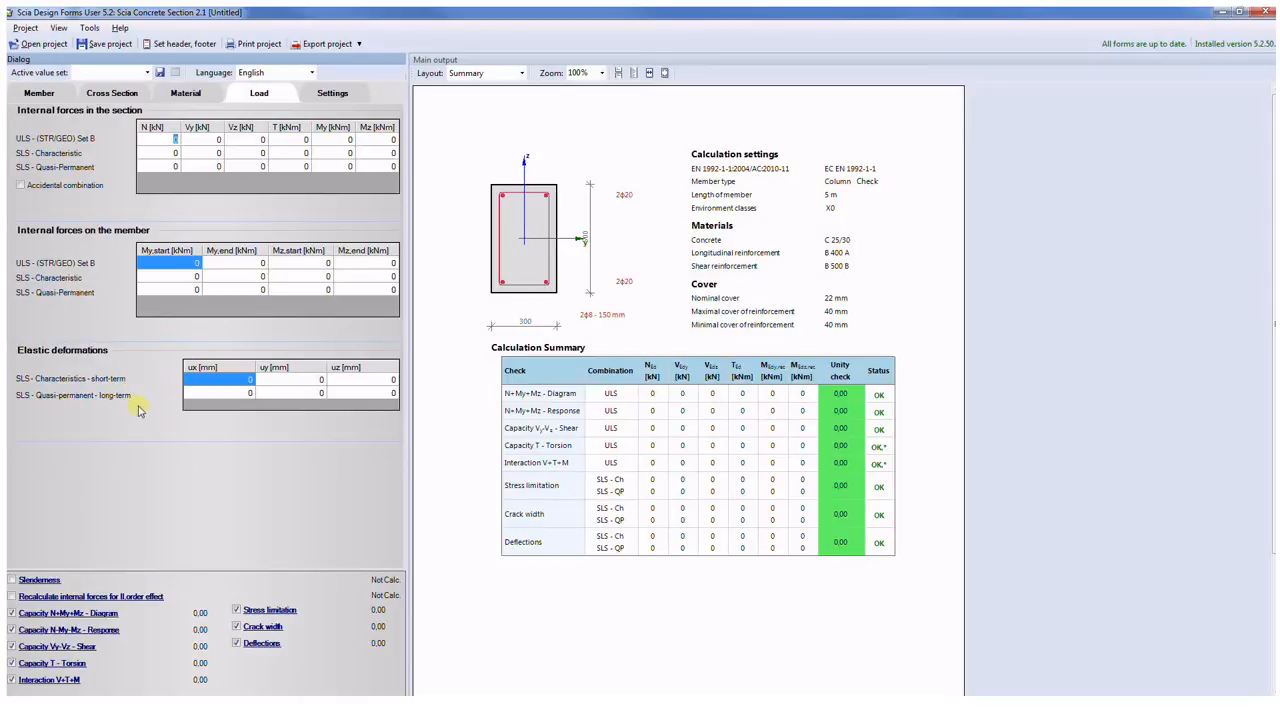
mouse_move(136, 418)
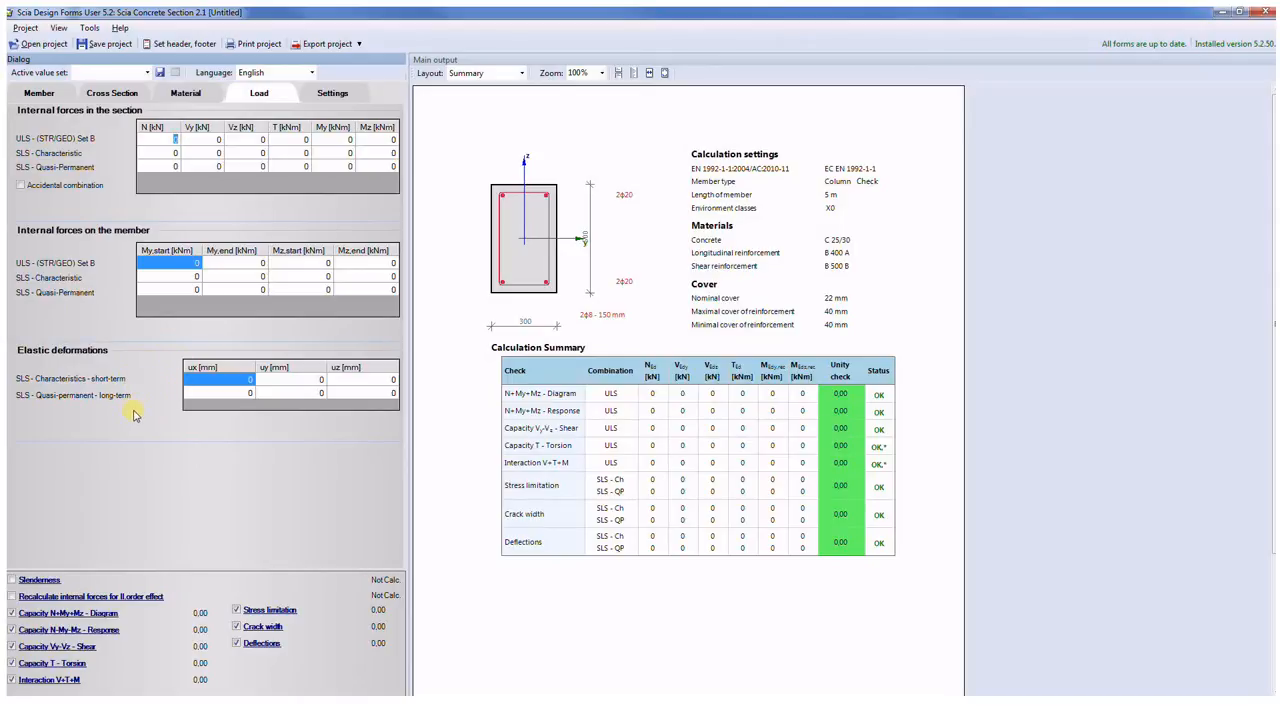
Step: View the calculation settings using the Standard EN national annex
left_click(332, 94)
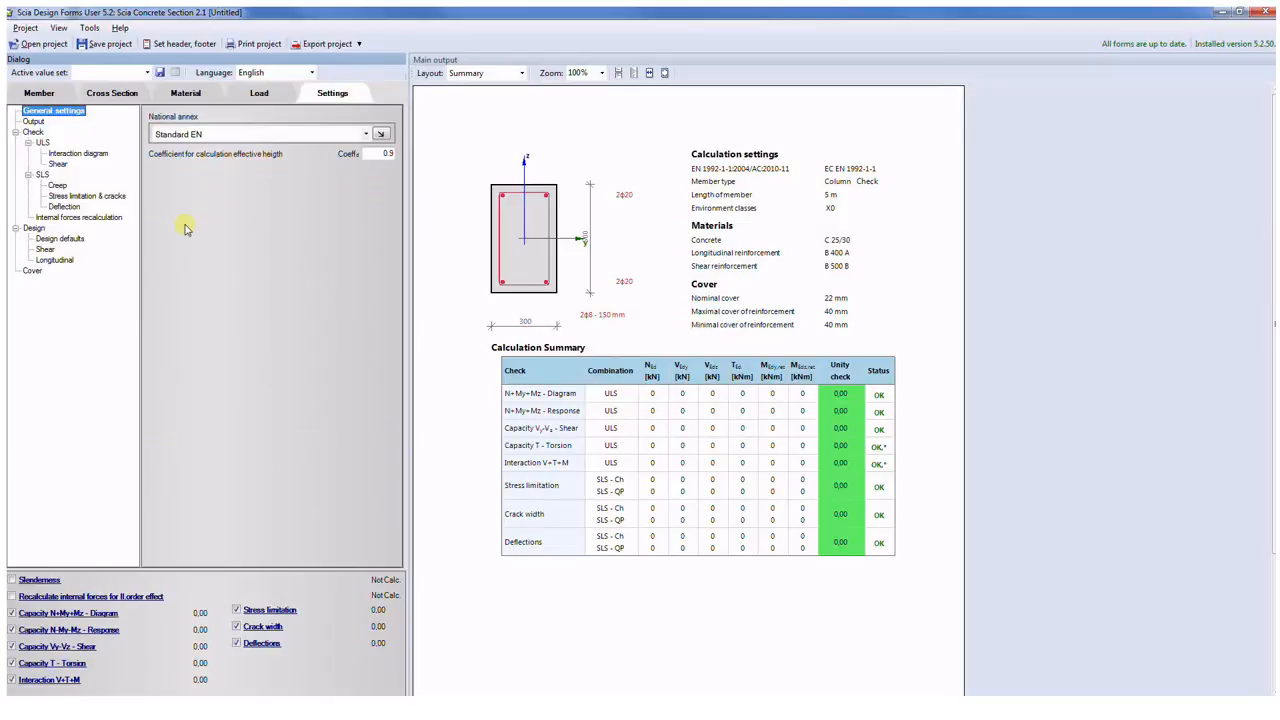
mouse_move(170, 224)
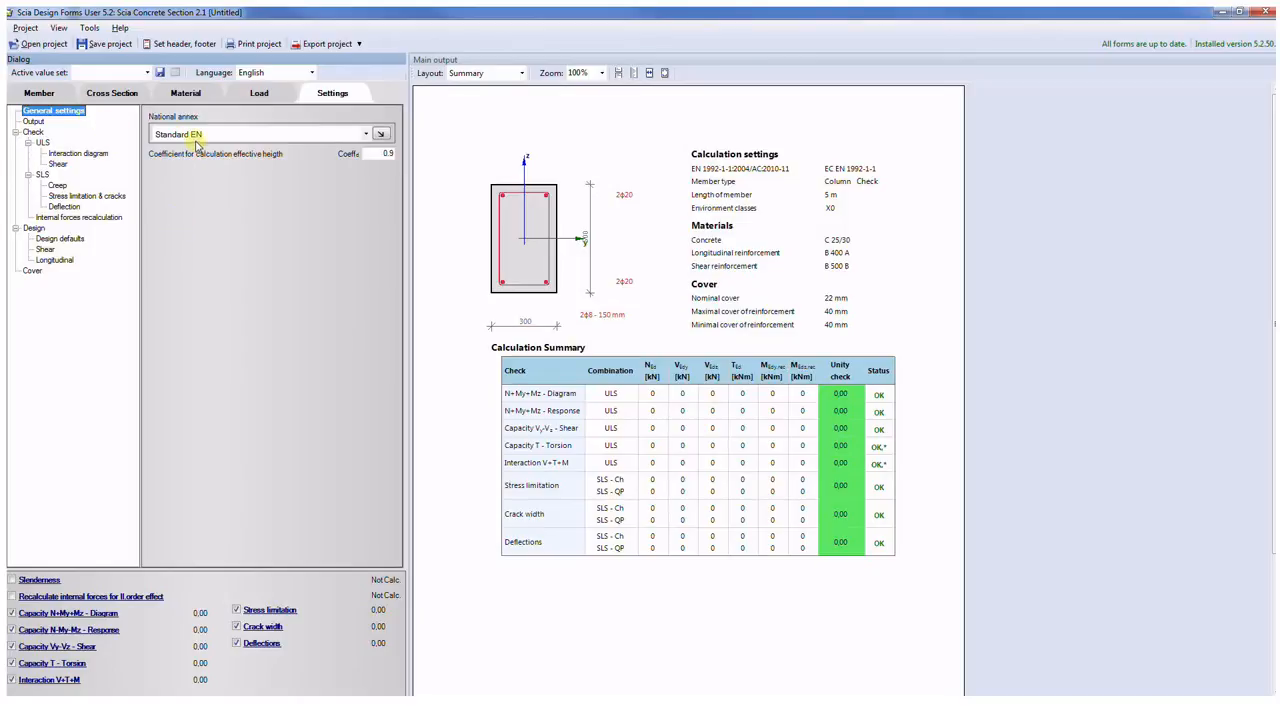
left_click(380, 132)
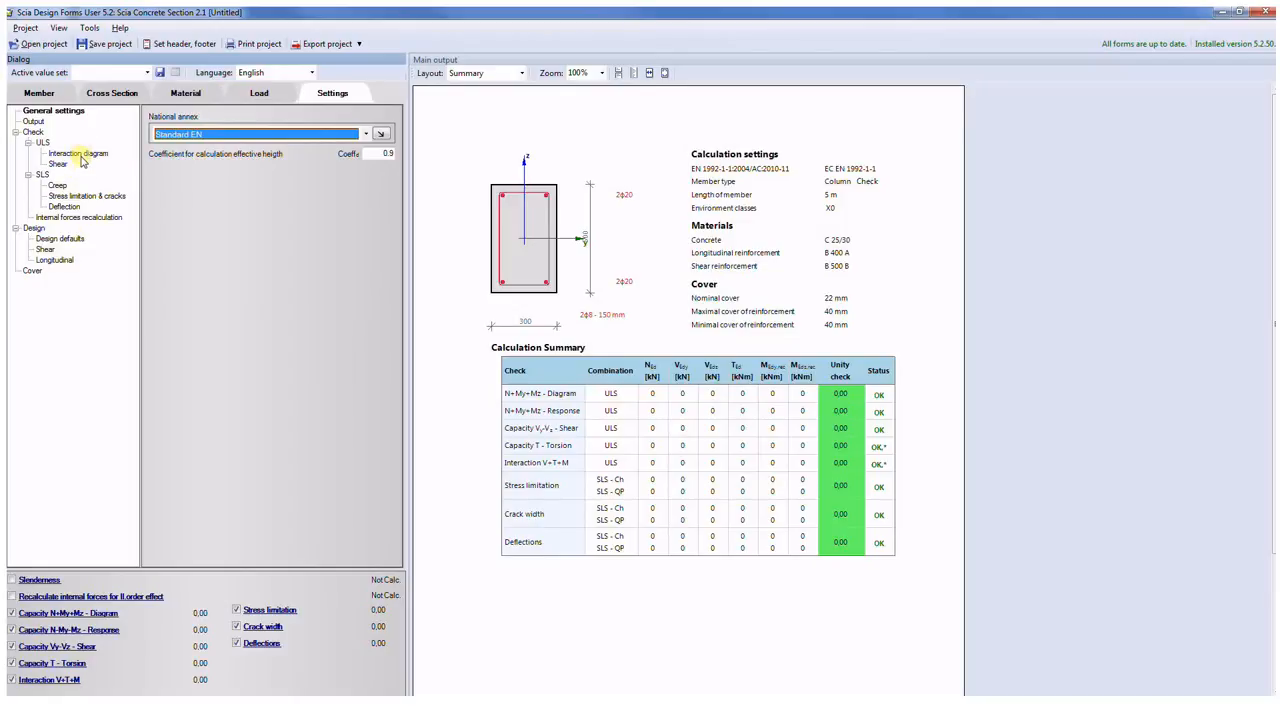
mouse_move(76, 240)
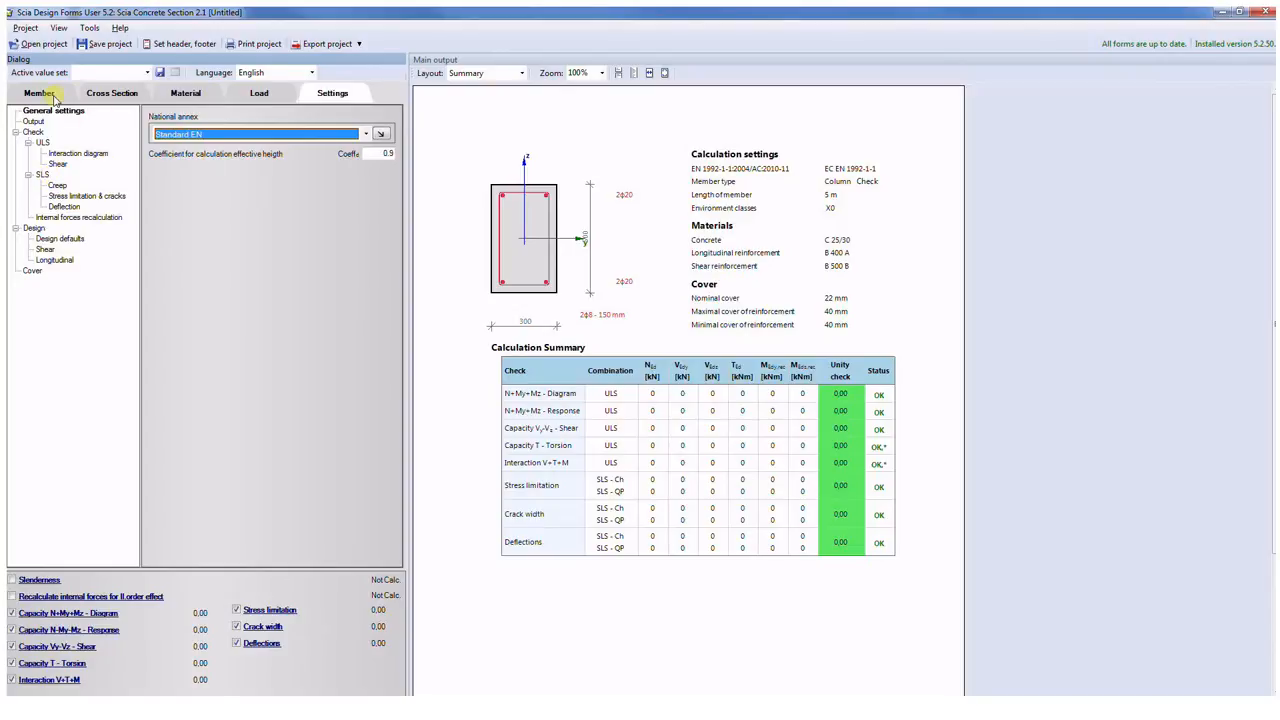
Step: Return the member to Beam and view the 300 × 500 mm rectangular section
left_click(42, 92)
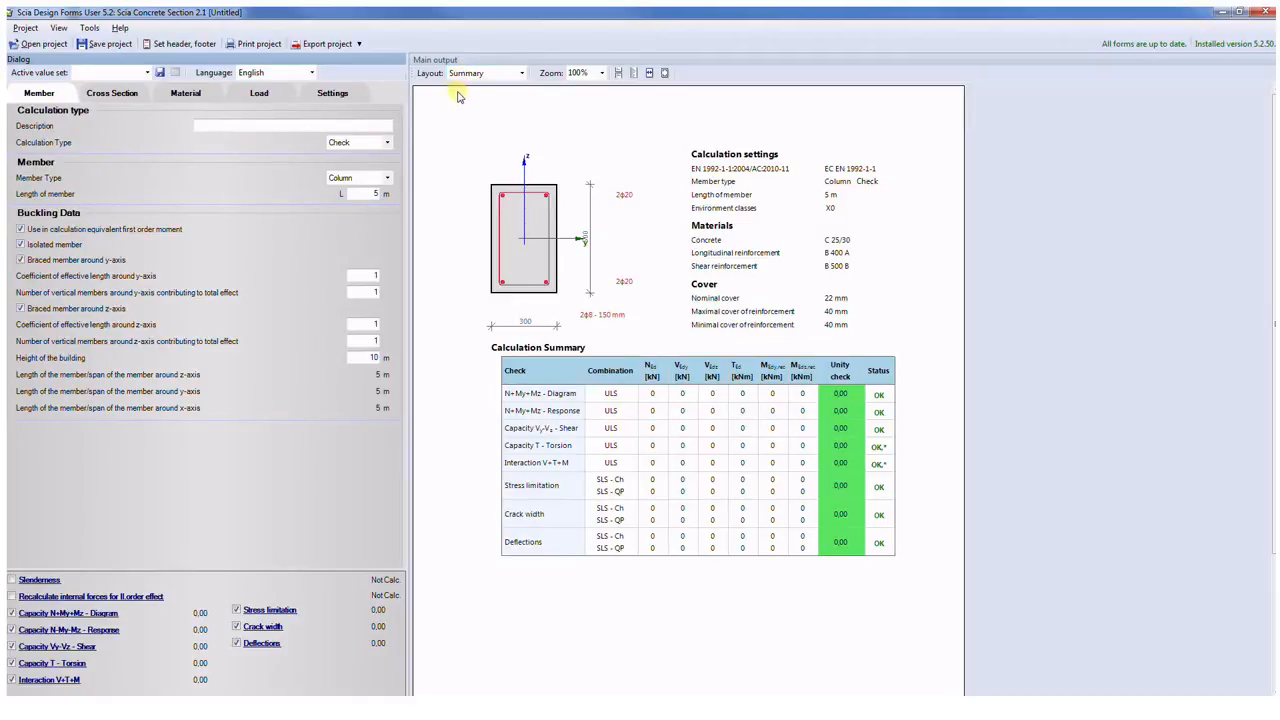
mouse_move(468, 96)
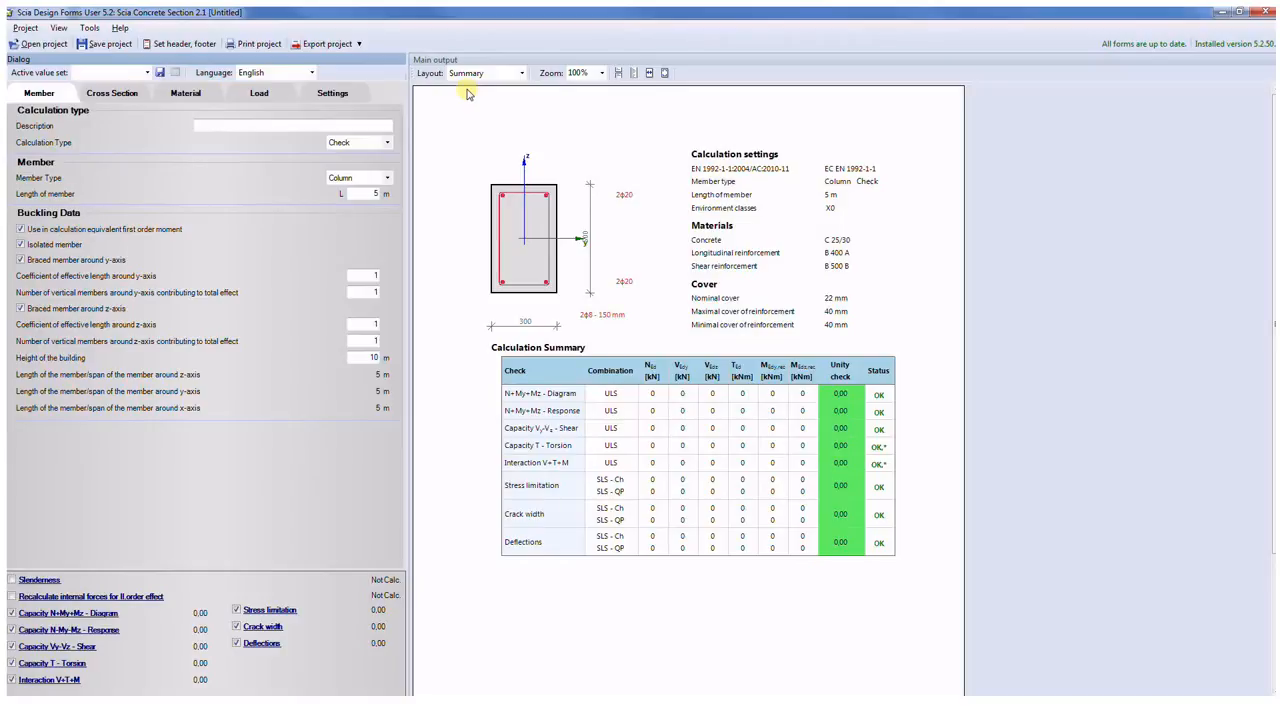
left_click(108, 94)
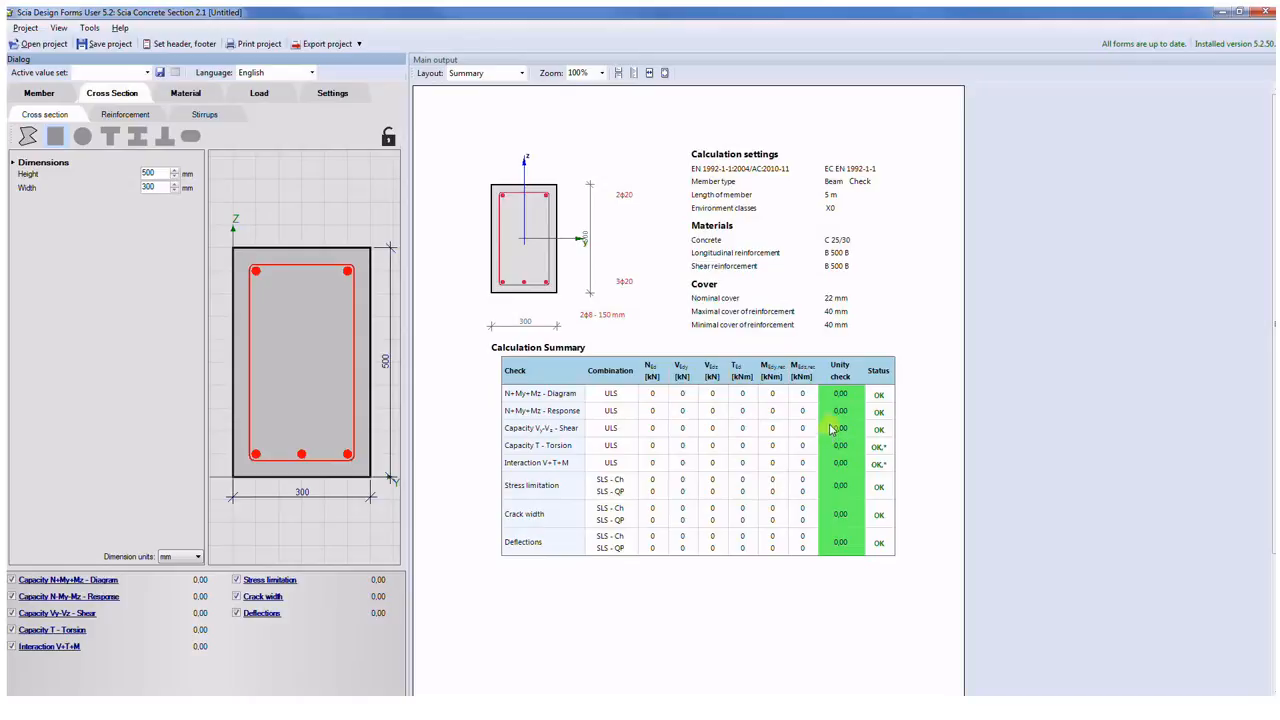
mouse_move(632, 496)
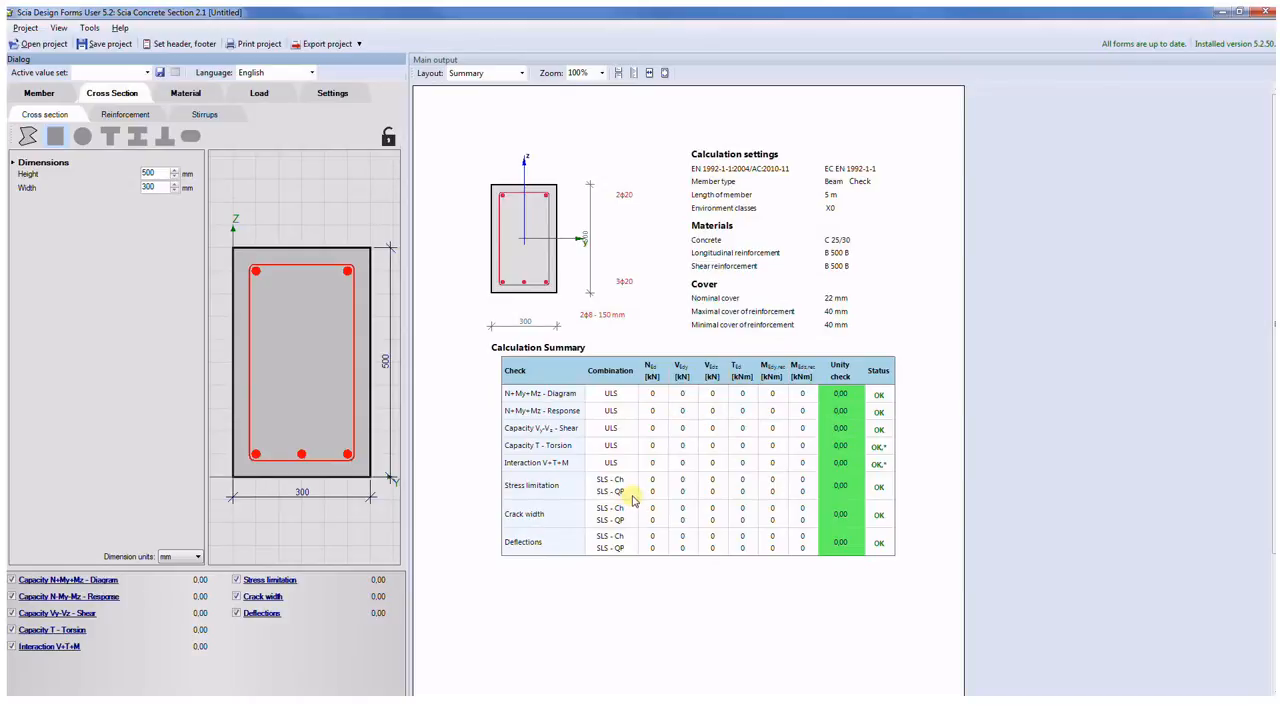
mouse_move(768, 496)
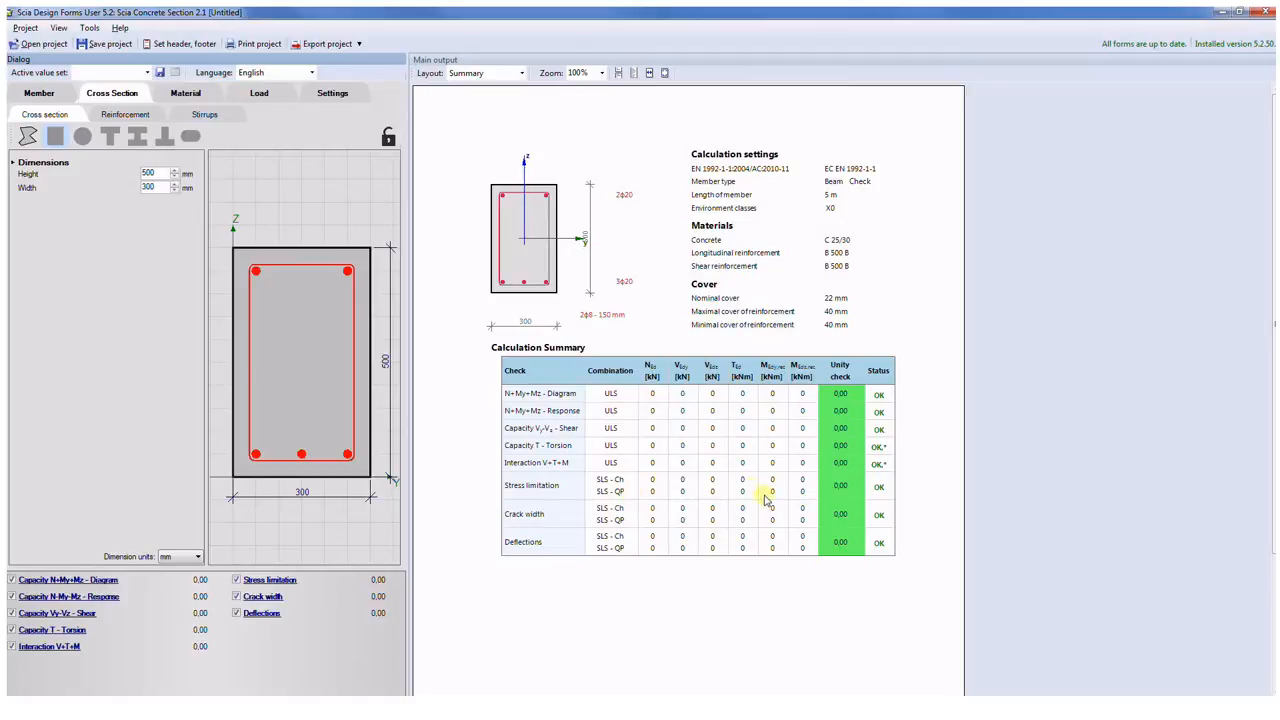
mouse_move(520, 328)
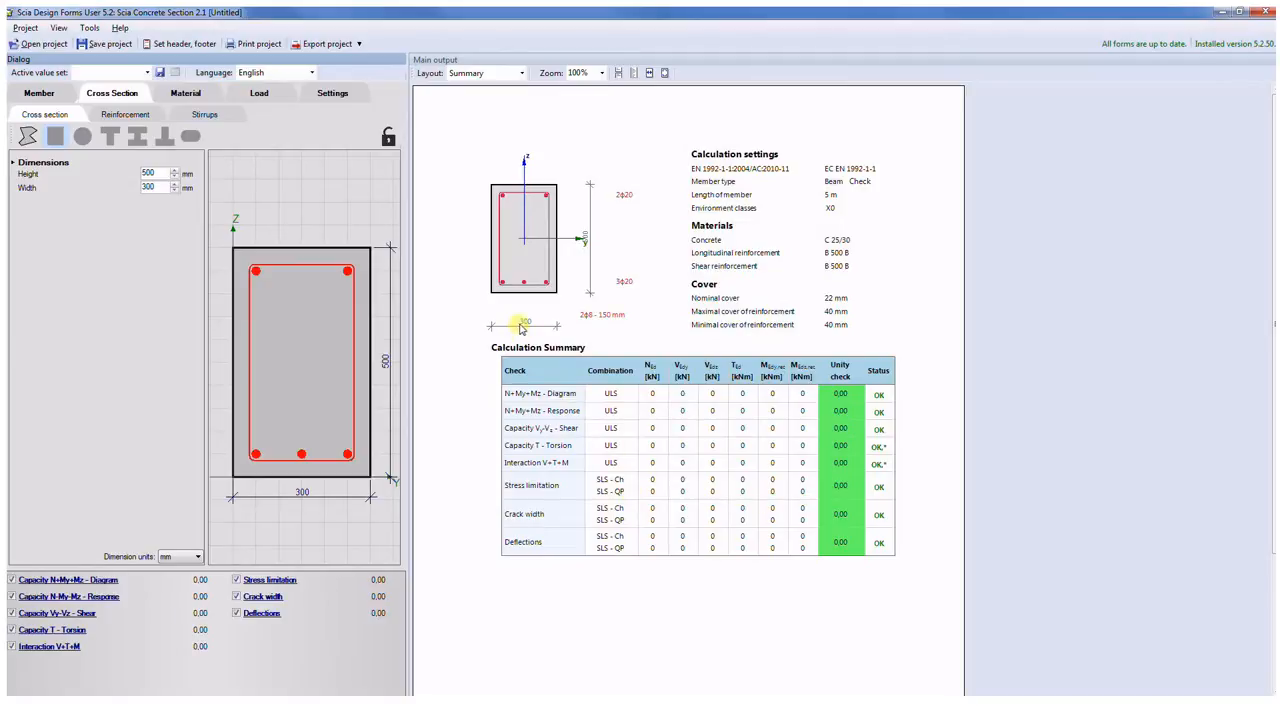
mouse_move(552, 284)
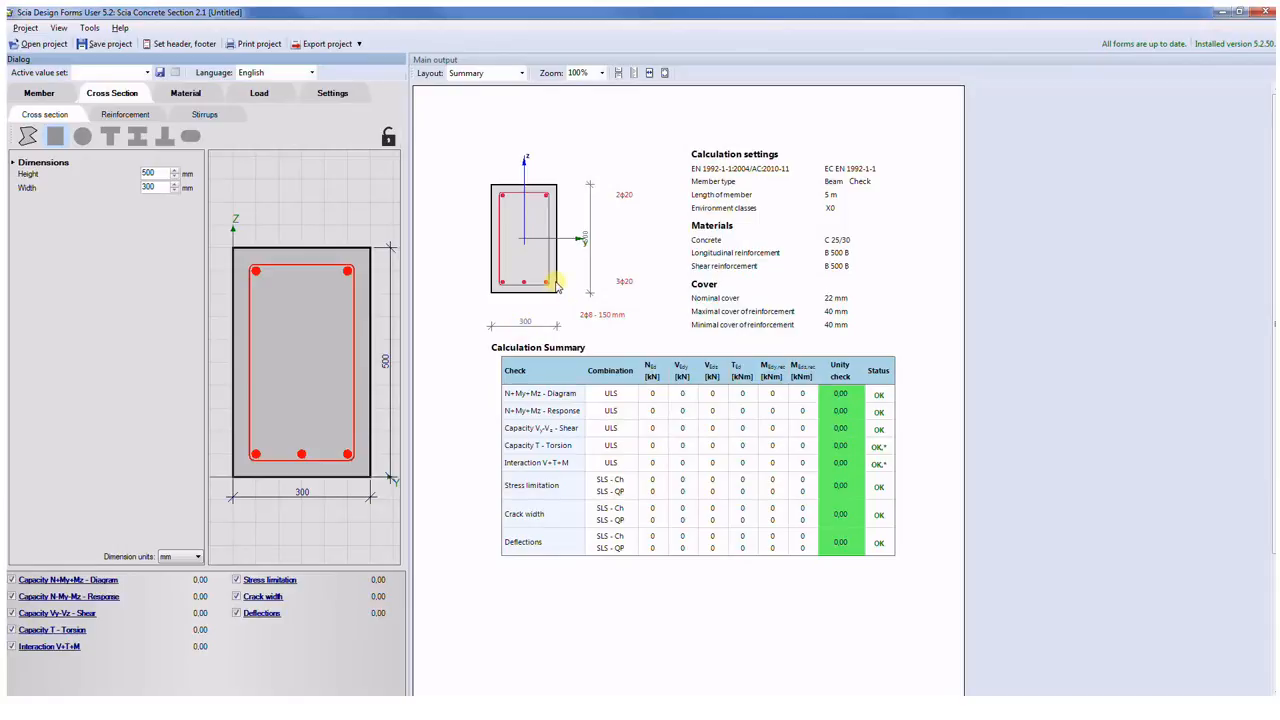
Step: Review the longitudinal layers and the 8 mm stirrups at 150 mm, then the material classes
left_click(124, 114)
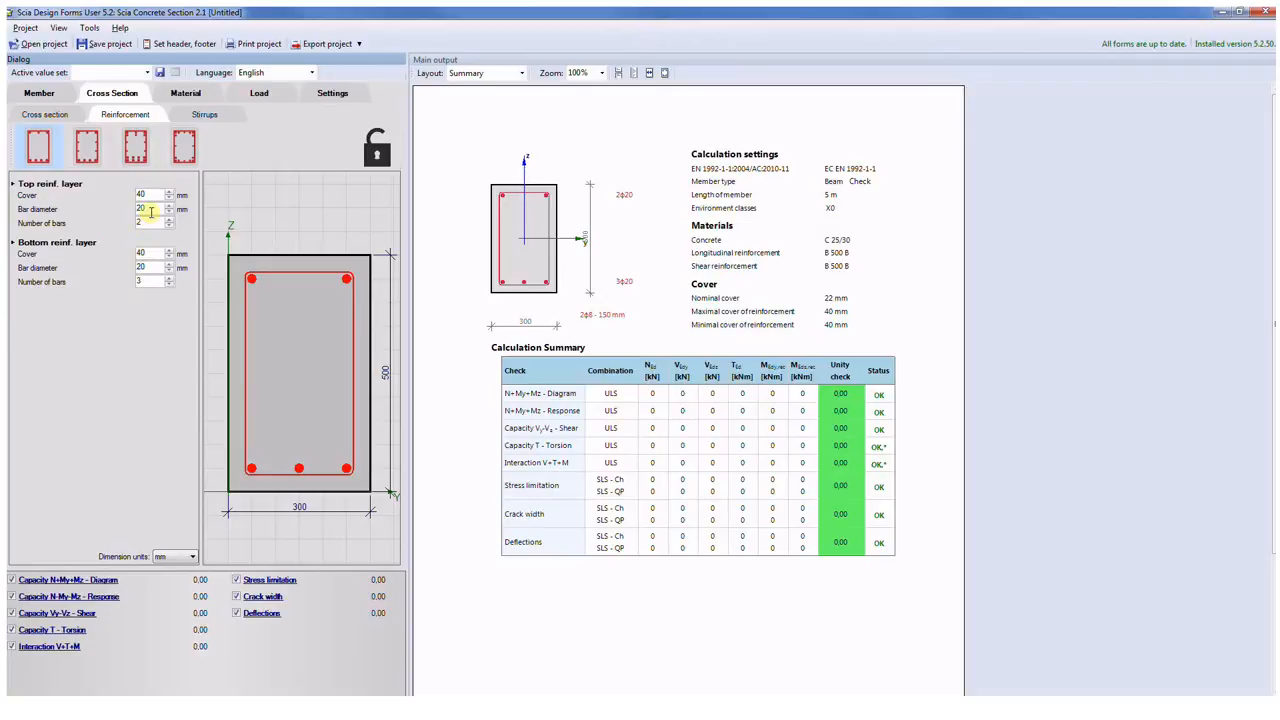
mouse_move(158, 224)
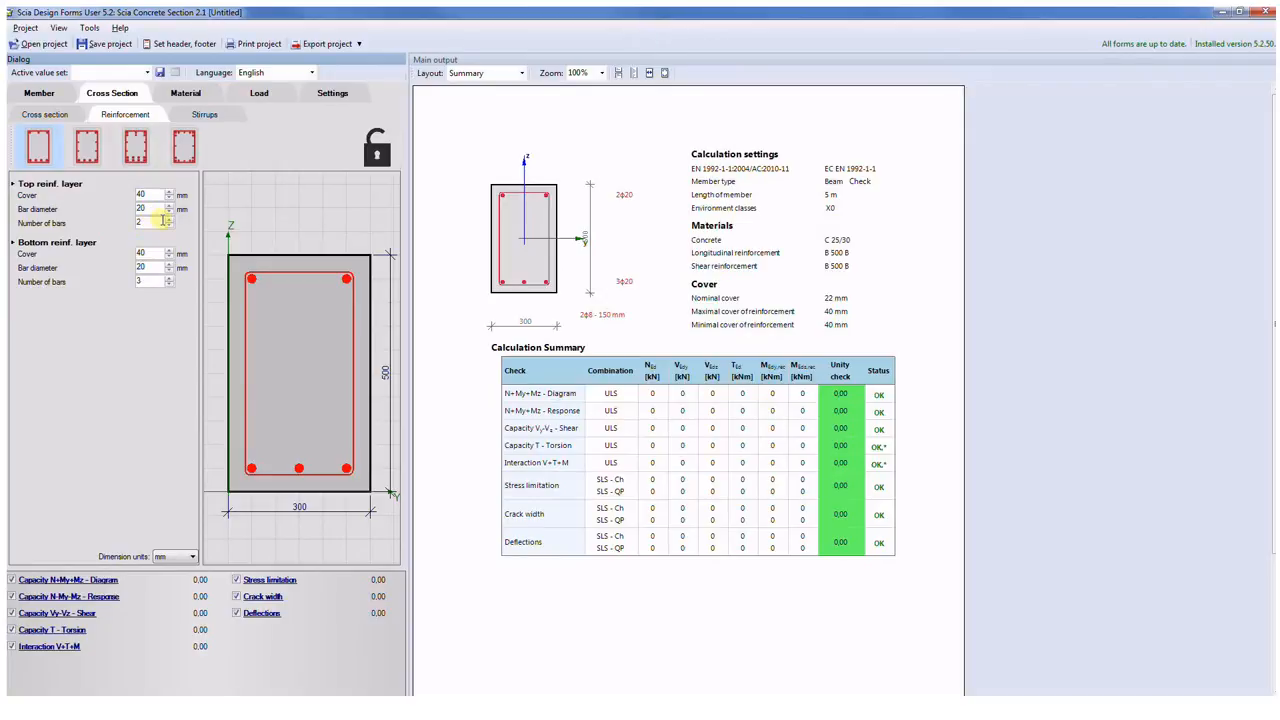
left_click(204, 114)
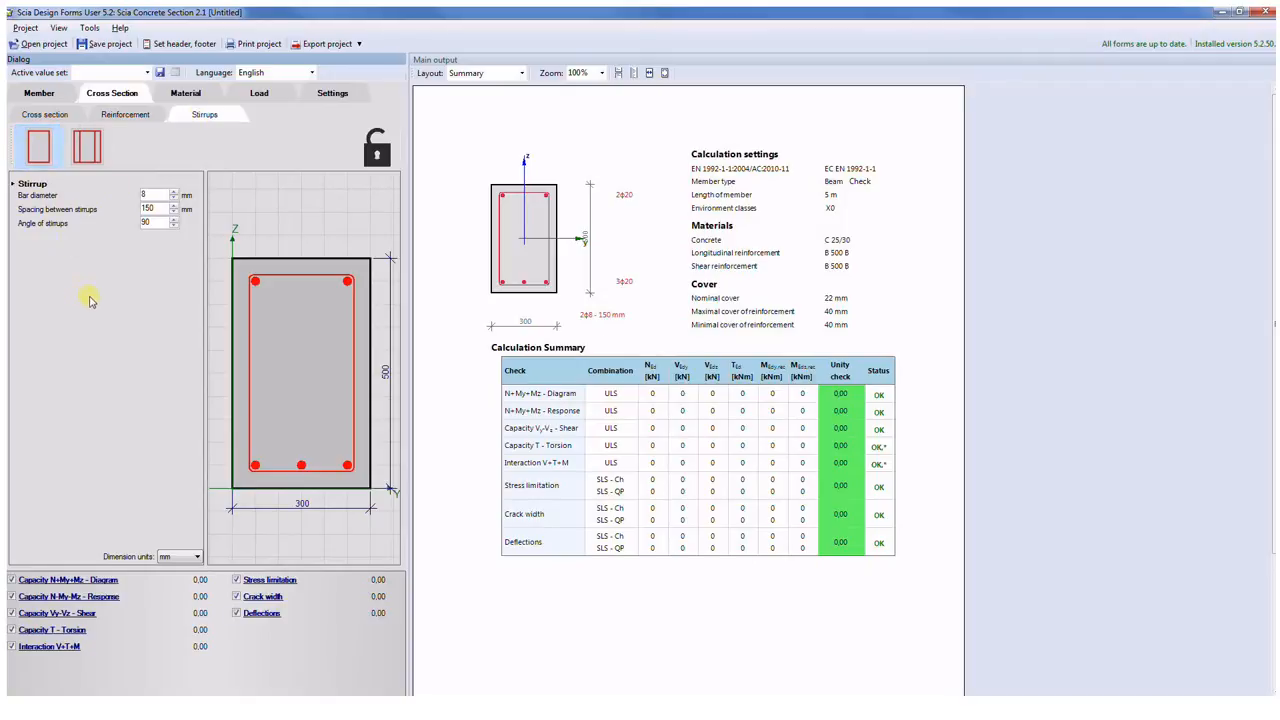
mouse_move(118, 204)
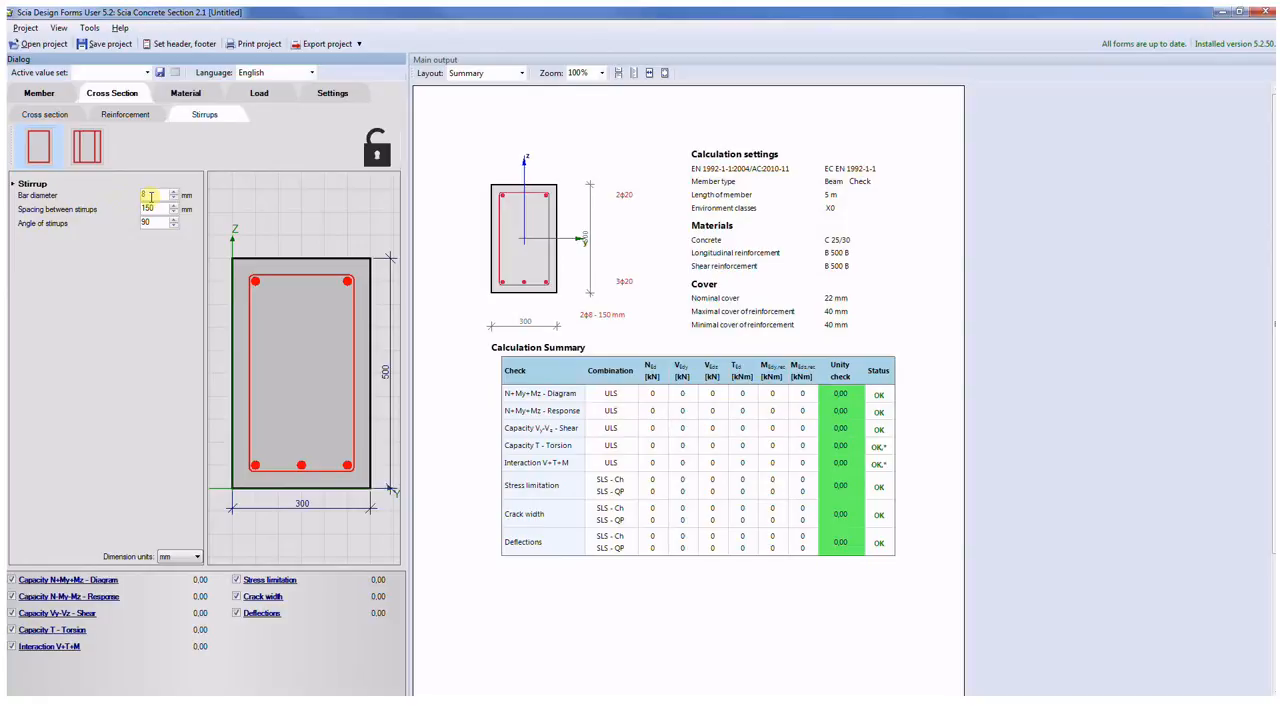
left_click(156, 208)
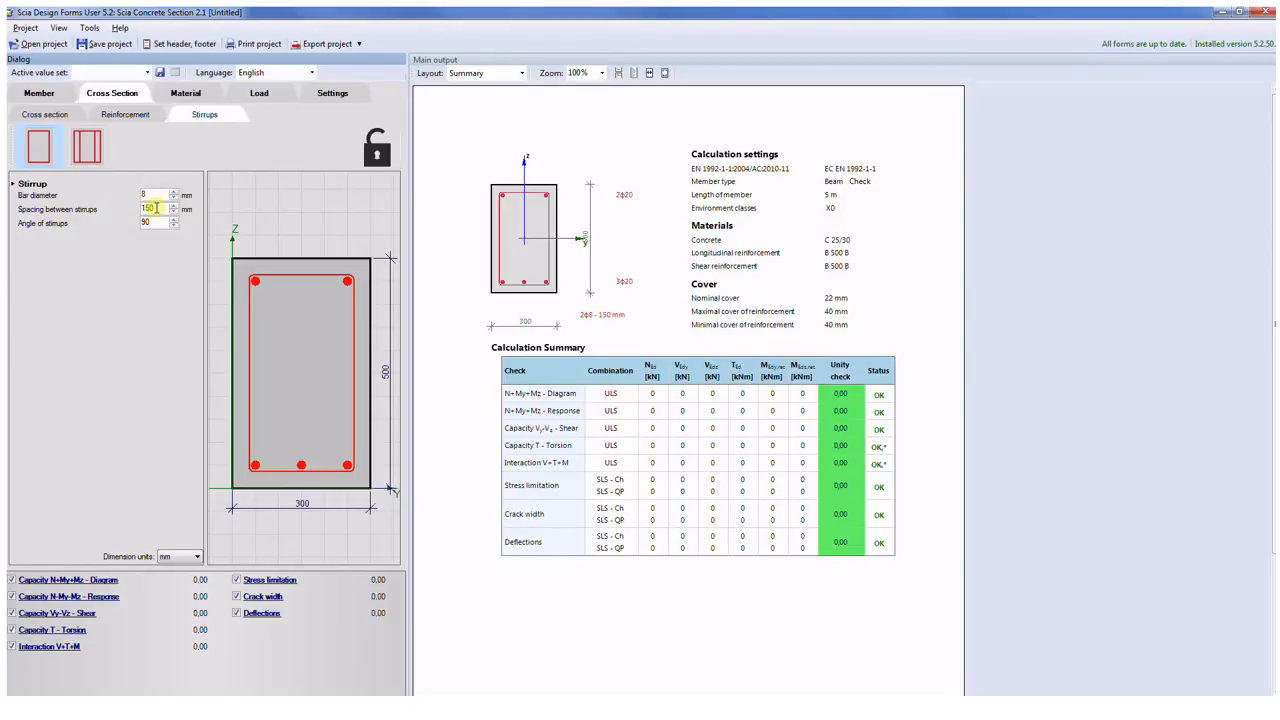
left_click(188, 94)
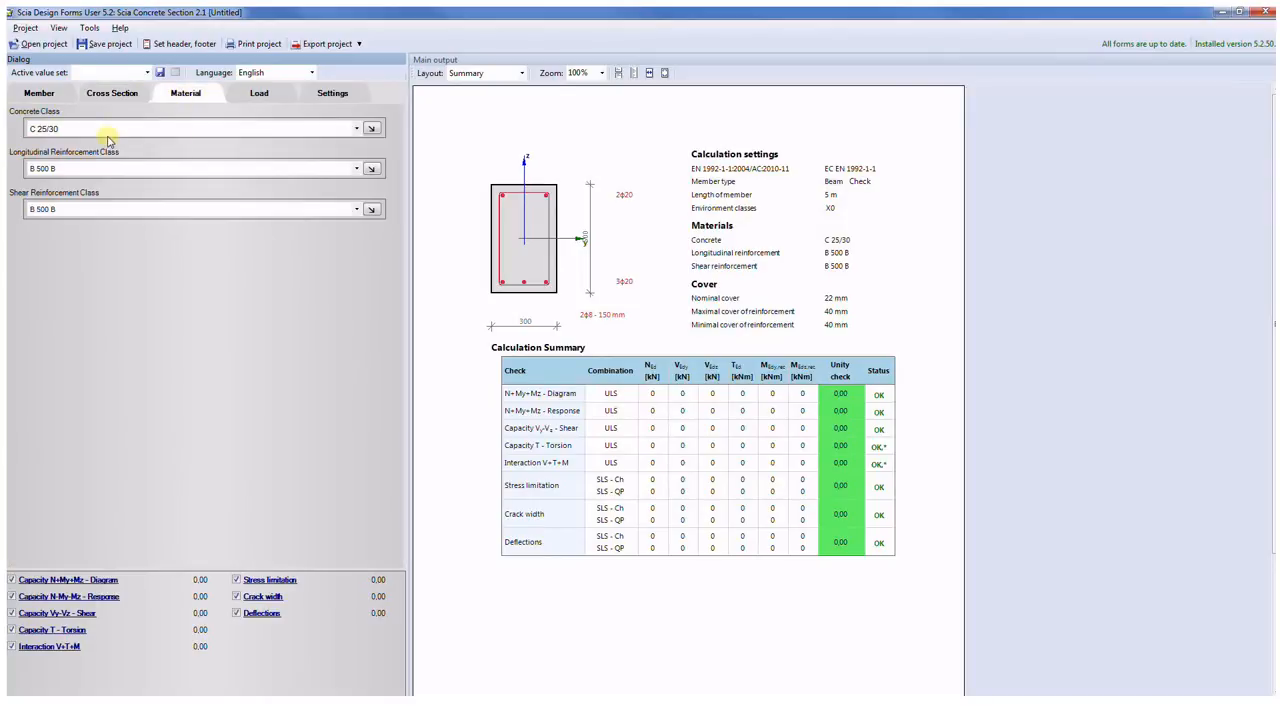
mouse_move(112, 136)
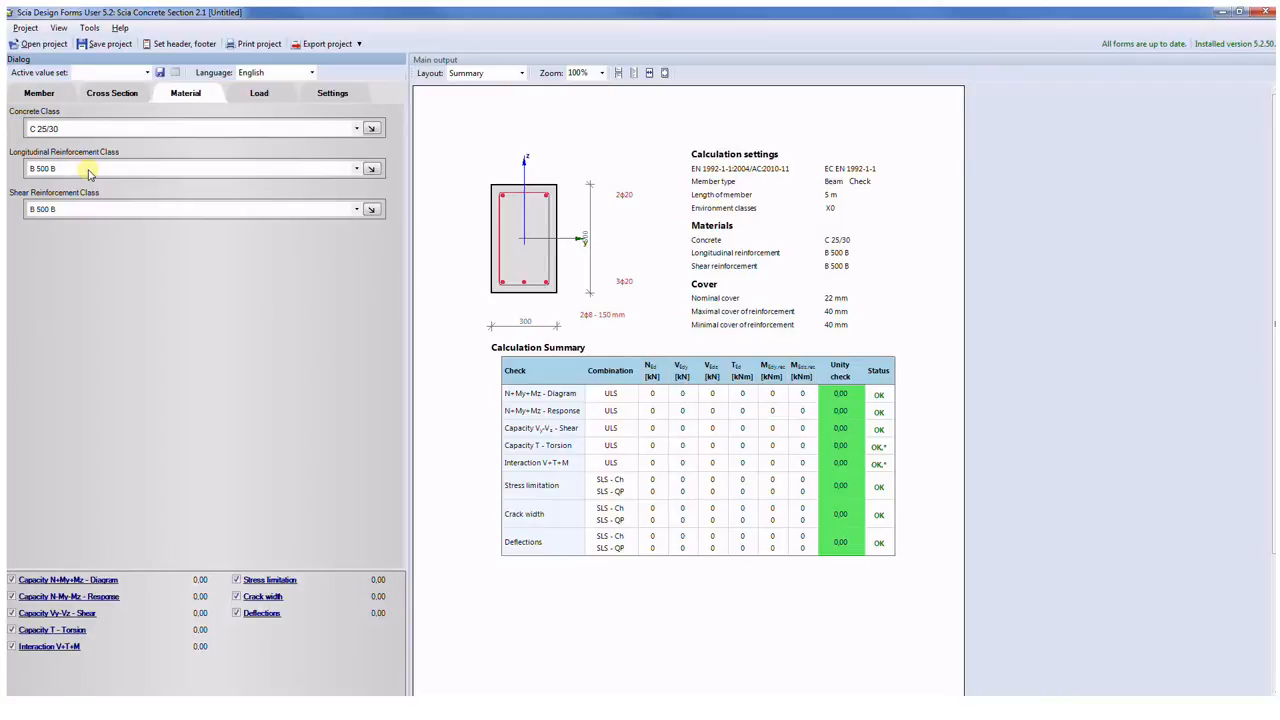
mouse_move(90, 212)
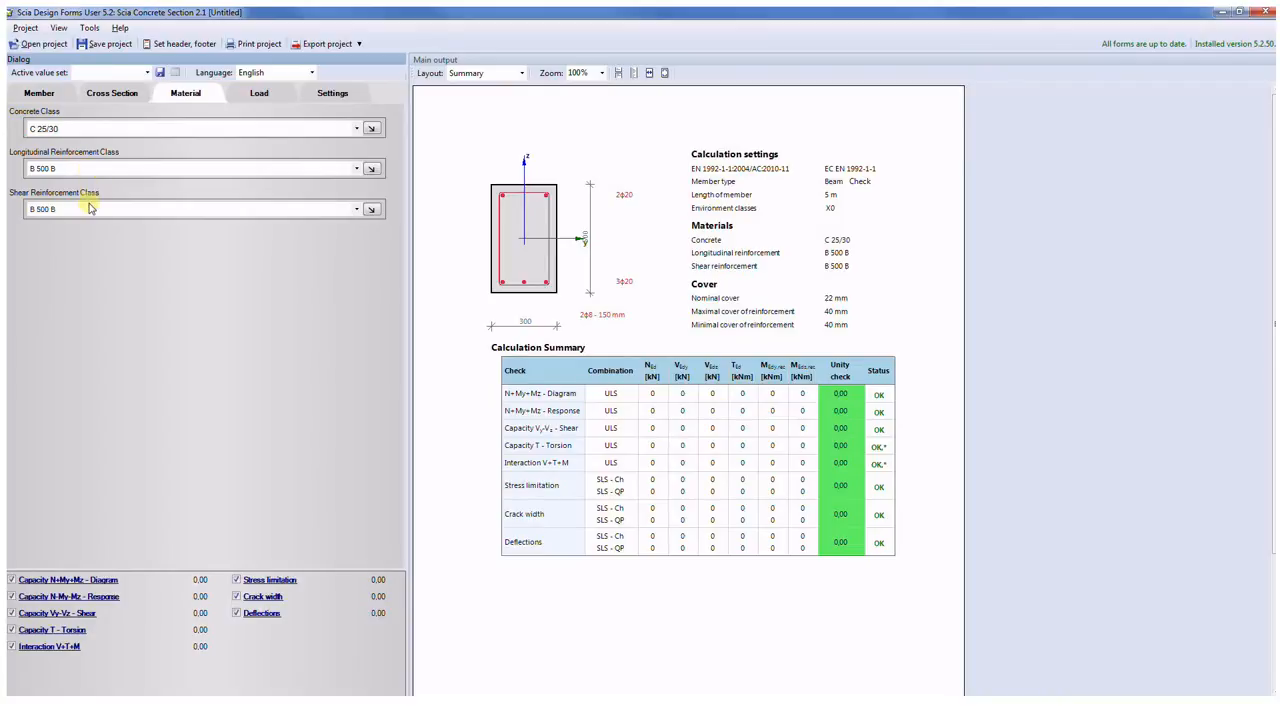
mouse_move(90, 214)
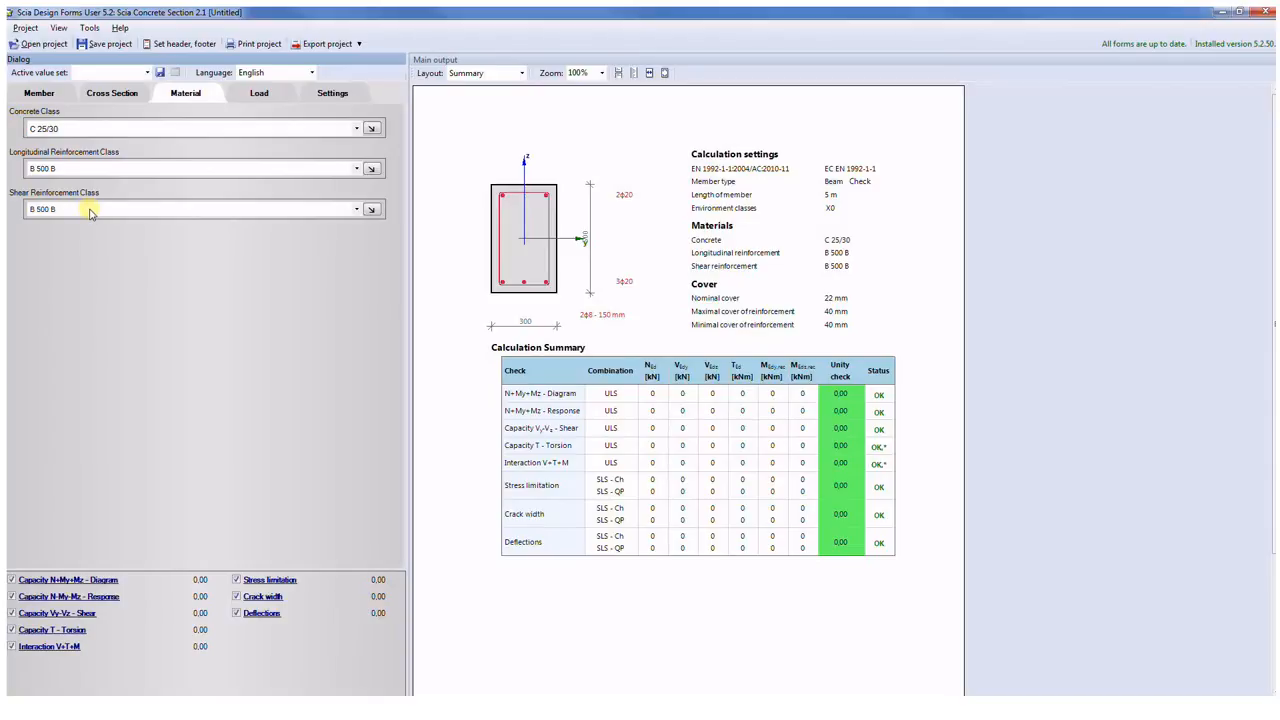
mouse_move(200, 122)
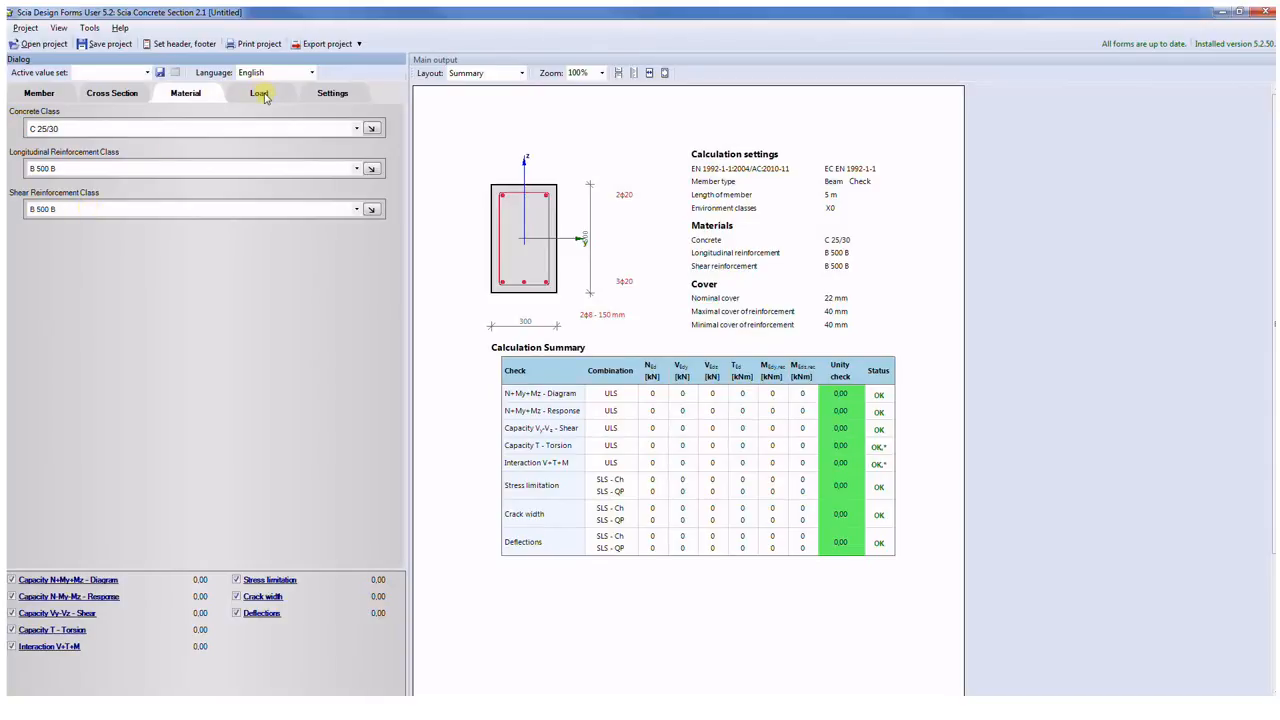
Step: Paste the ULS, SLS CH and SLS QP load values into the internal forces table
left_click(262, 94)
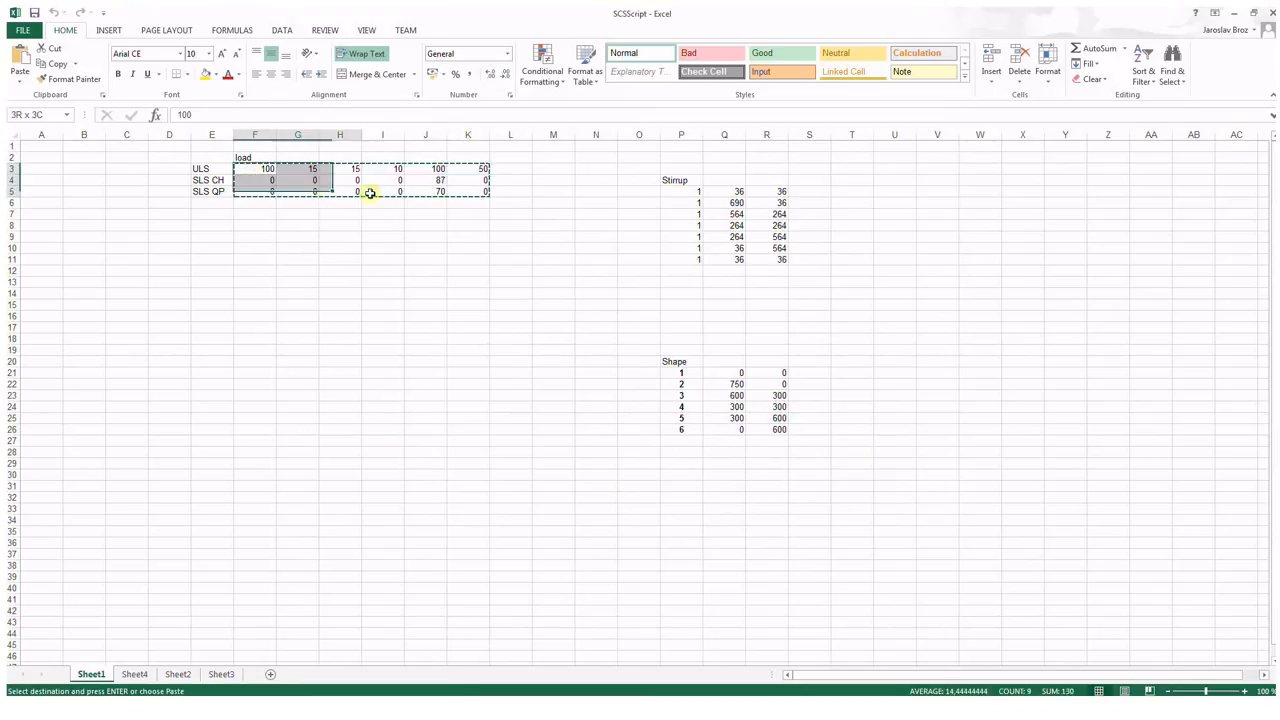
key("ctrl+v")
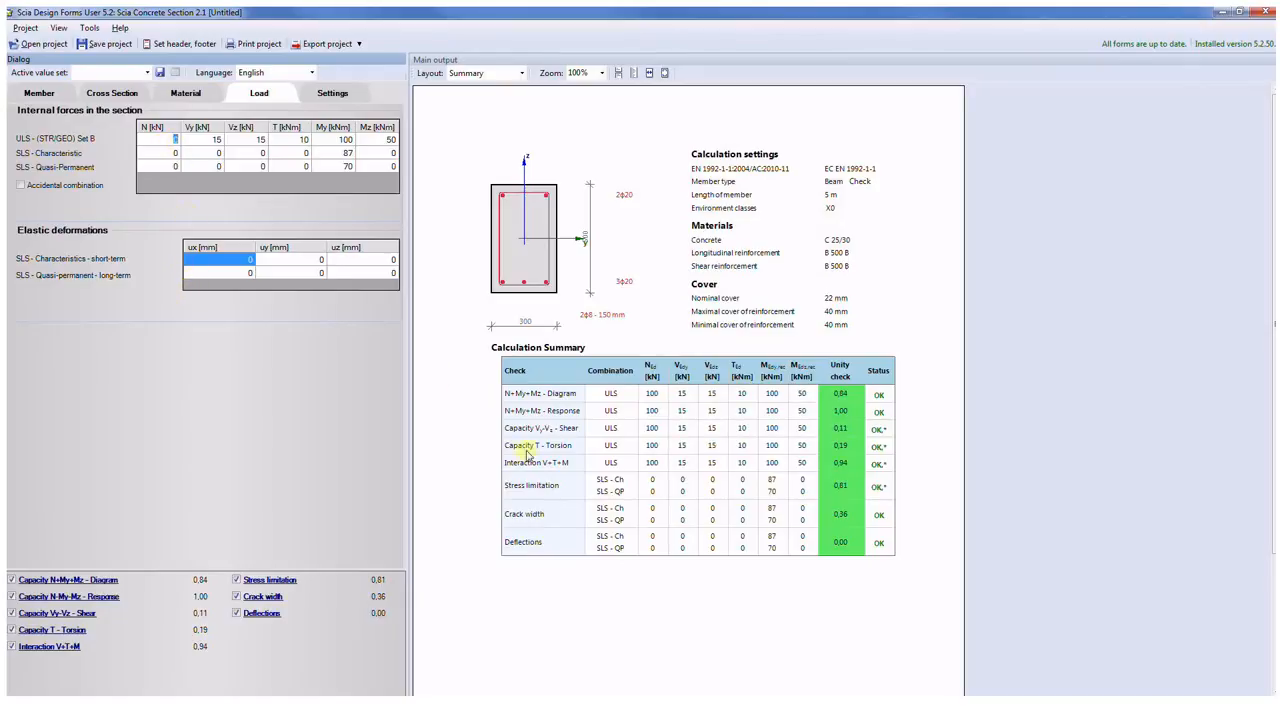
mouse_move(592, 352)
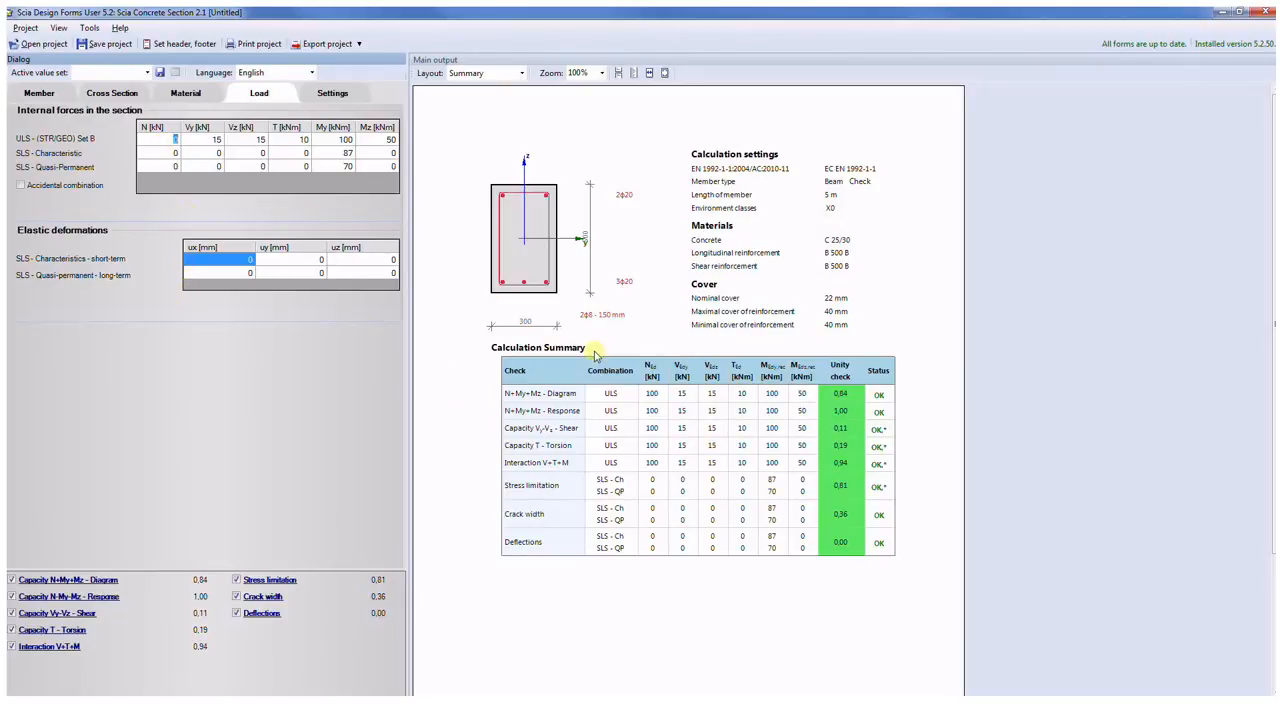
mouse_move(688, 418)
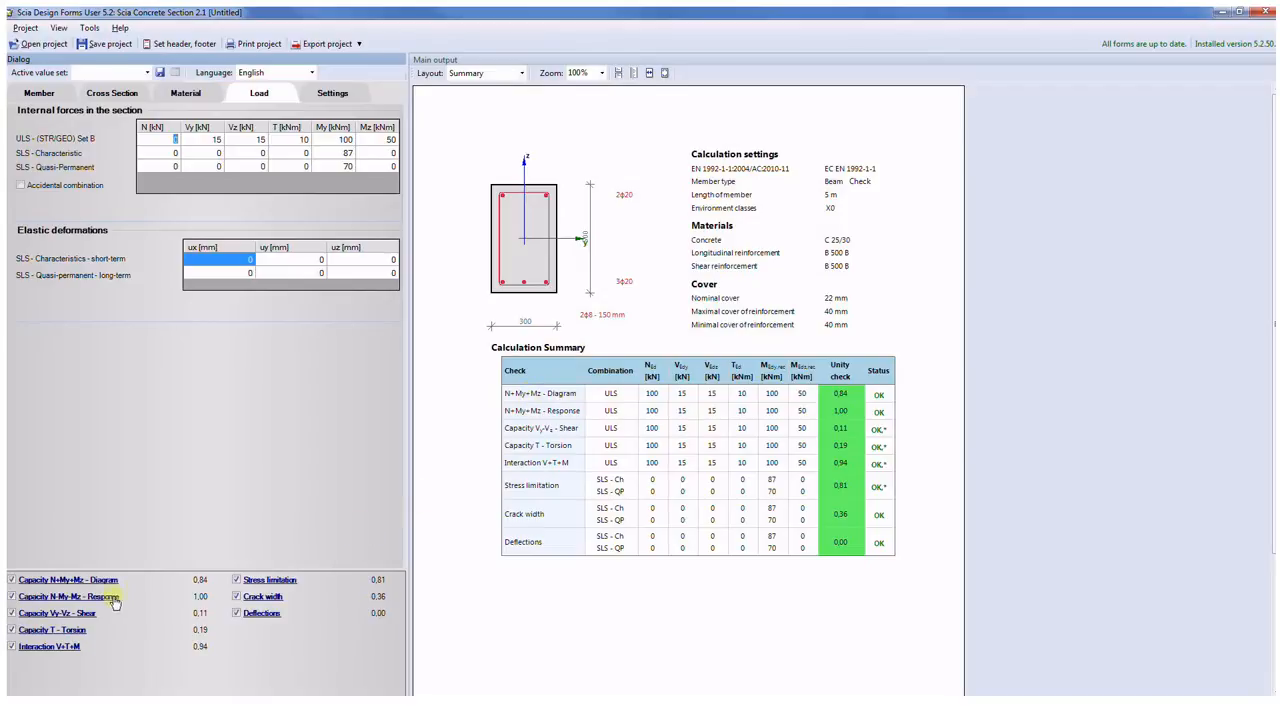
mouse_move(530, 394)
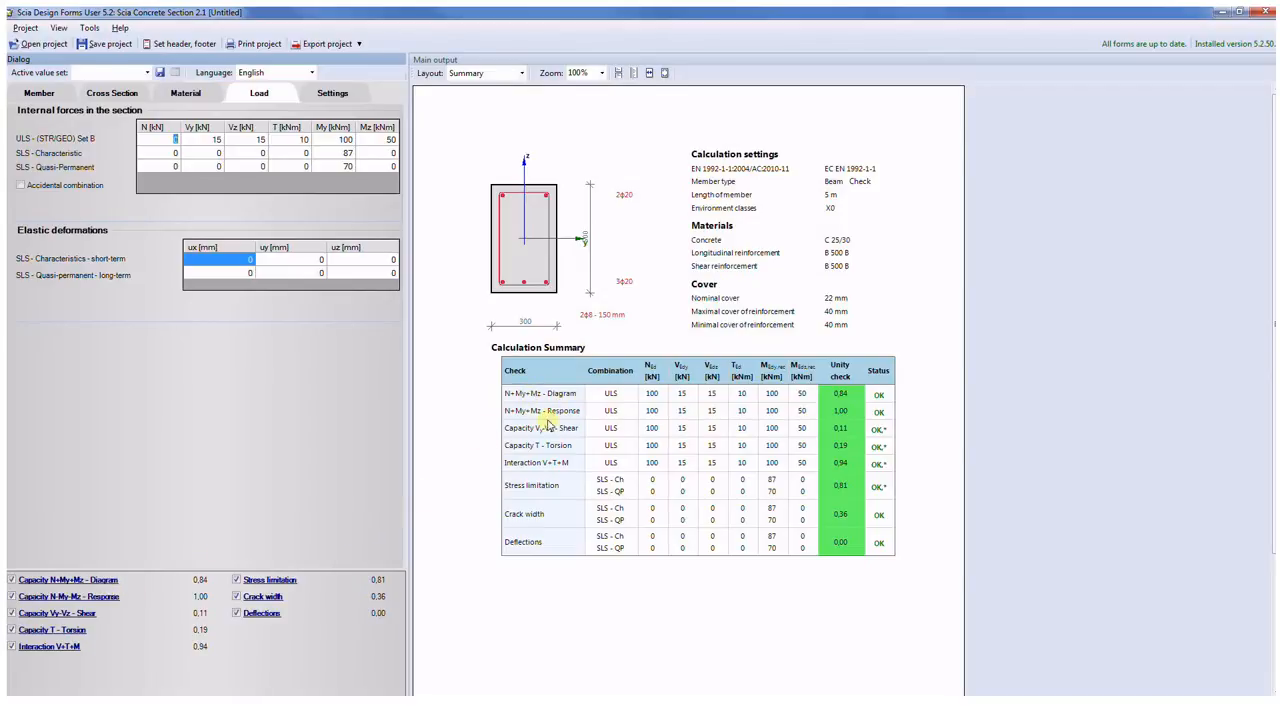
mouse_move(544, 444)
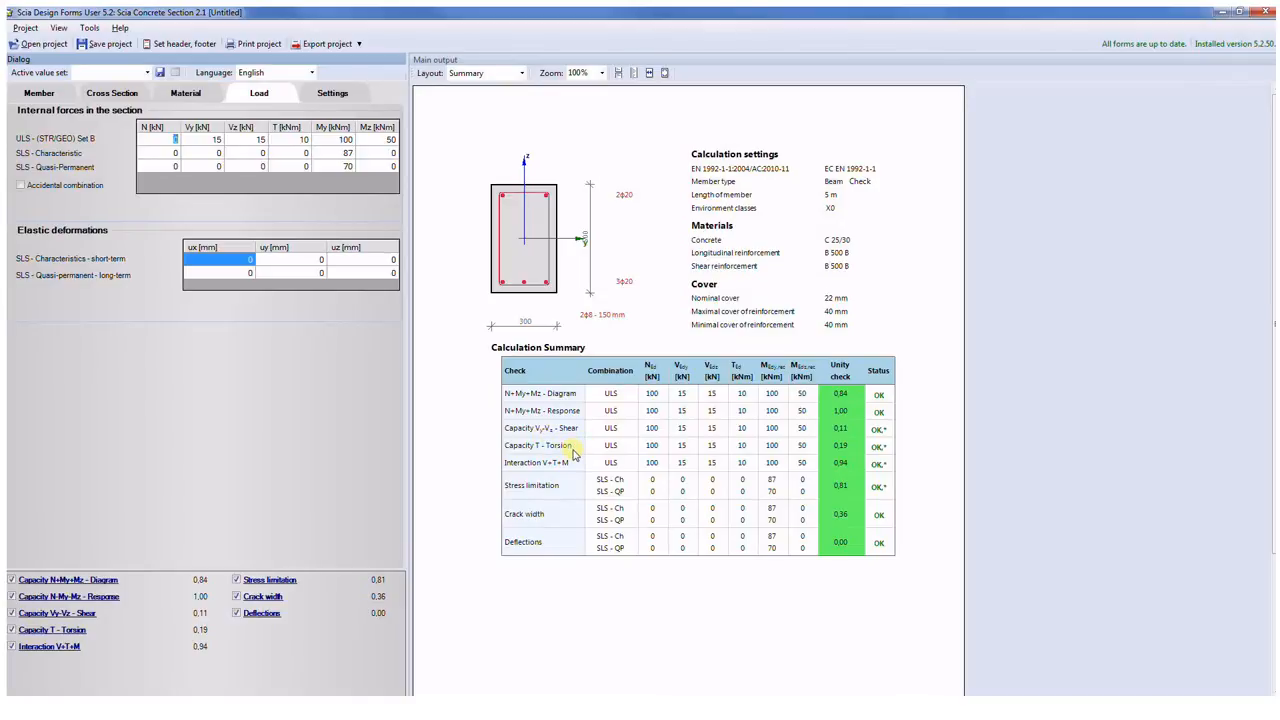
mouse_move(620, 438)
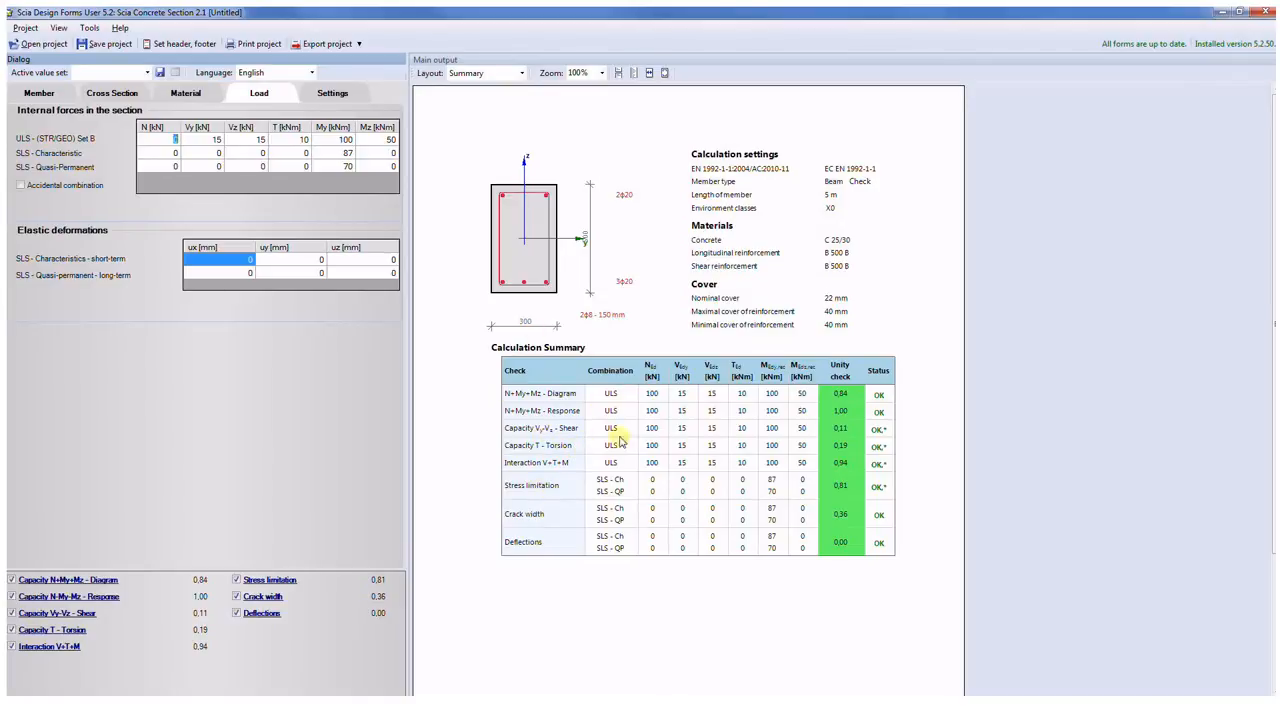
mouse_move(608, 510)
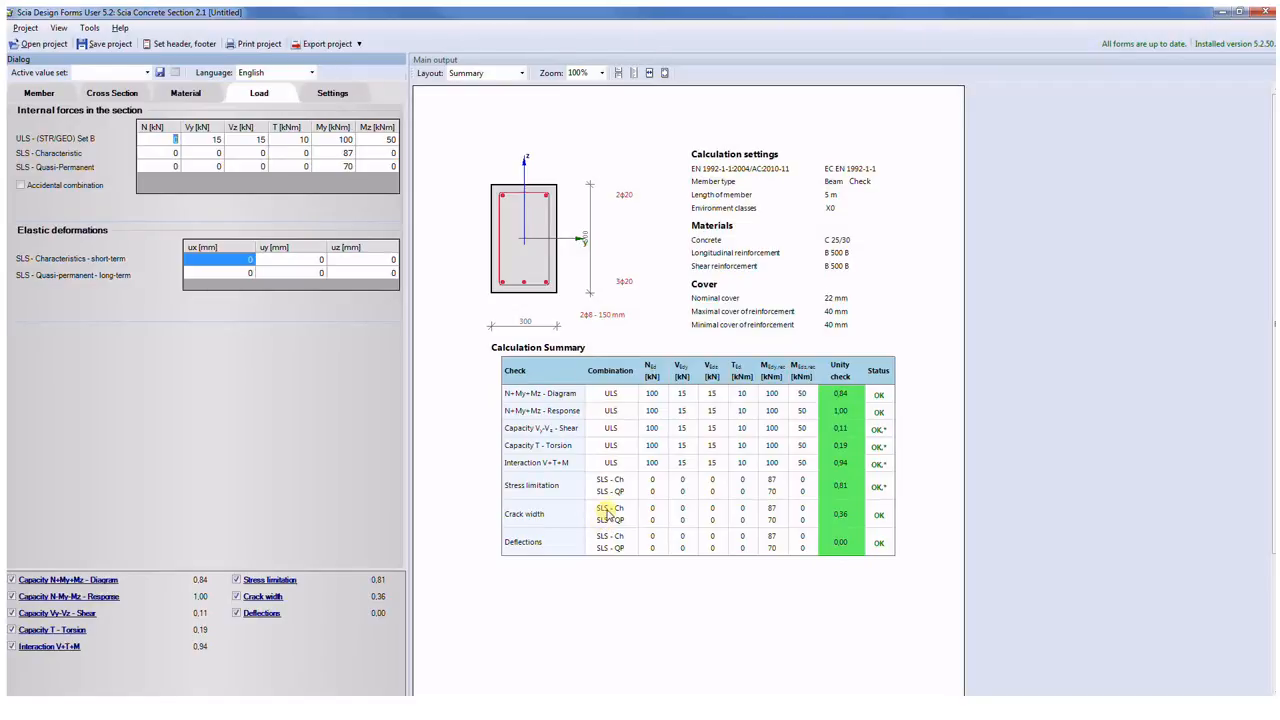
mouse_move(584, 132)
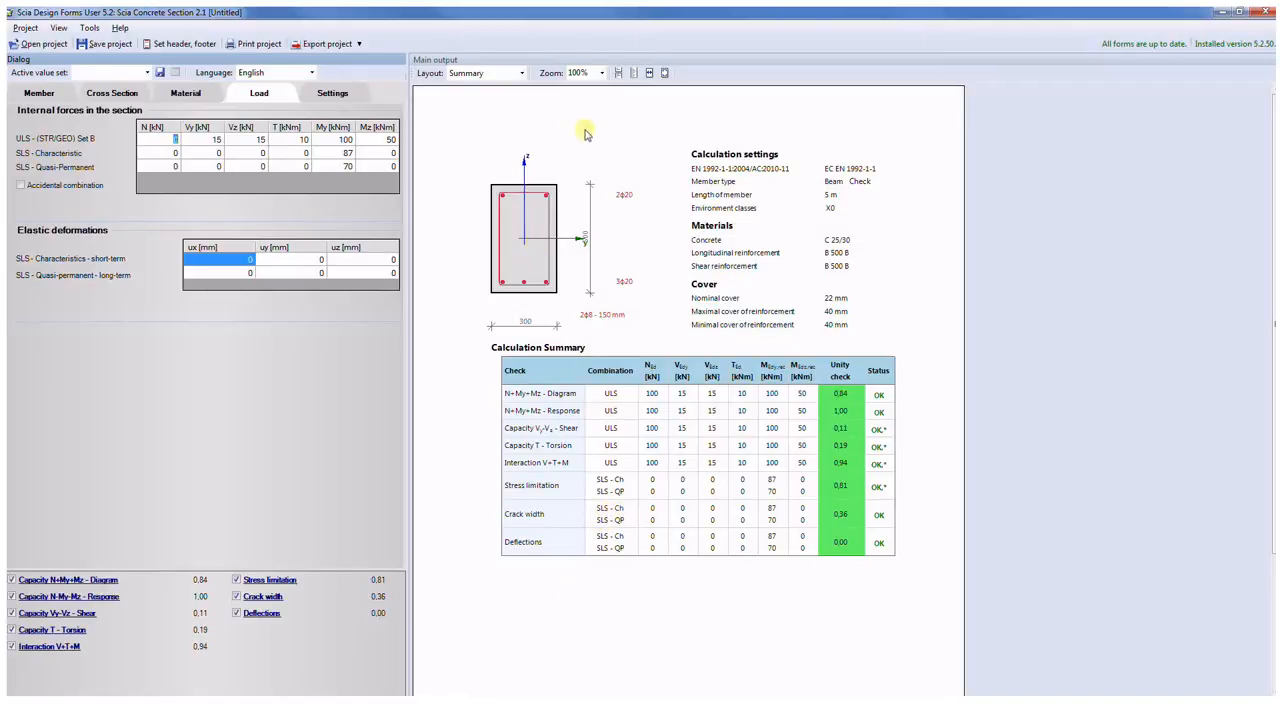
left_click(516, 72)
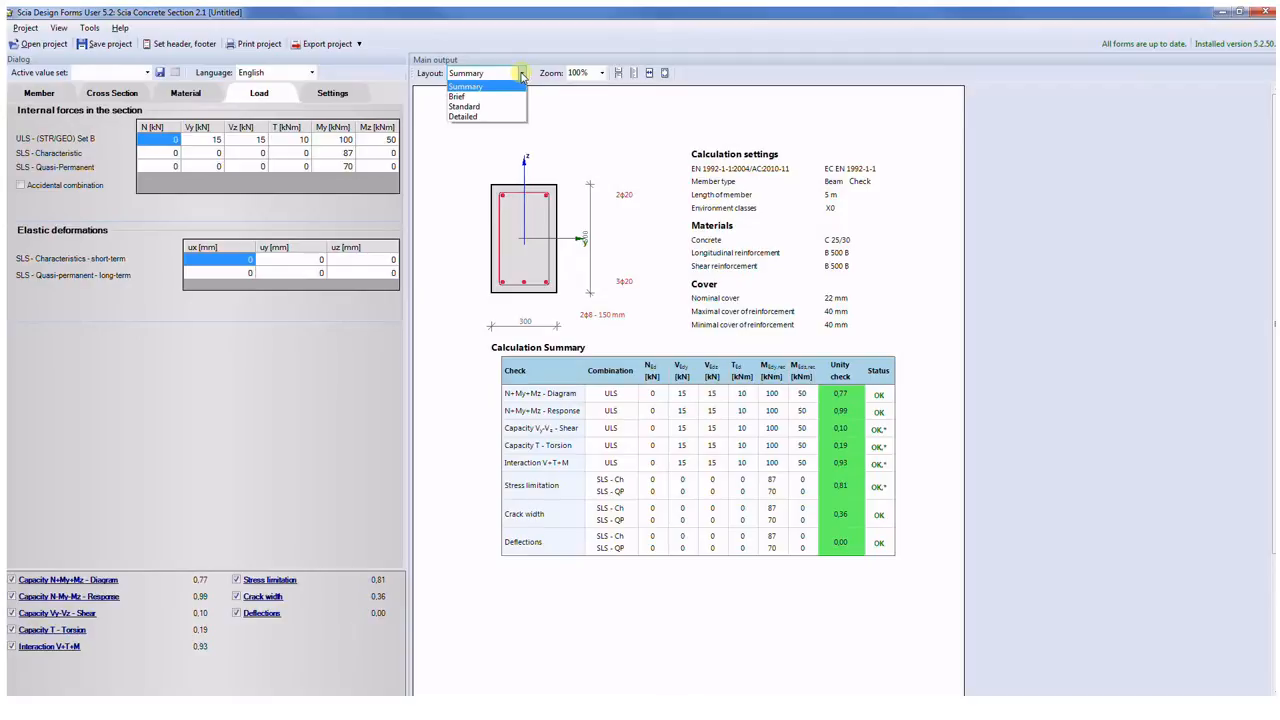
mouse_move(484, 116)
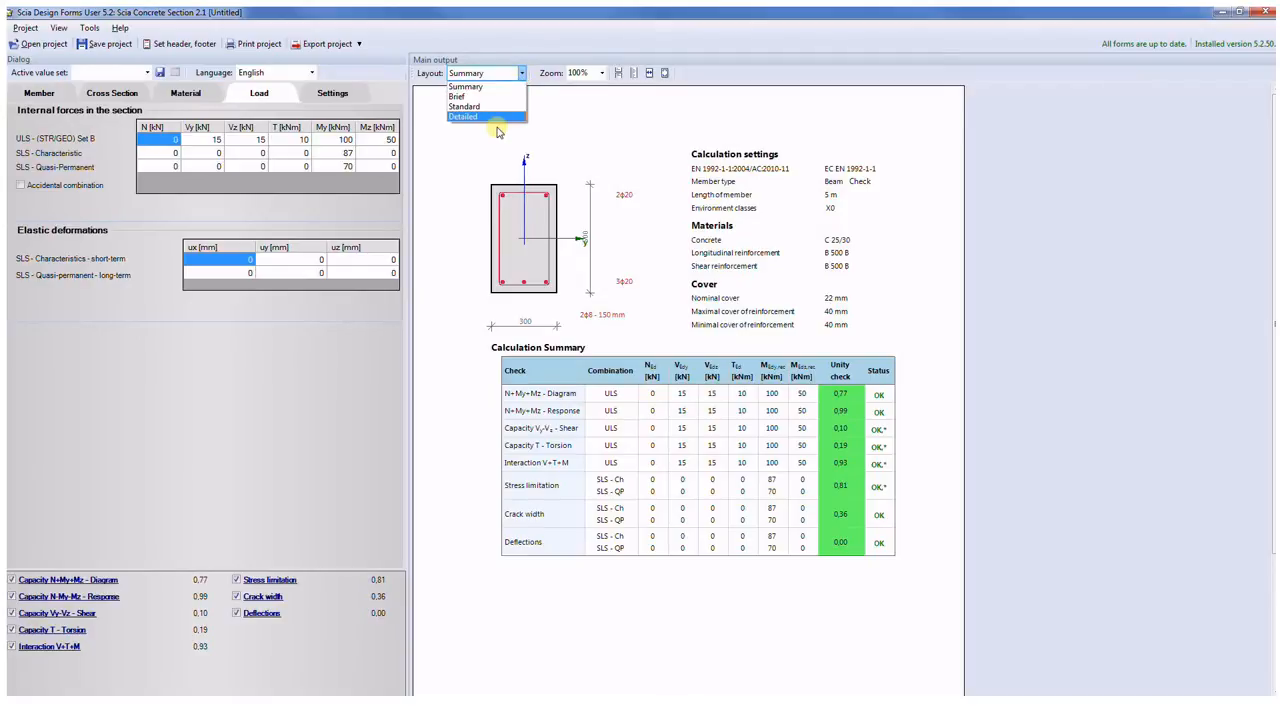
left_click(472, 116)
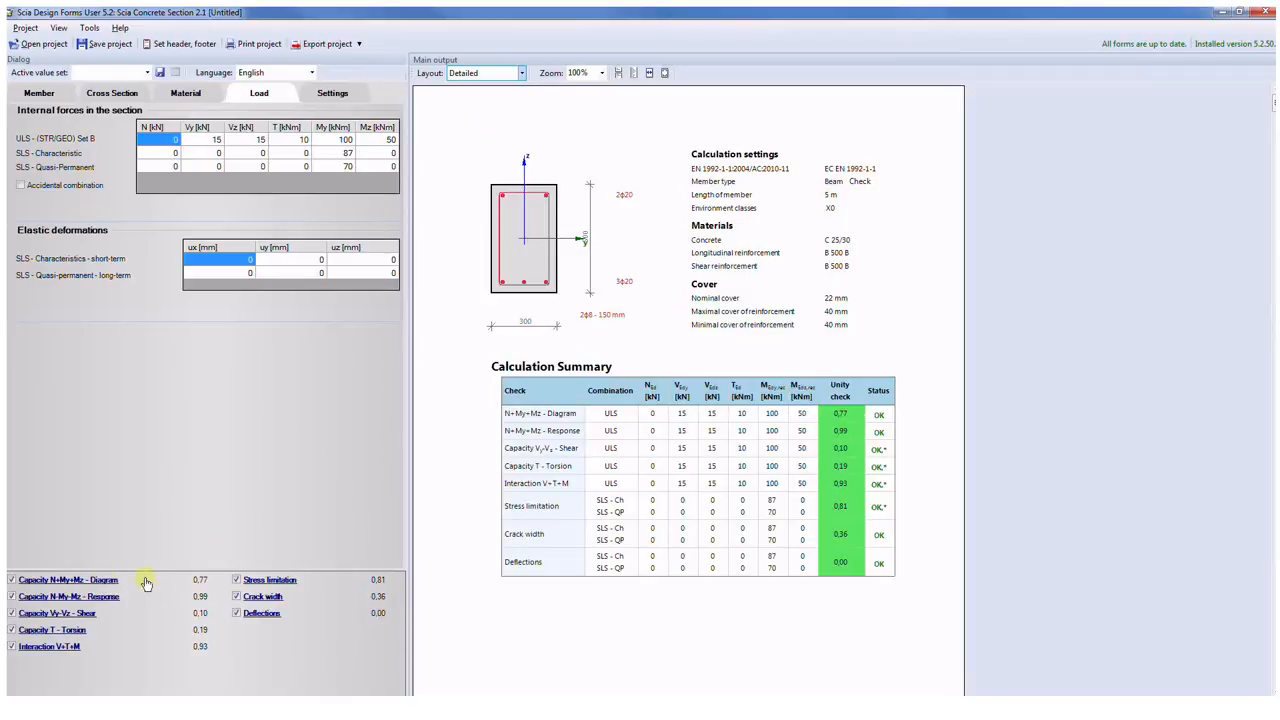
left_click(78, 580)
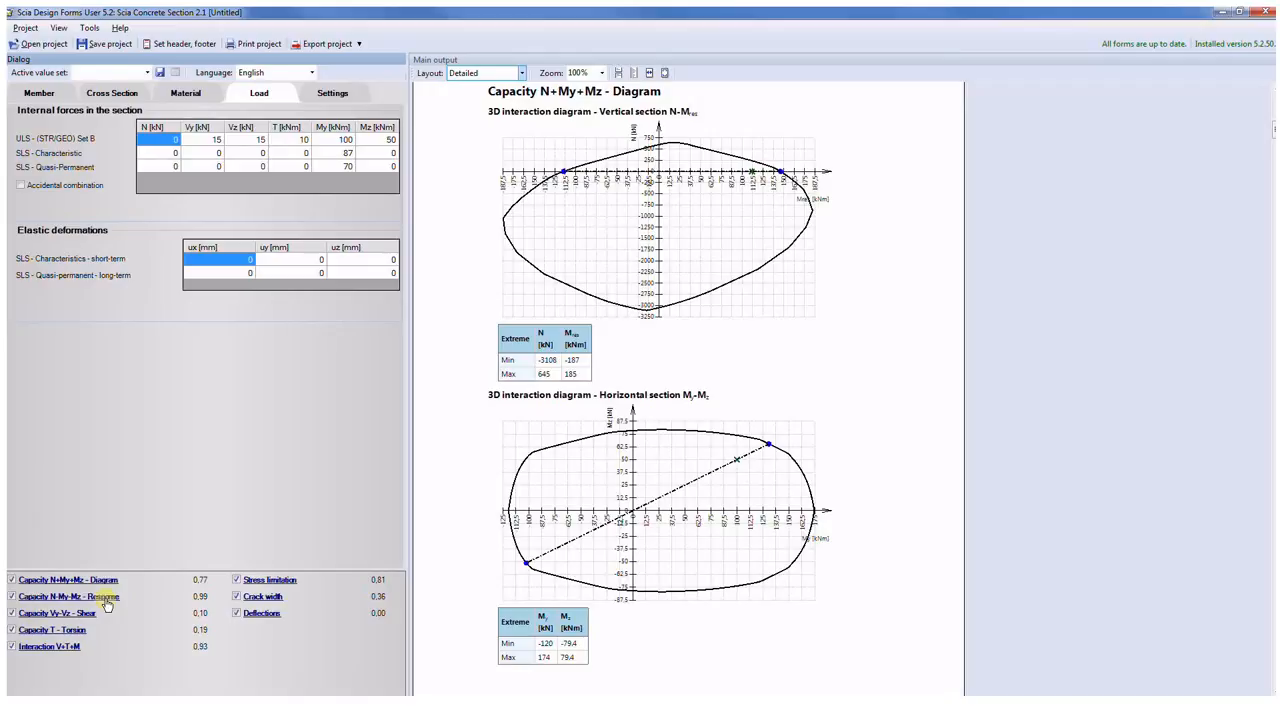
left_click(68, 596)
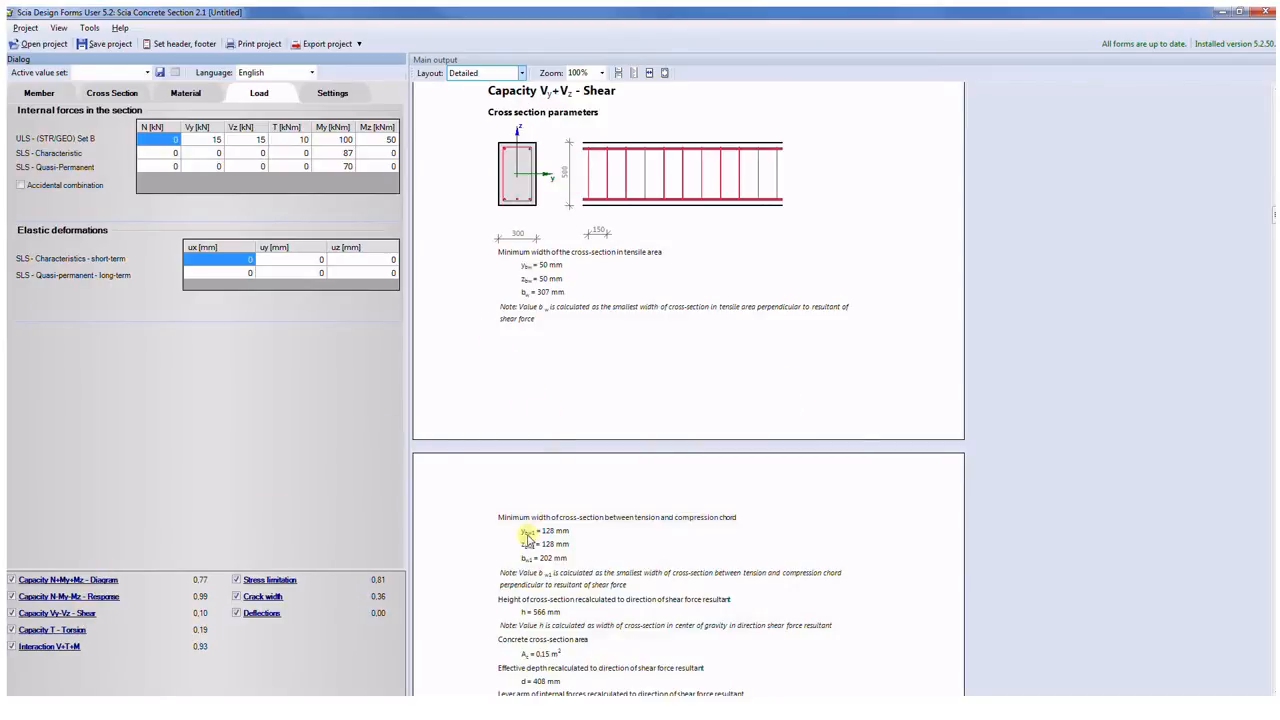
scroll("down", 3)
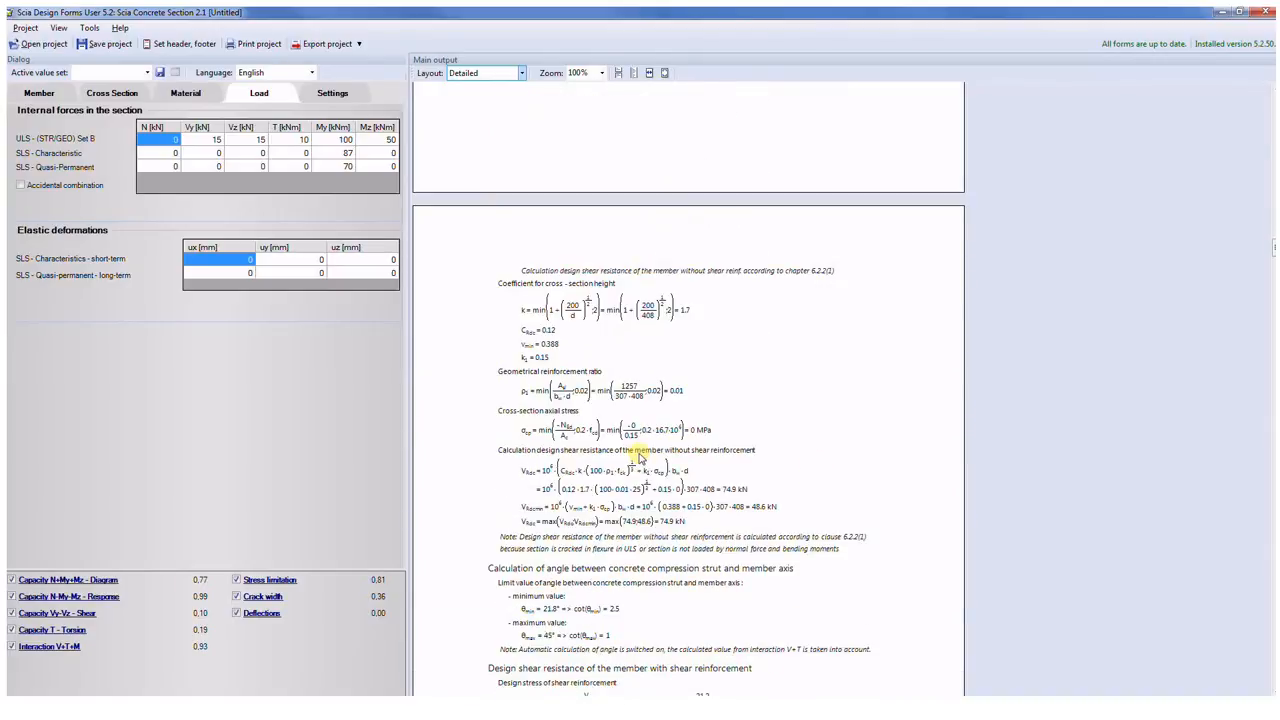
mouse_move(642, 460)
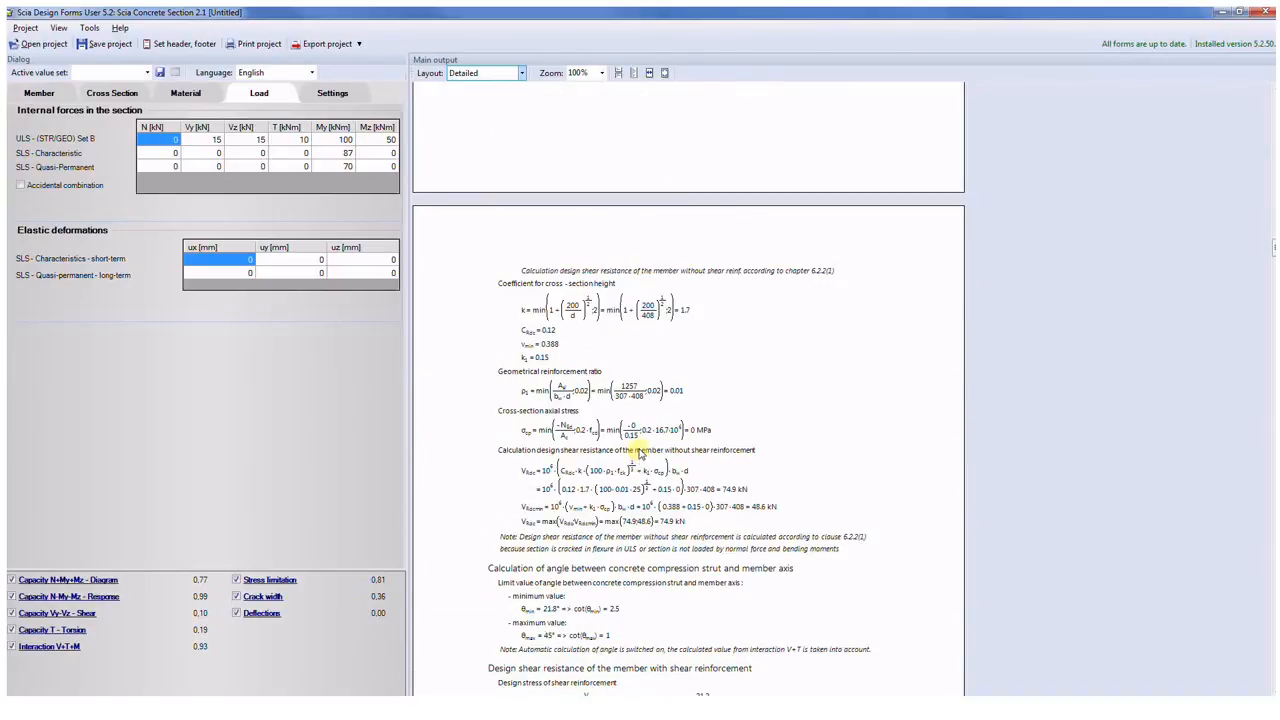
left_click(46, 640)
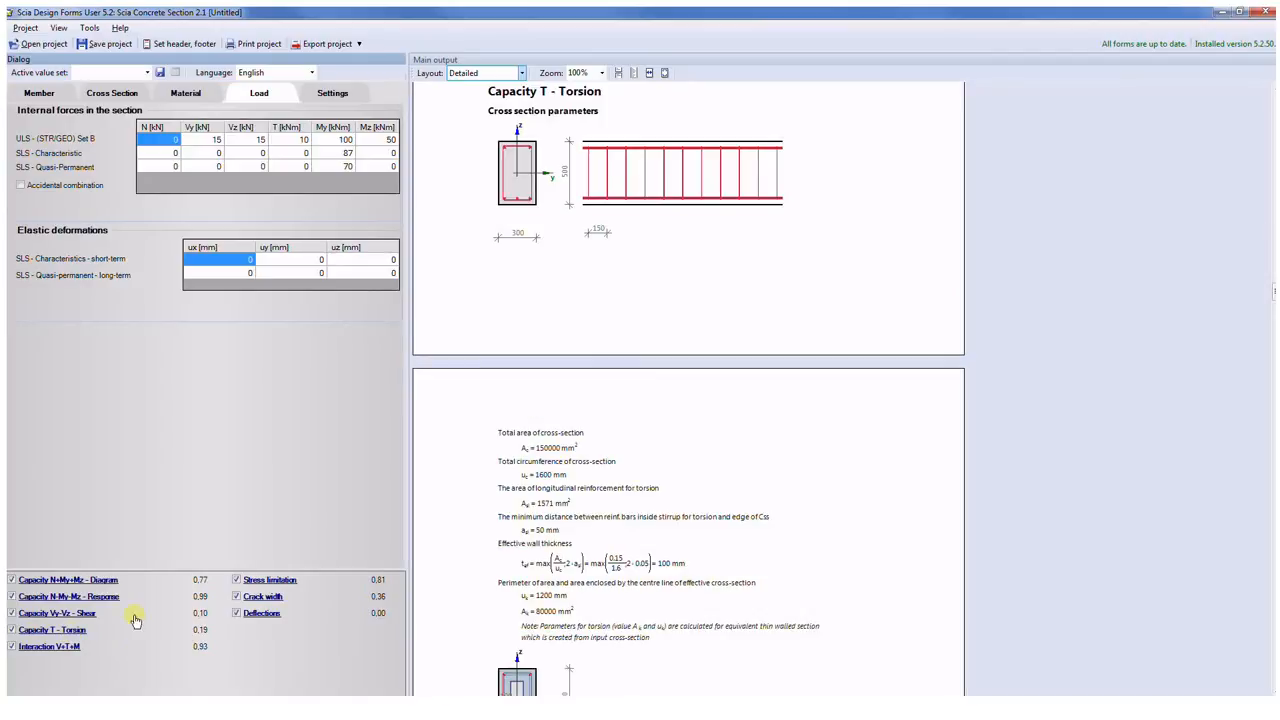
scroll("down", 3)
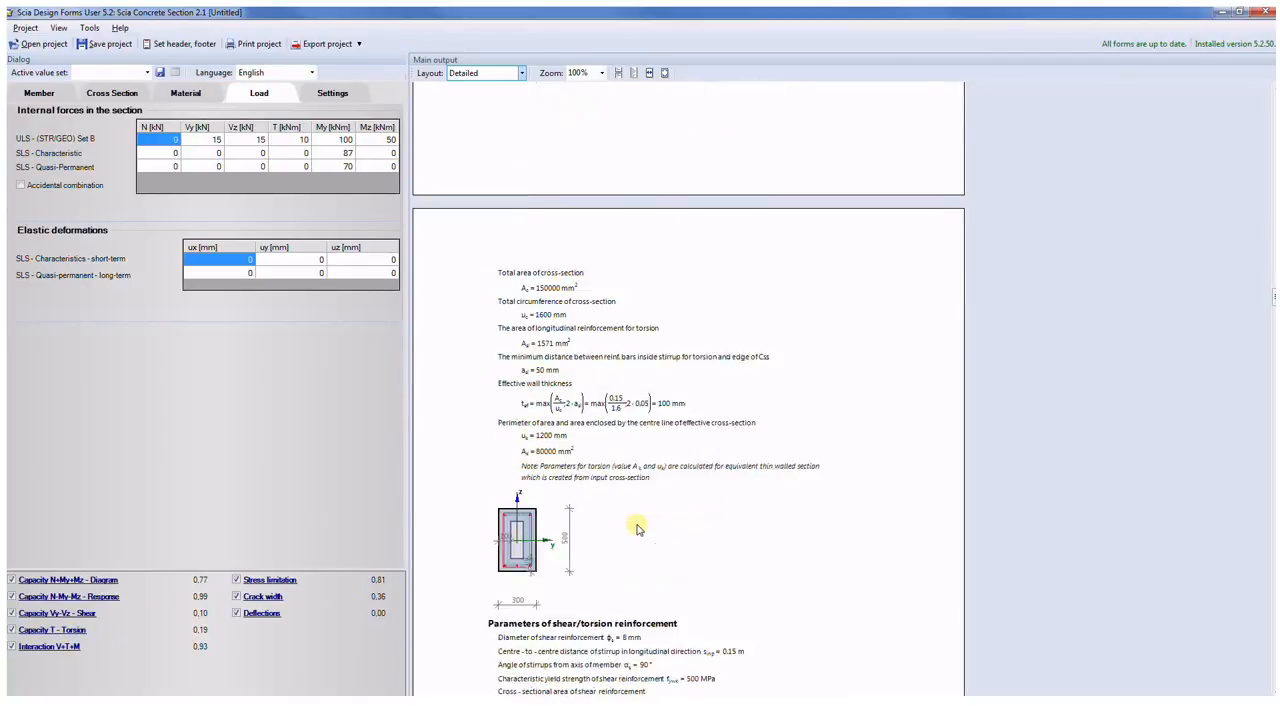
scroll("down", 3)
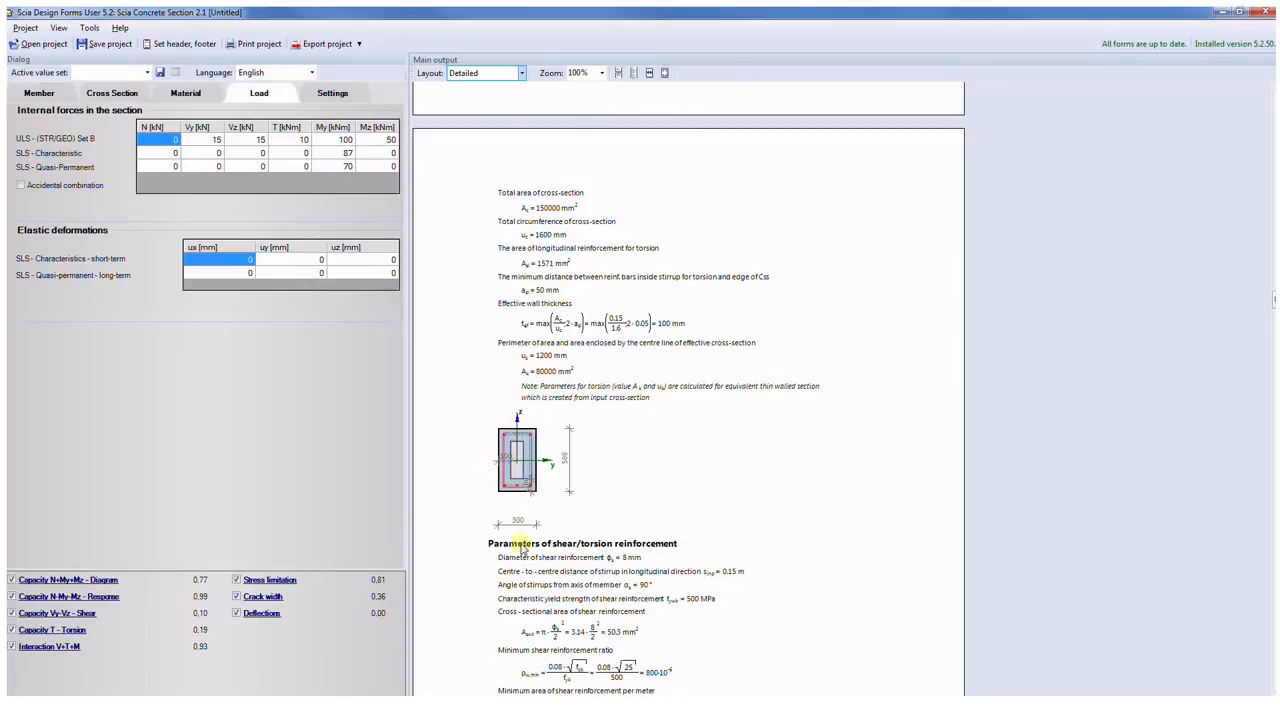
mouse_move(204, 680)
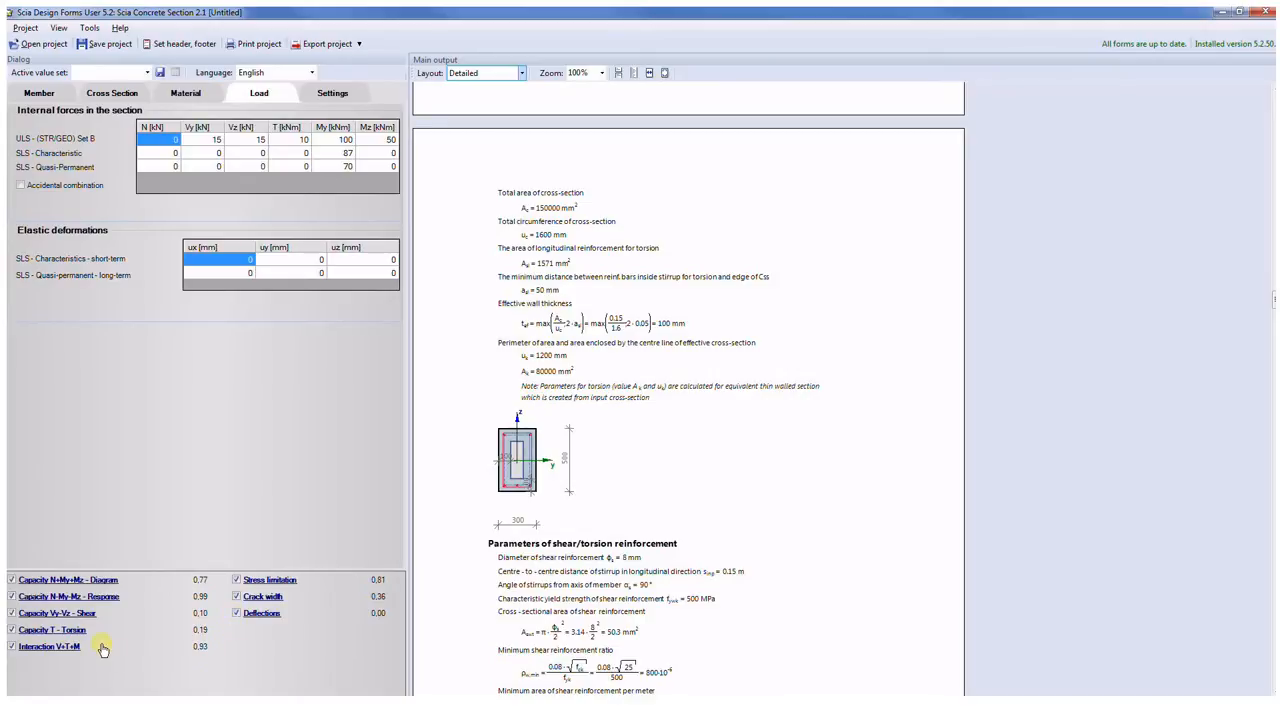
mouse_move(96, 636)
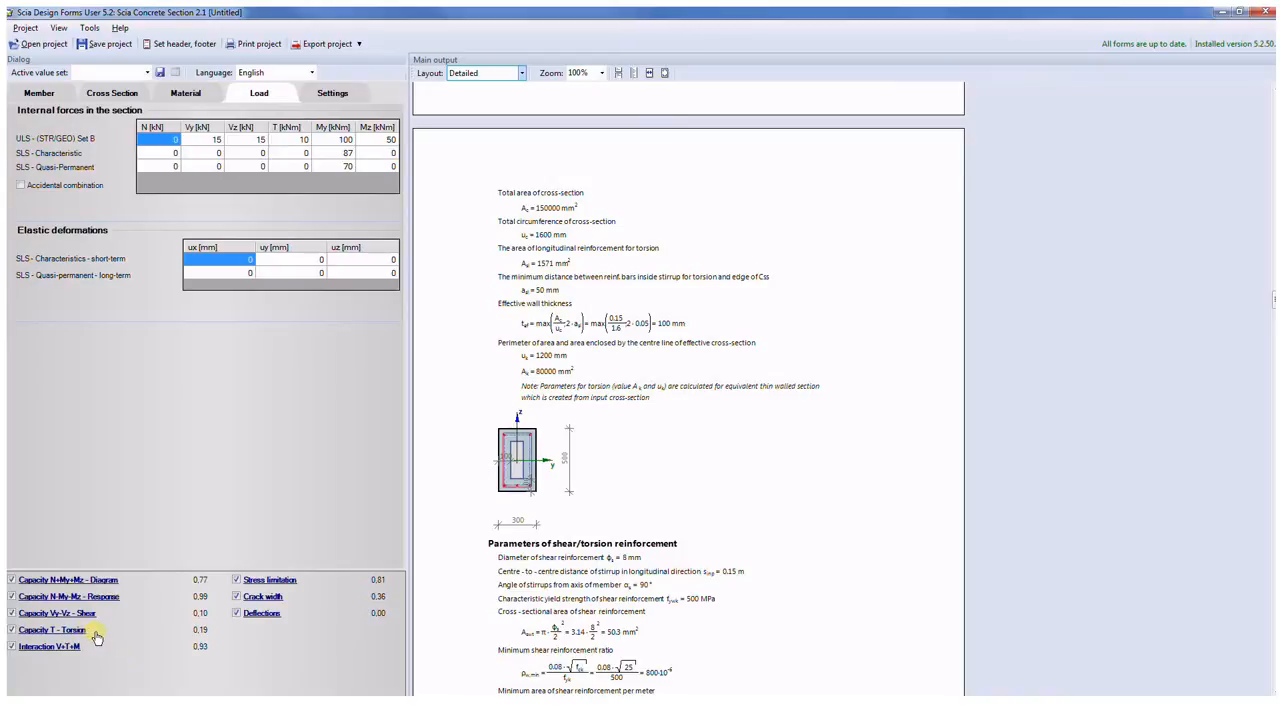
mouse_move(96, 638)
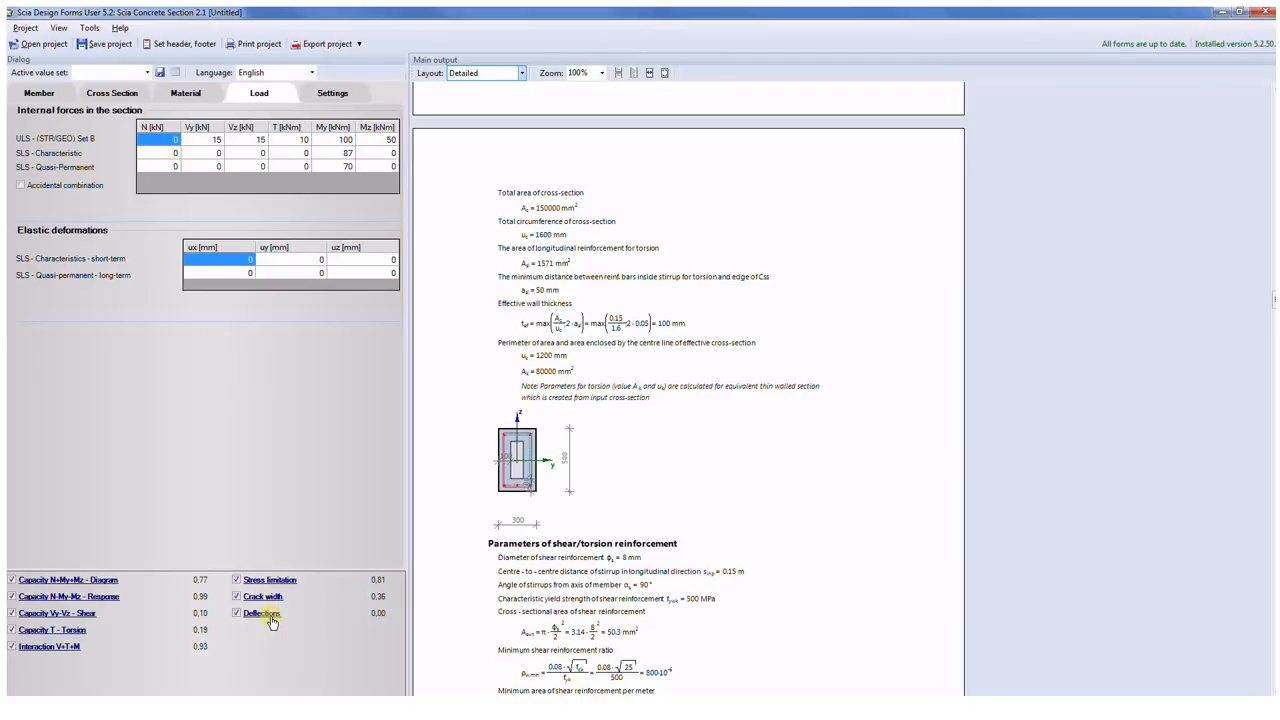
mouse_move(272, 620)
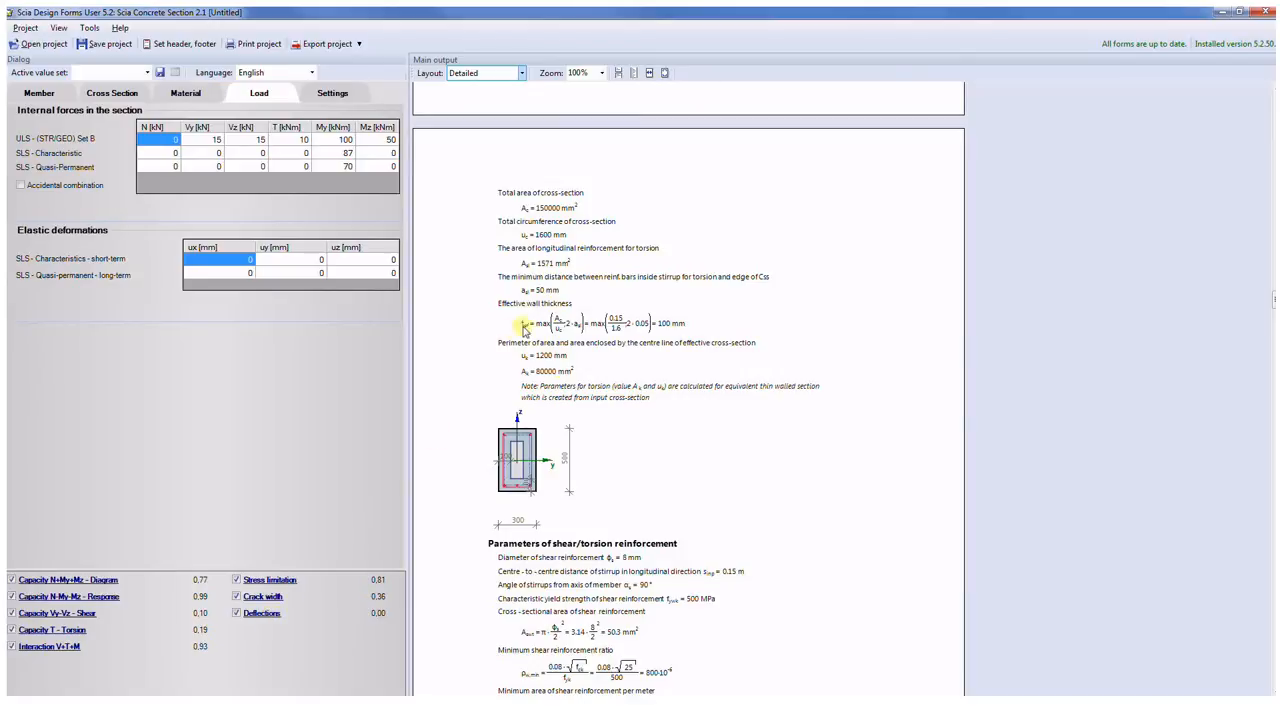
Step: Switch the report layout to Summary, then to Brief
left_click(520, 72)
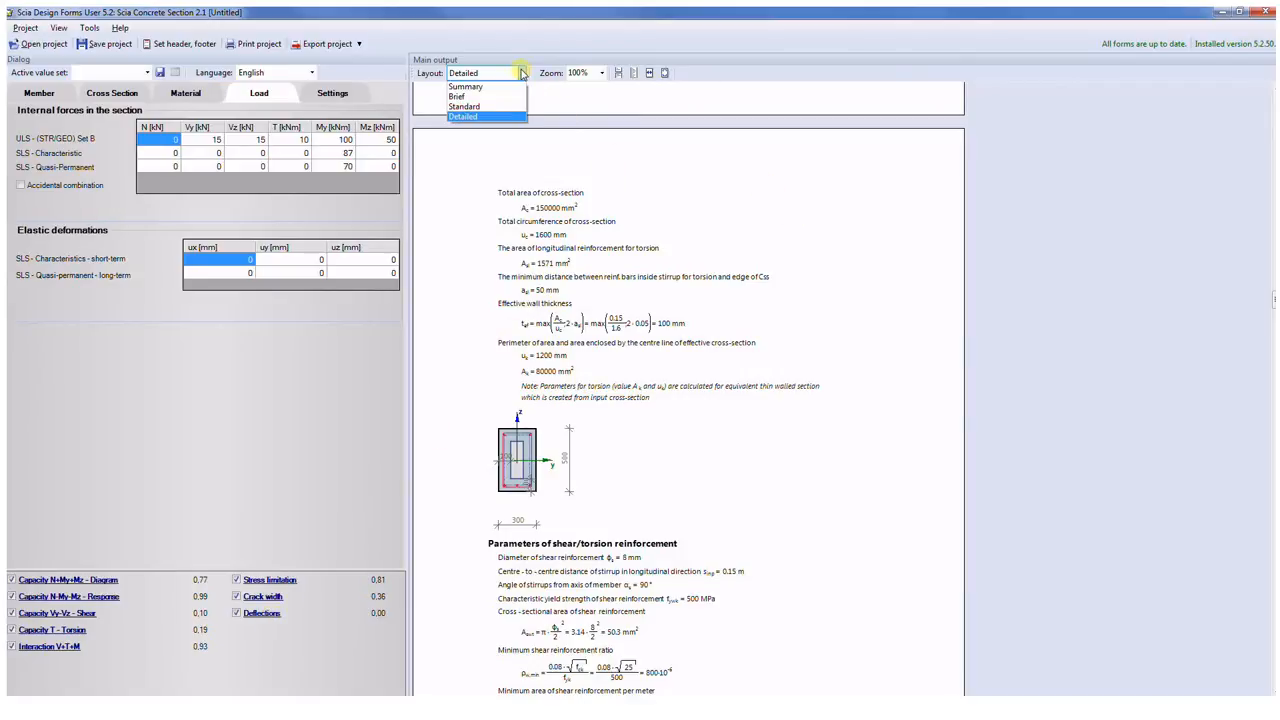
left_click(472, 88)
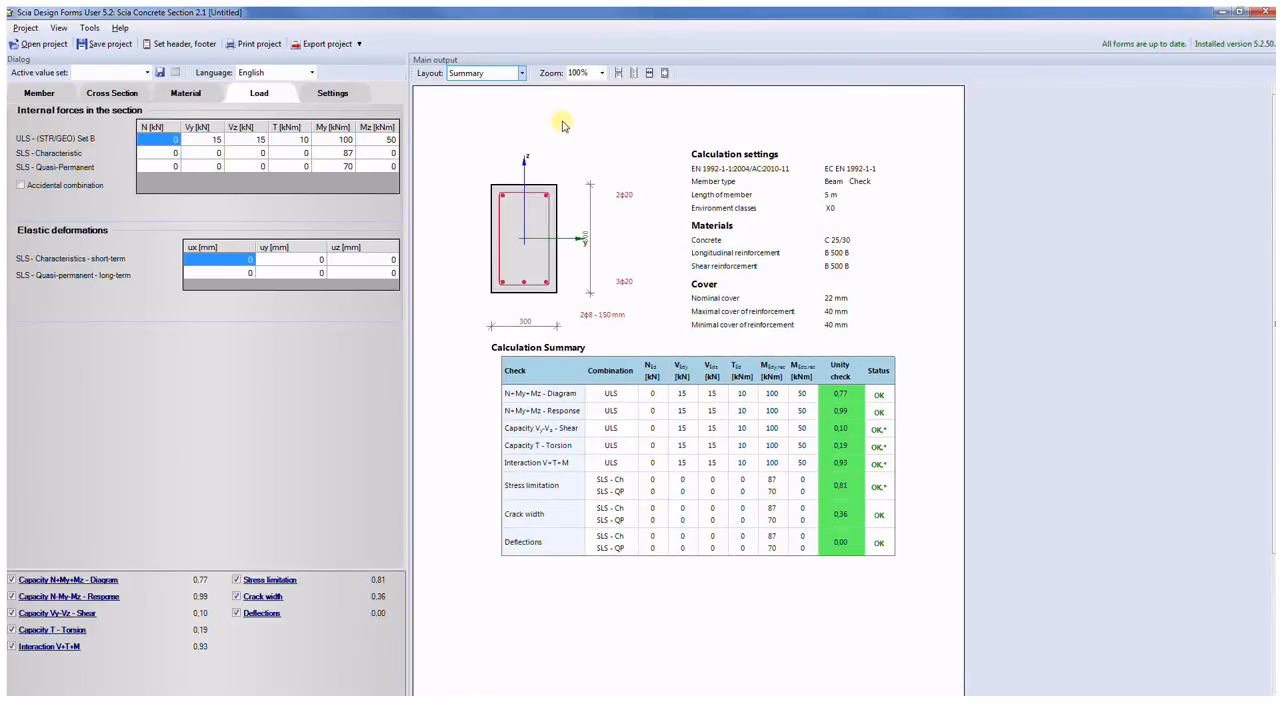
mouse_move(654, 308)
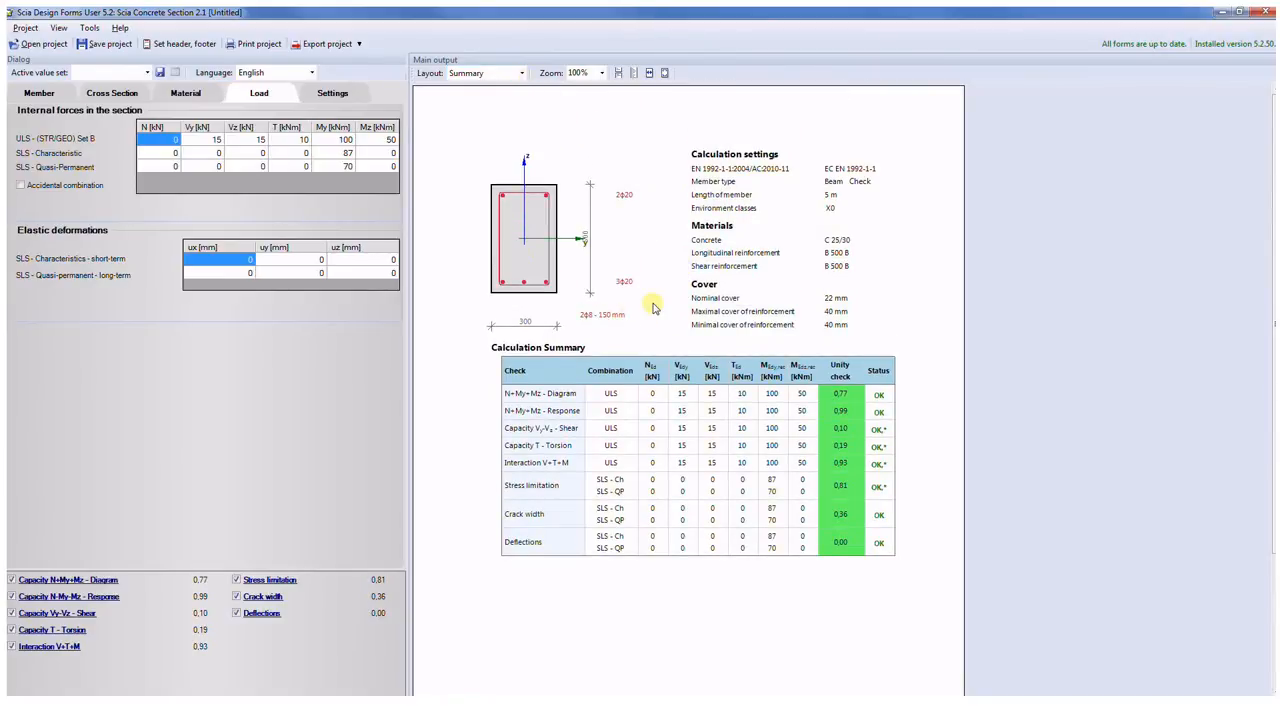
left_click(520, 72)
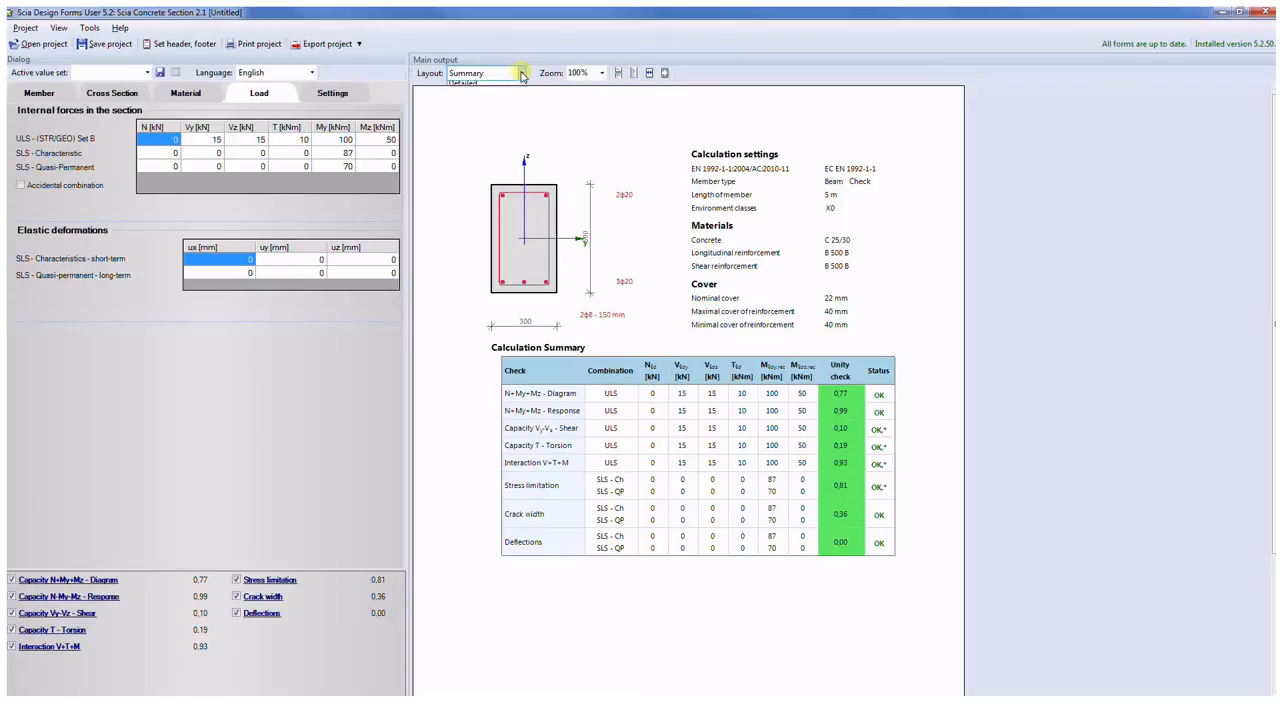
left_click(518, 72)
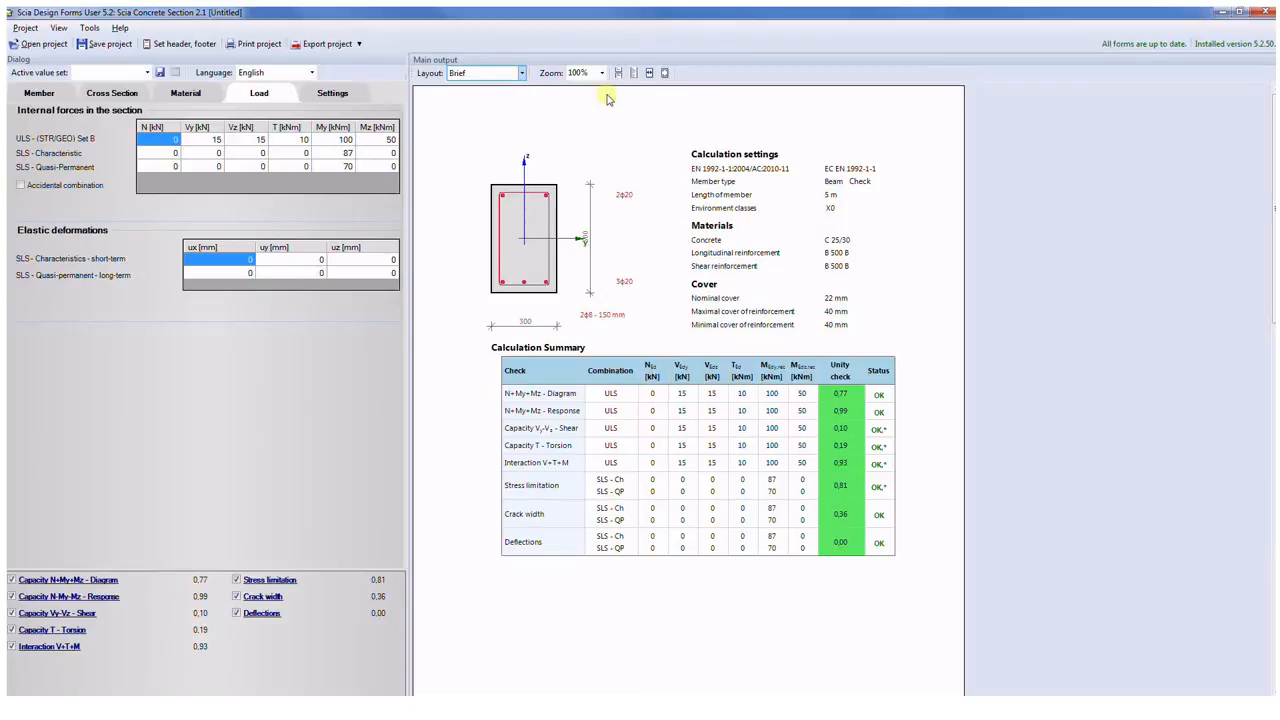
Step: Zoom the report to 50%, back to 100%, and scroll through the brief output
left_click(598, 72)
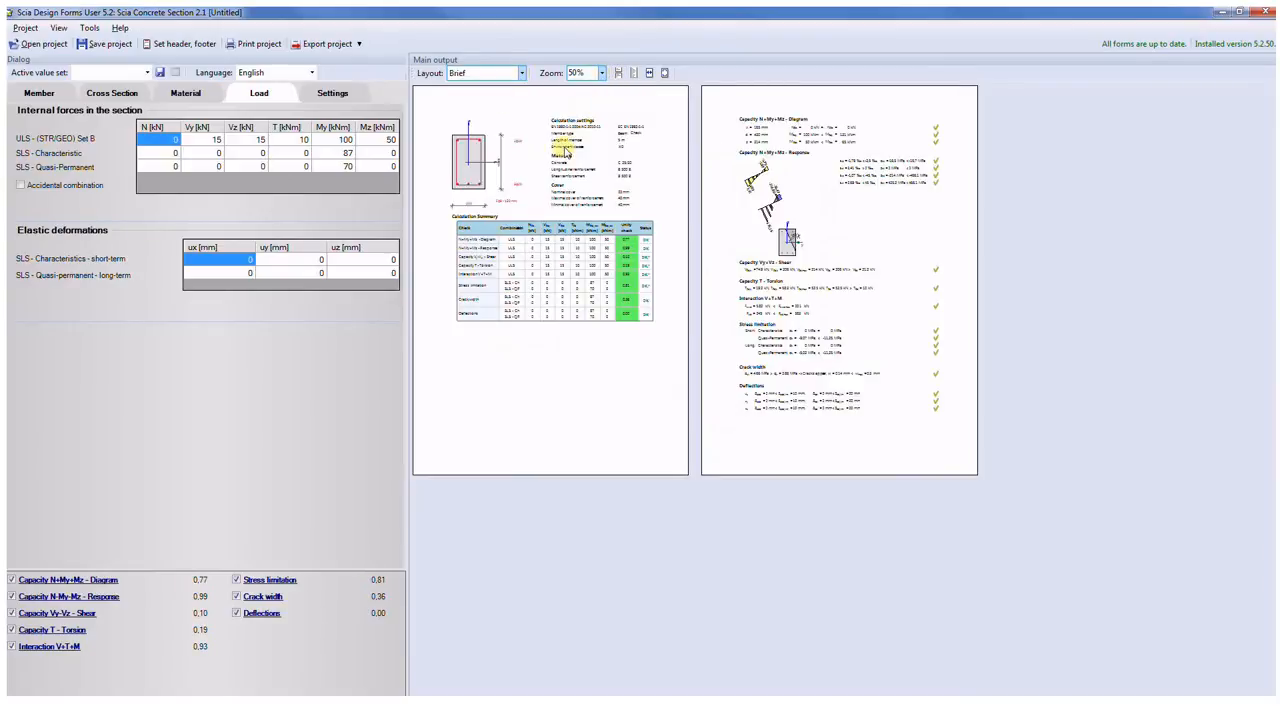
left_click(604, 72)
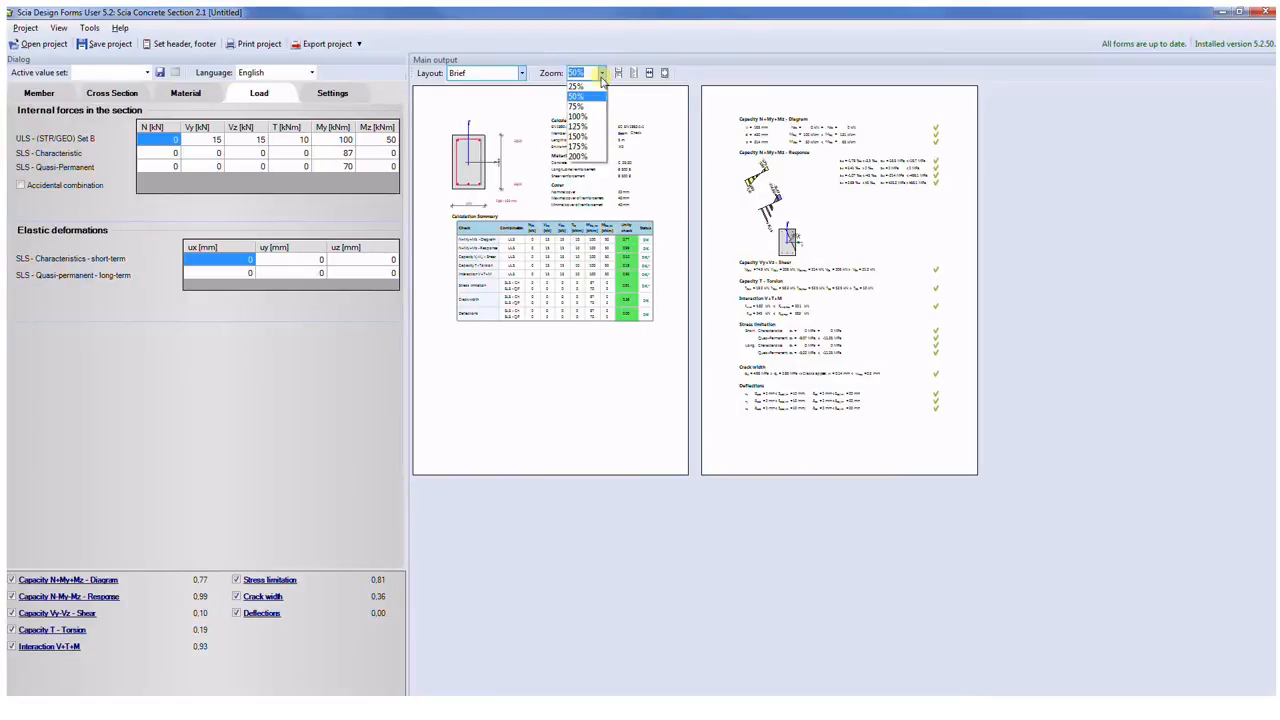
left_click(572, 114)
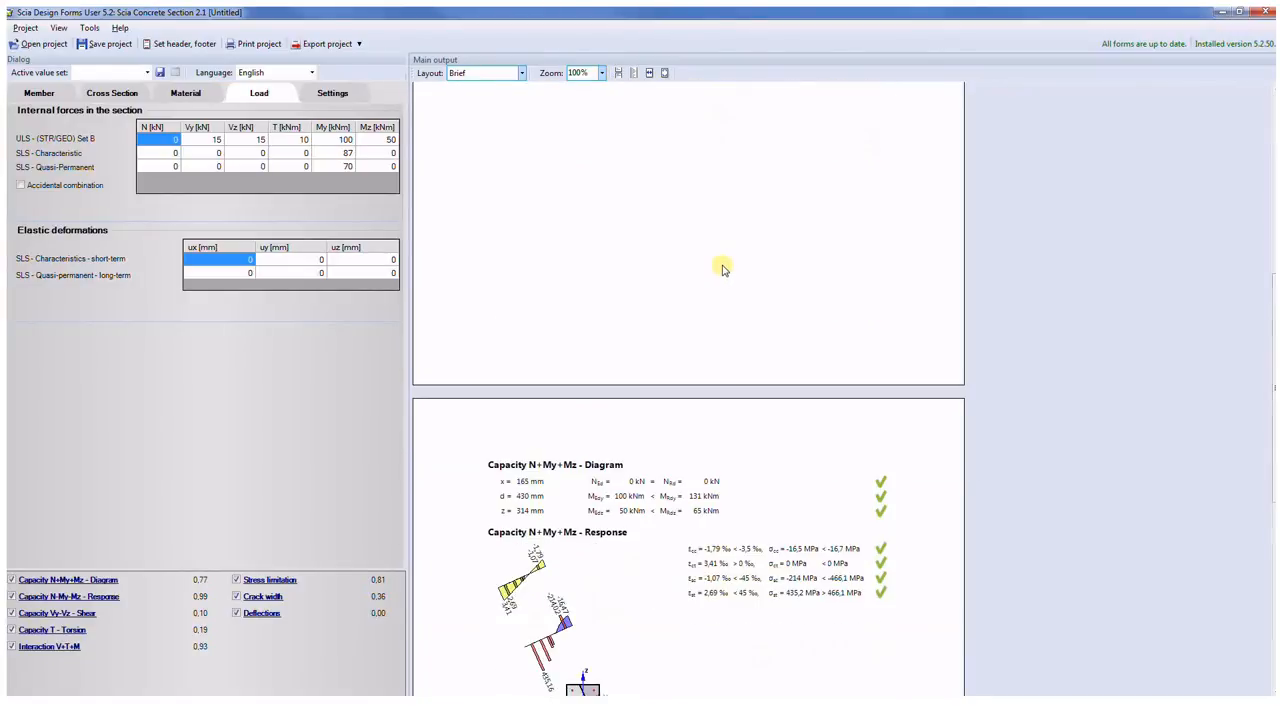
scroll("down", 3)
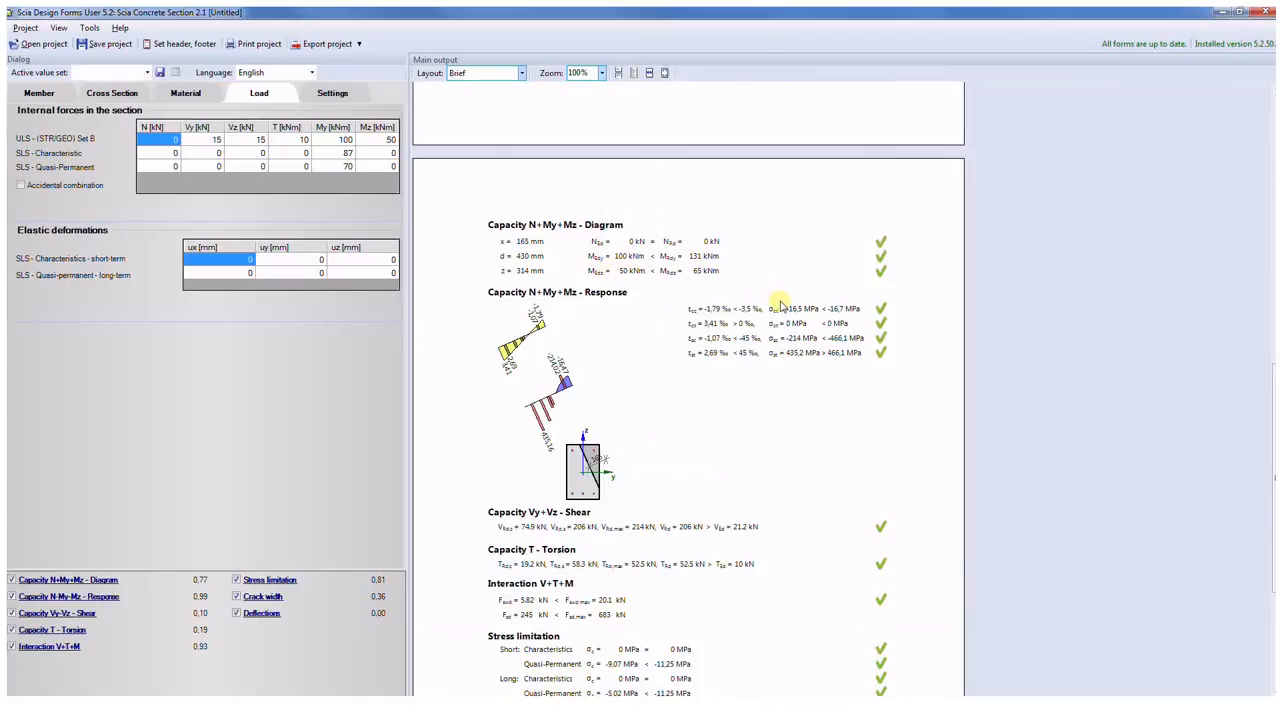
scroll("down", 3)
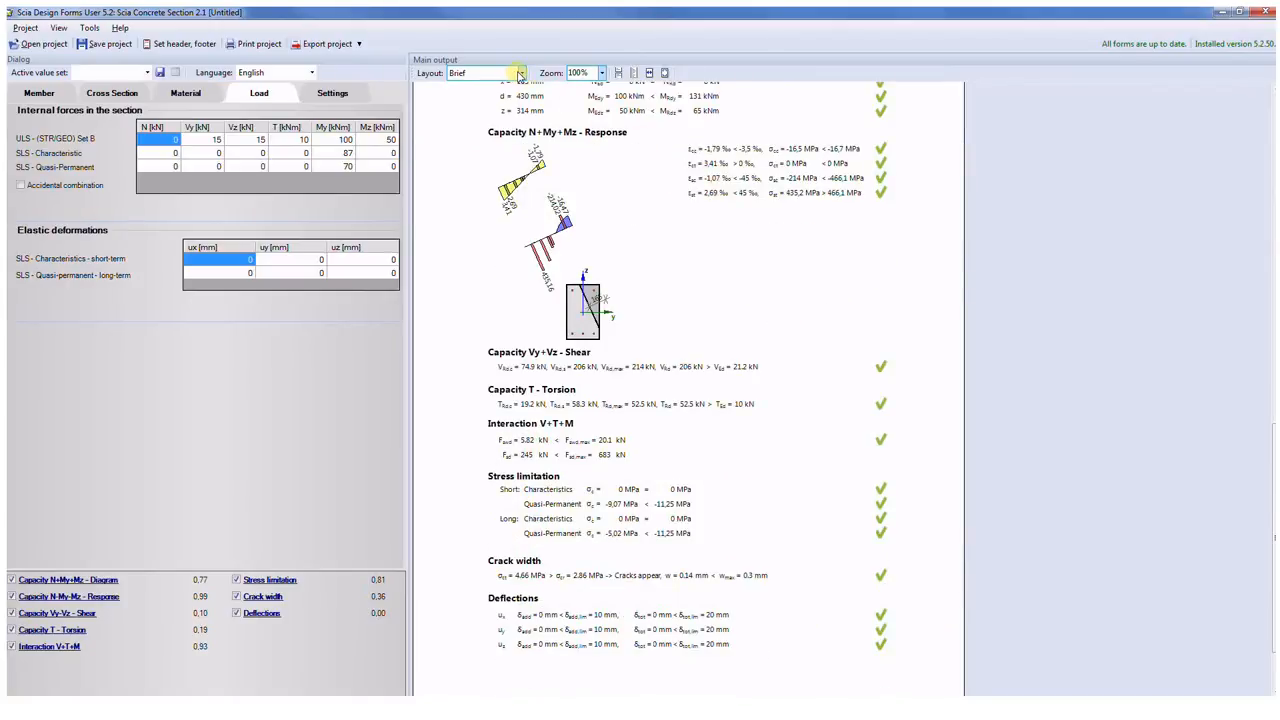
mouse_move(516, 72)
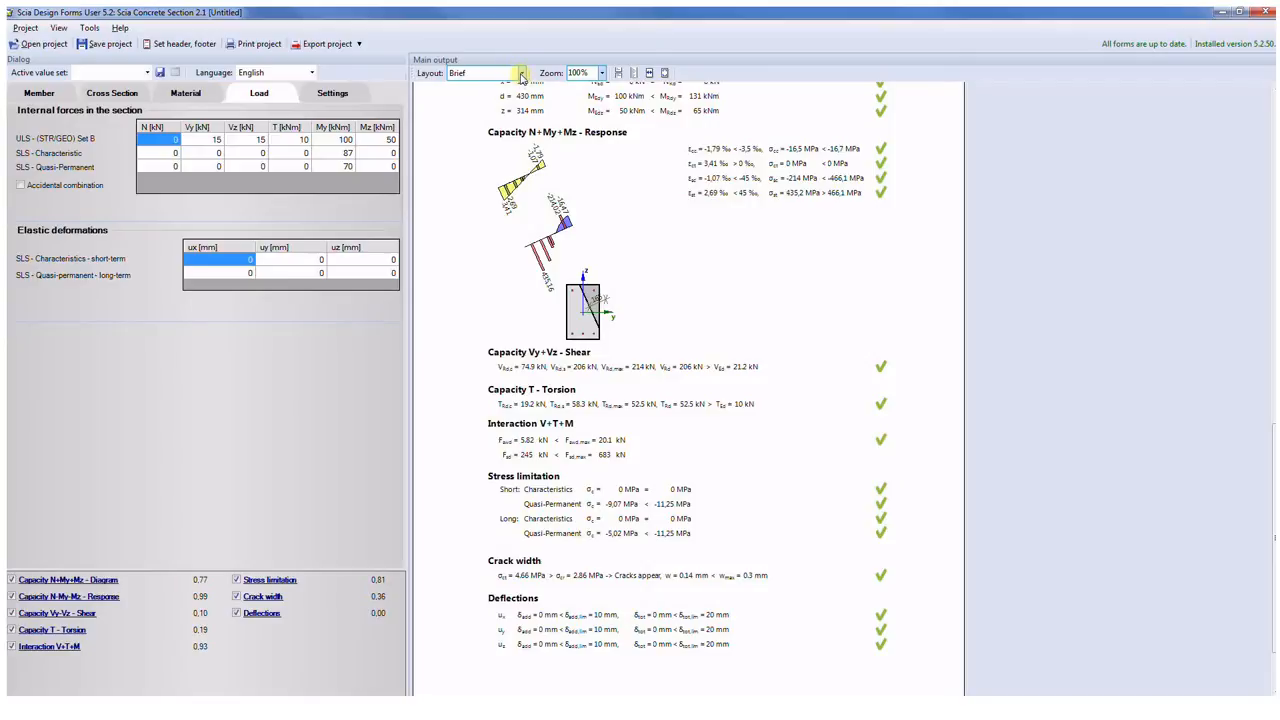
left_click(516, 72)
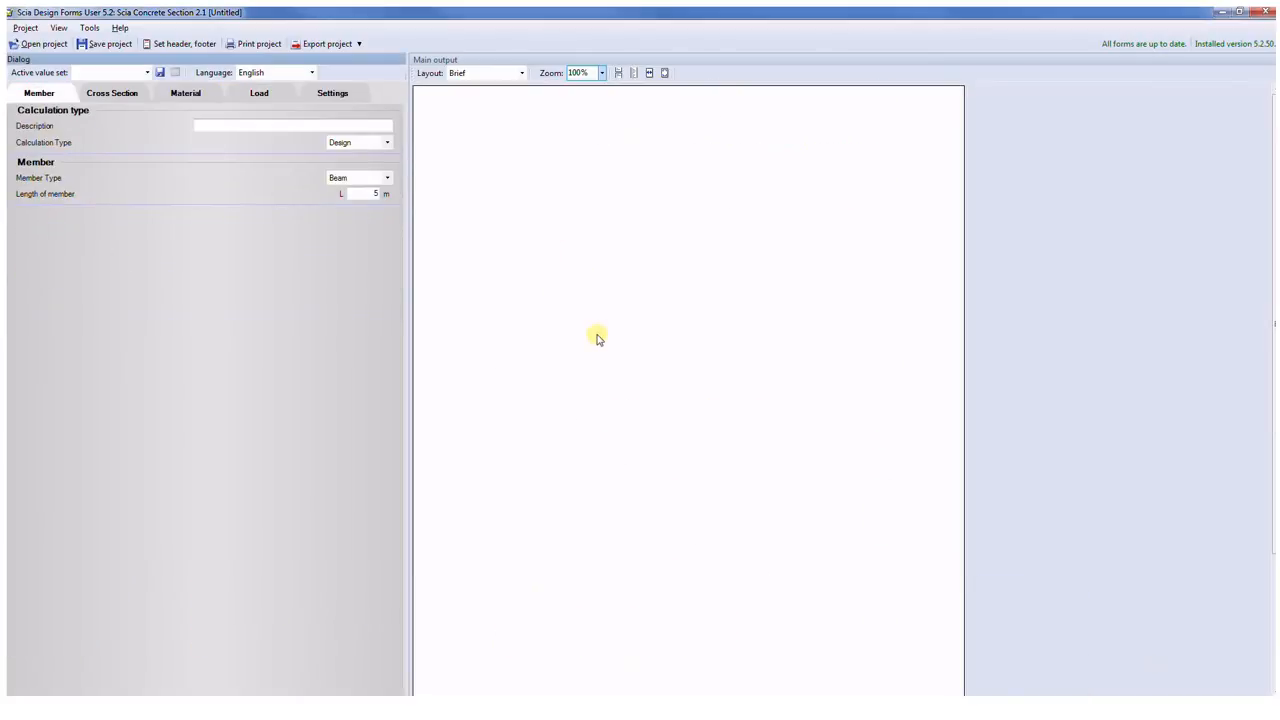
mouse_move(600, 328)
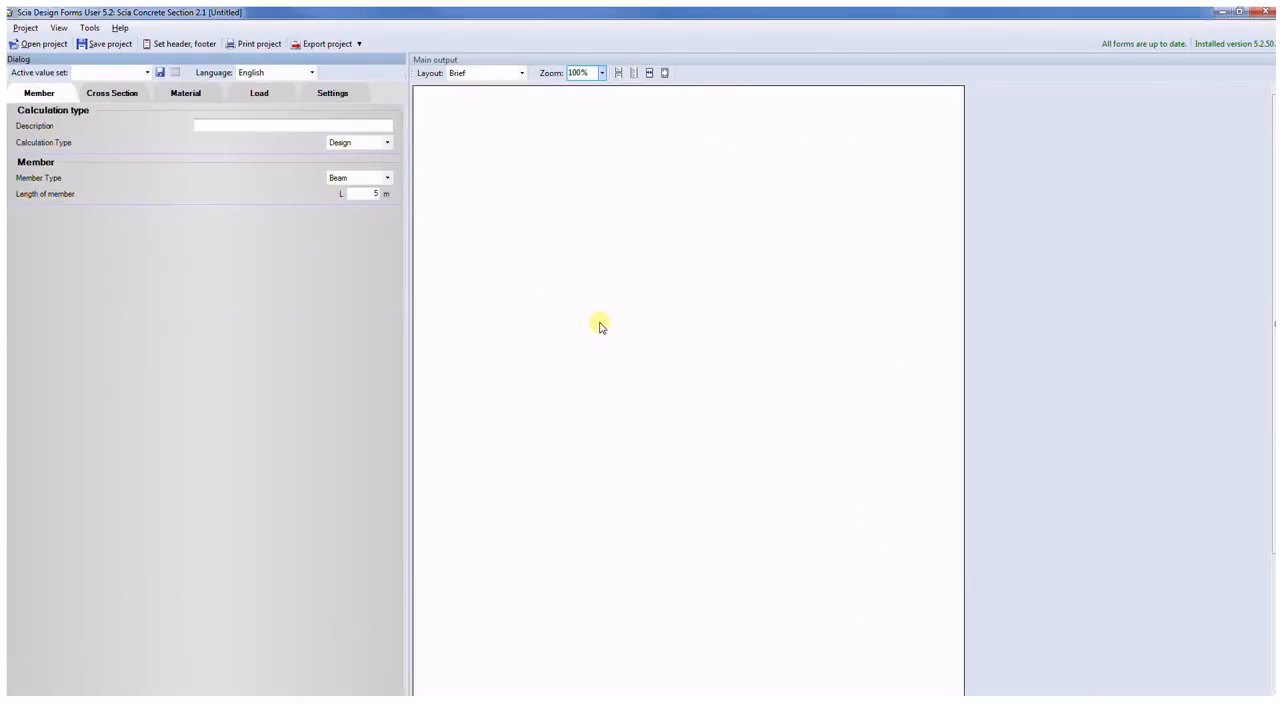
mouse_move(592, 318)
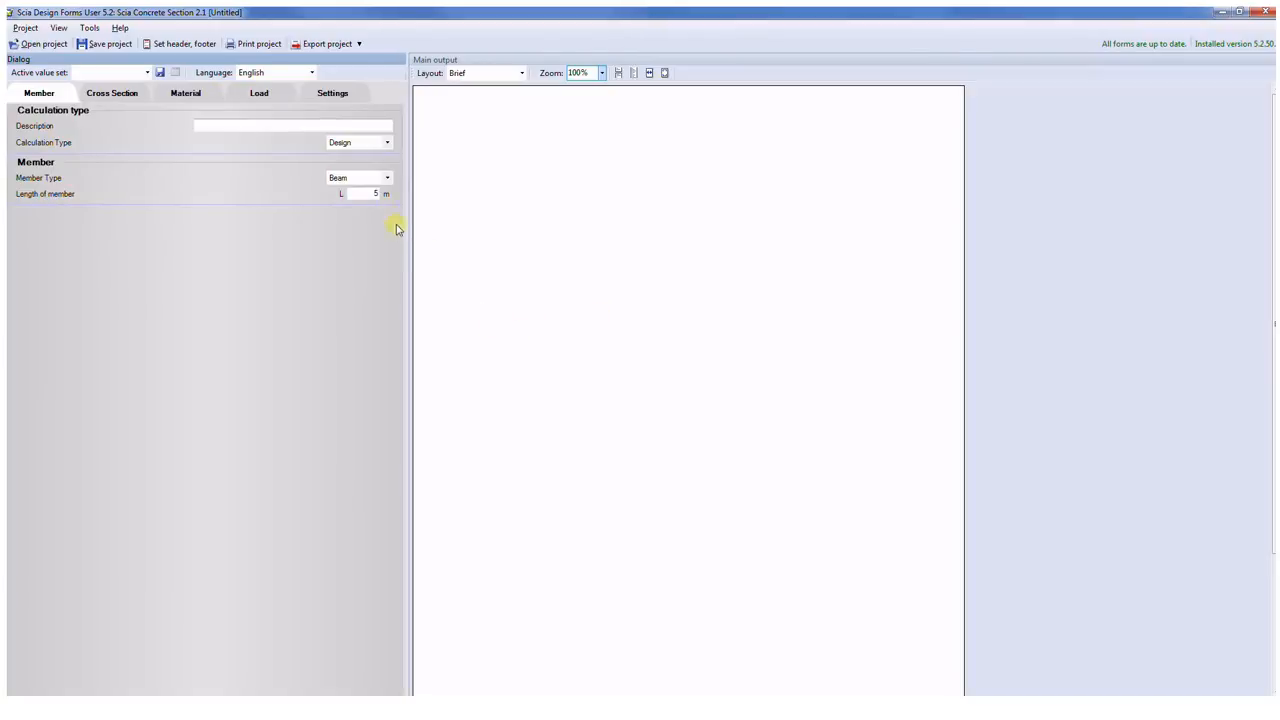
Step: Choose Design calculation, define the L-shaped 750 × 600 polygon section, and view materials
left_click(350, 144)
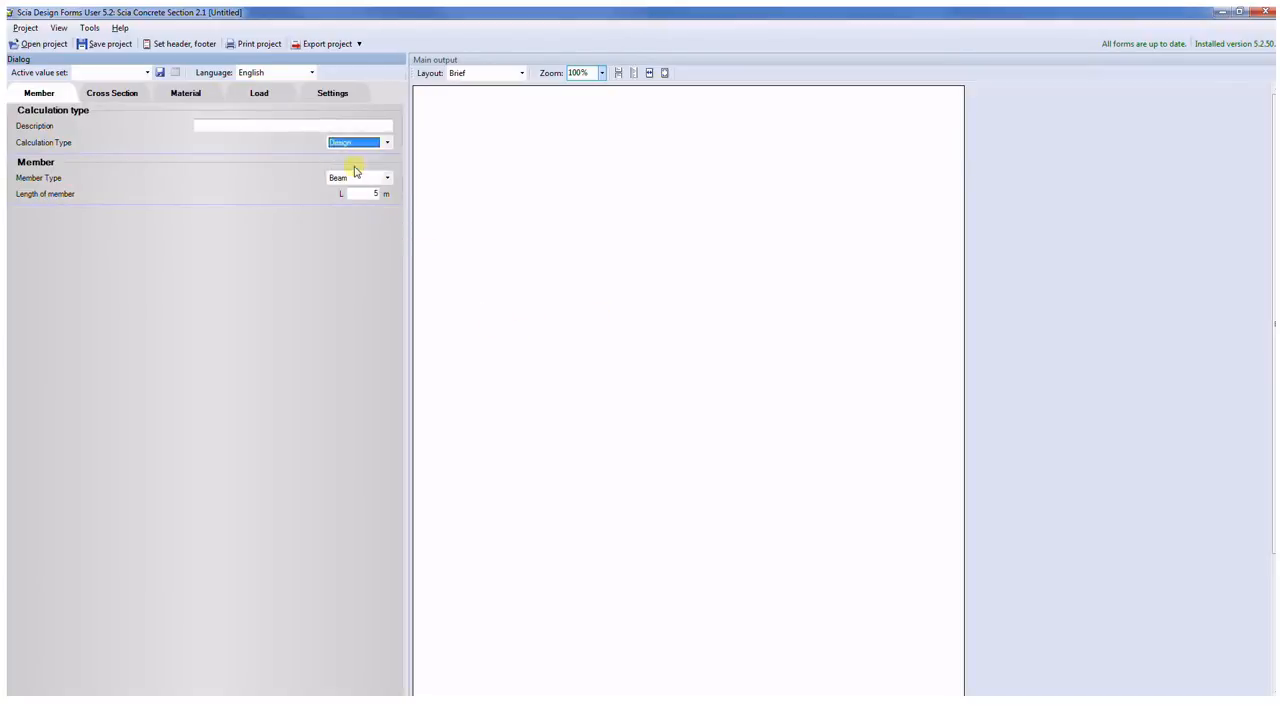
left_click(112, 96)
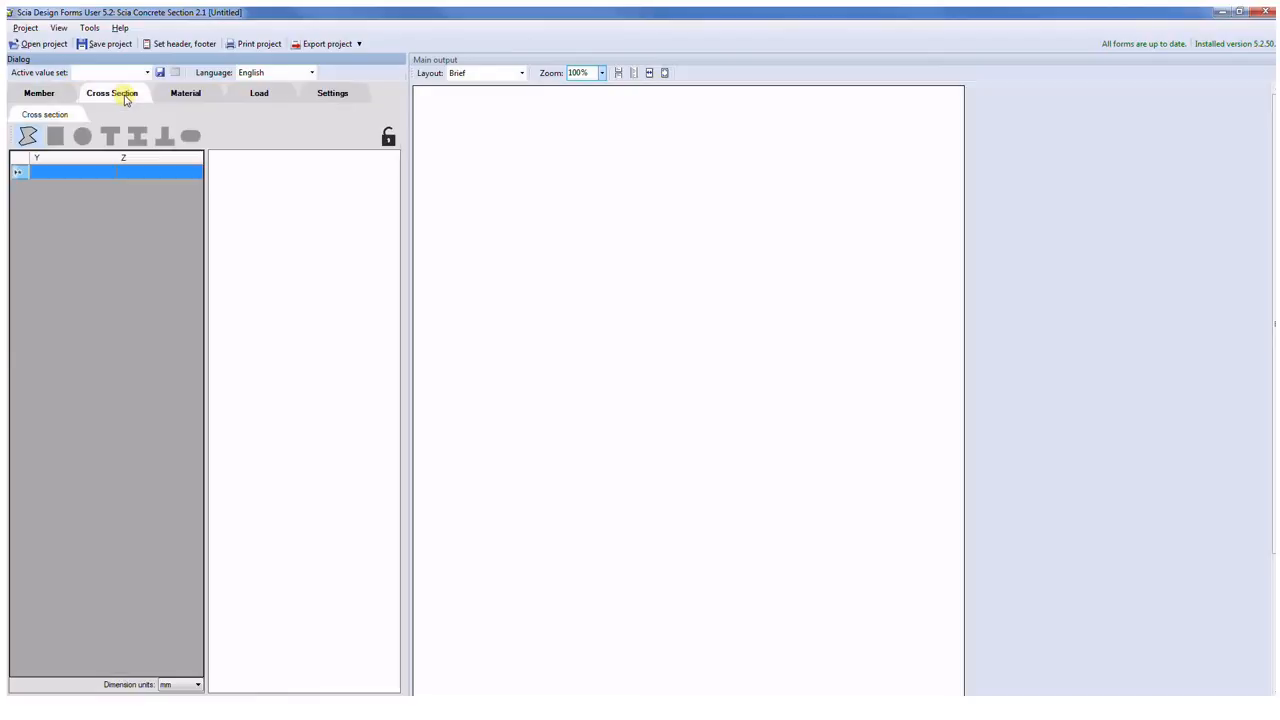
mouse_move(48, 158)
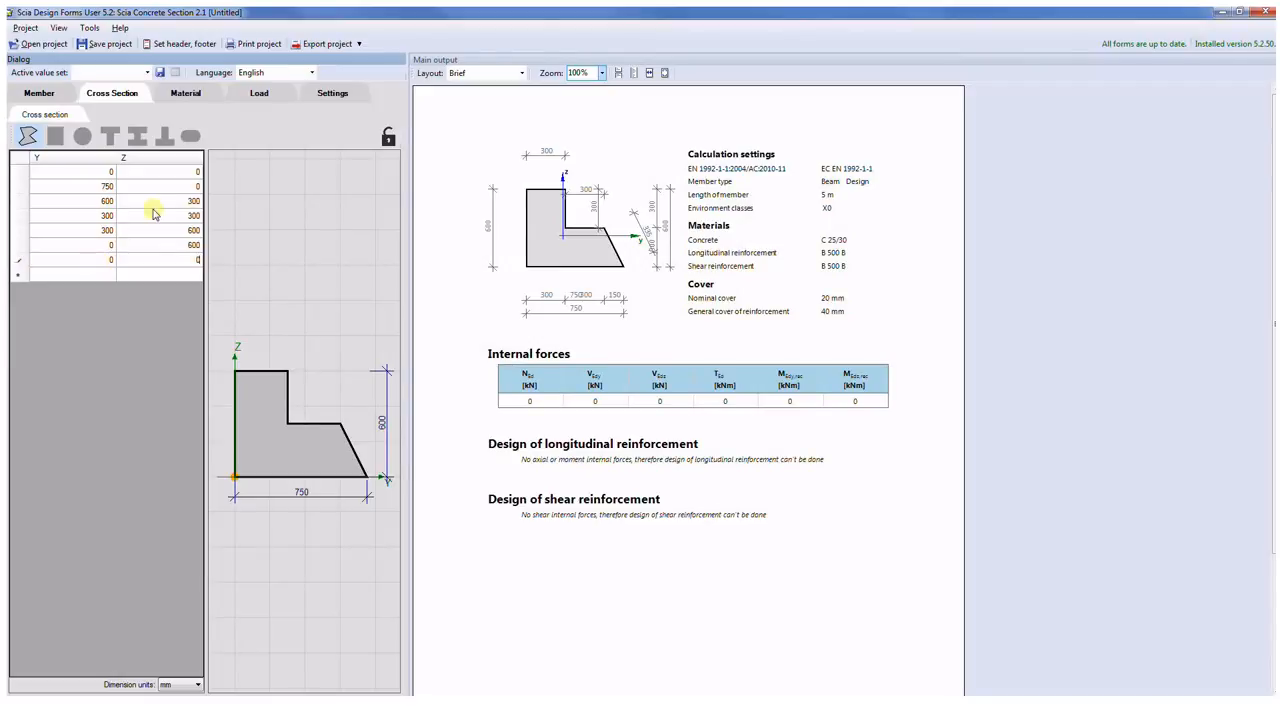
left_click(186, 94)
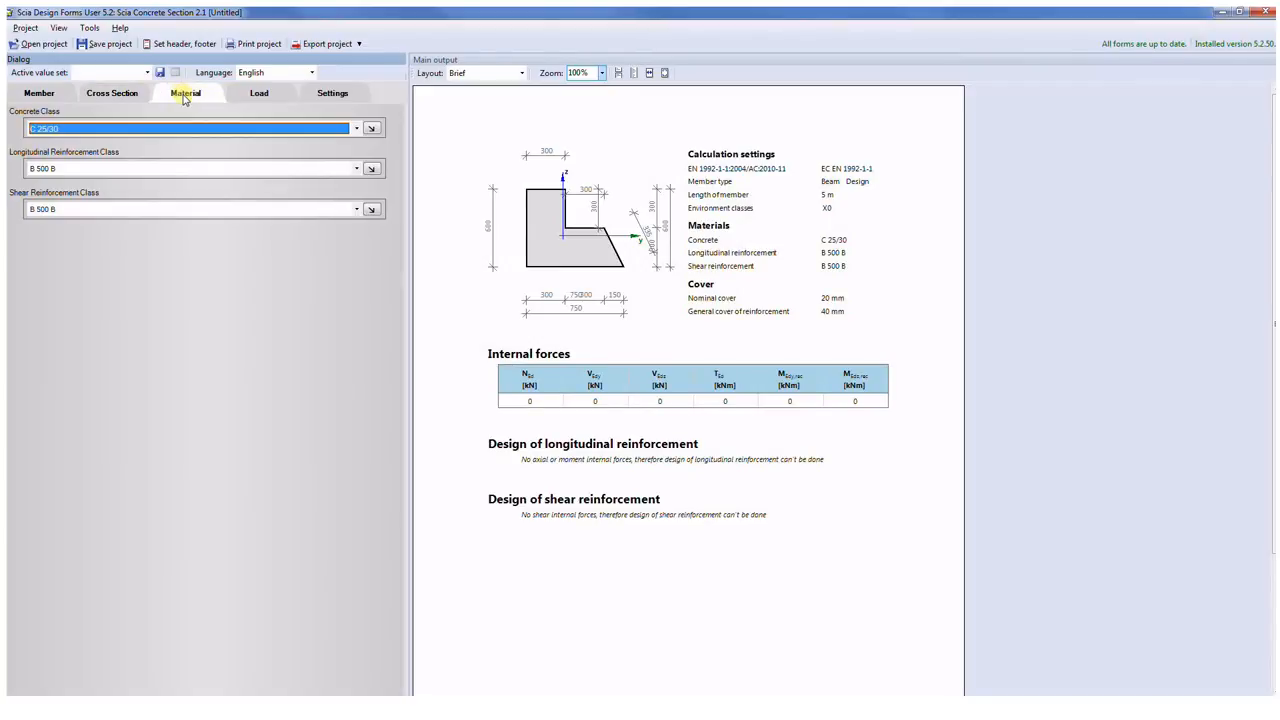
mouse_move(204, 130)
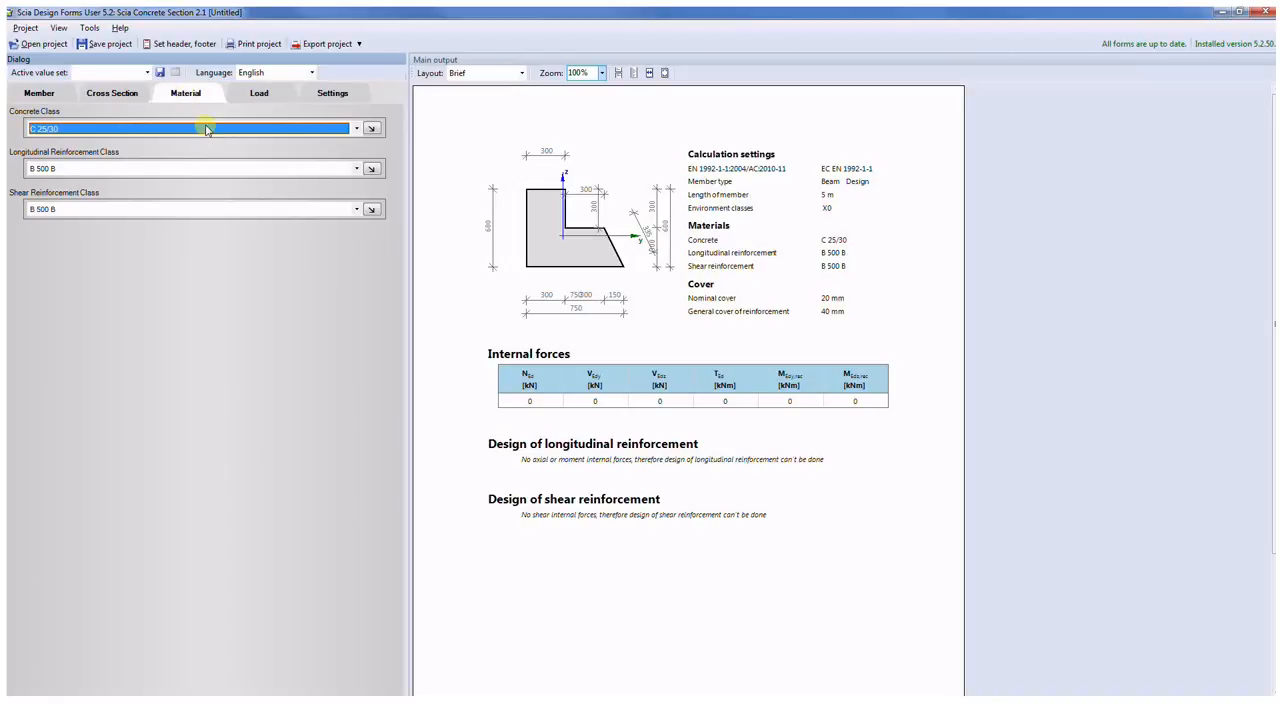
mouse_move(290, 112)
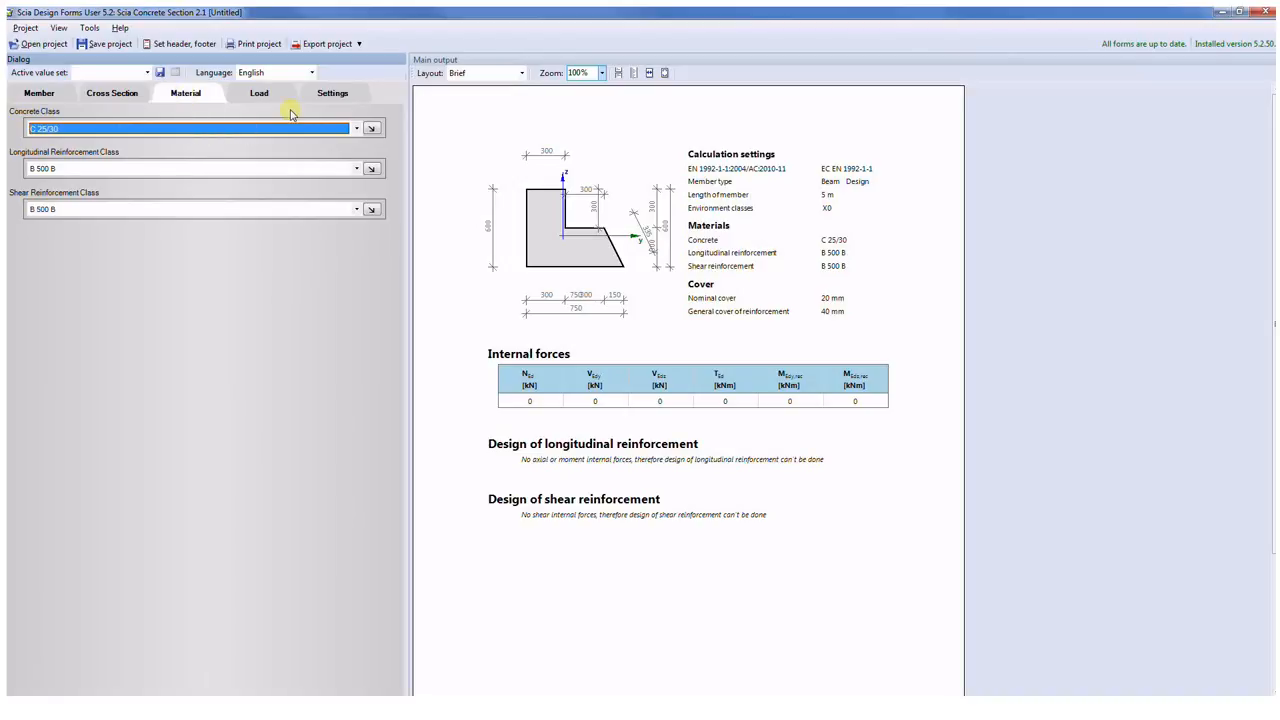
mouse_move(284, 98)
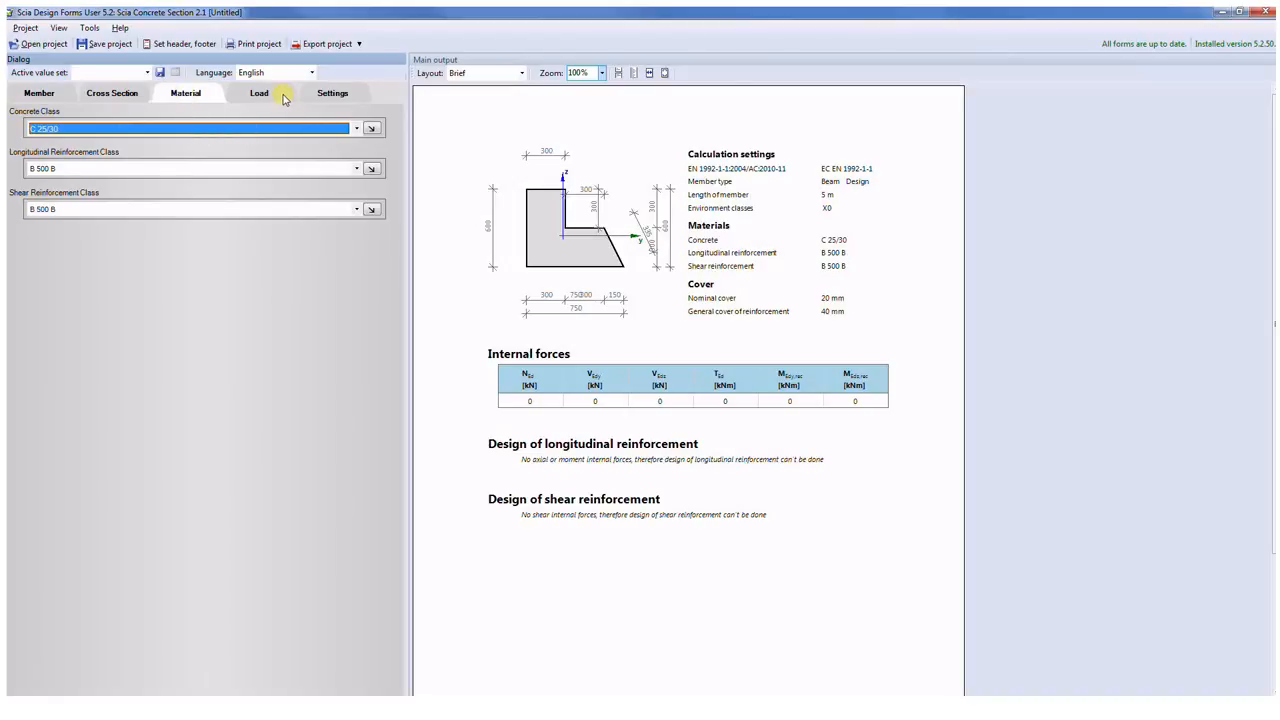
Step: Enter the ULS internal forces, yielding about 2273 mm² of designed longitudinal reinforcement
left_click(262, 94)
type("100")
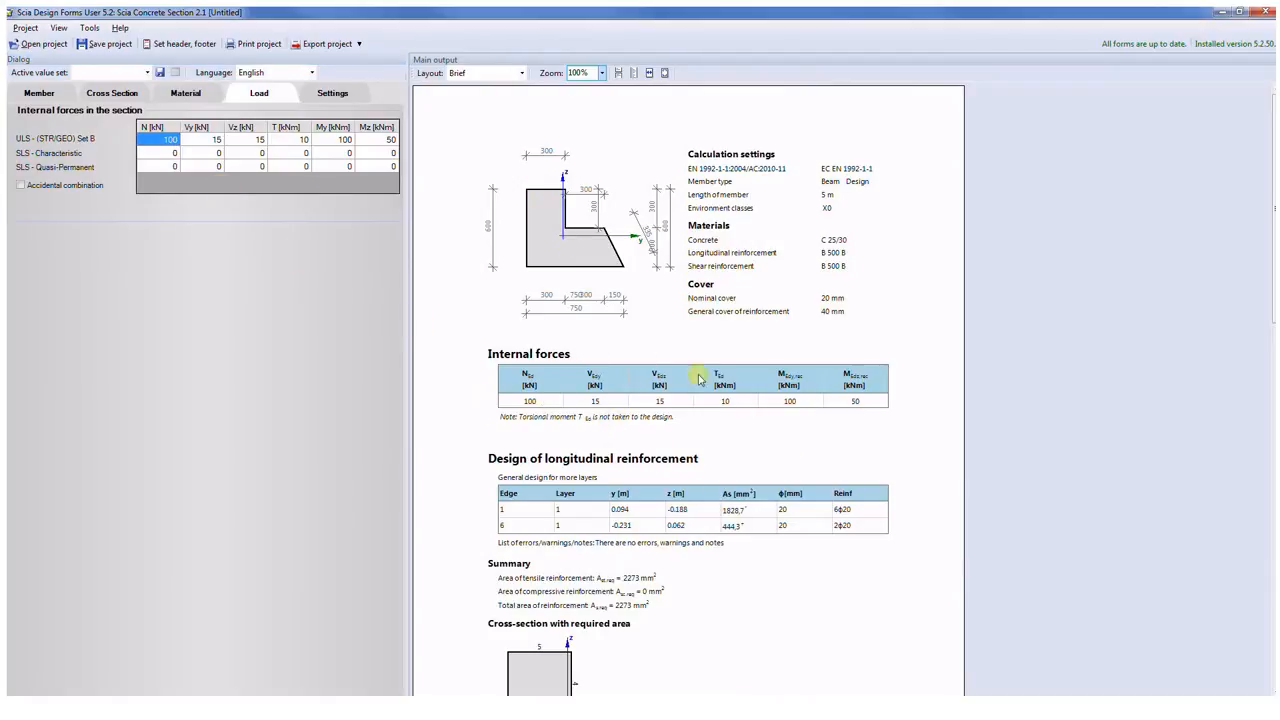
mouse_move(588, 436)
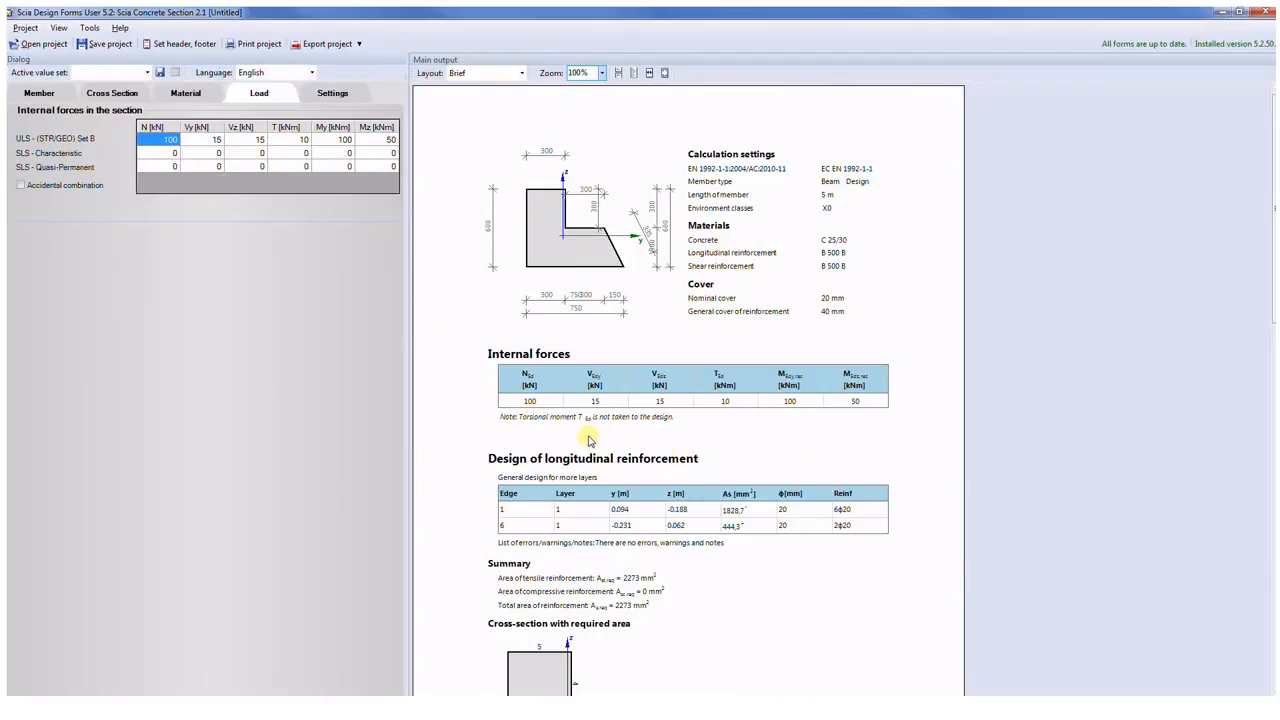
scroll("down", 3)
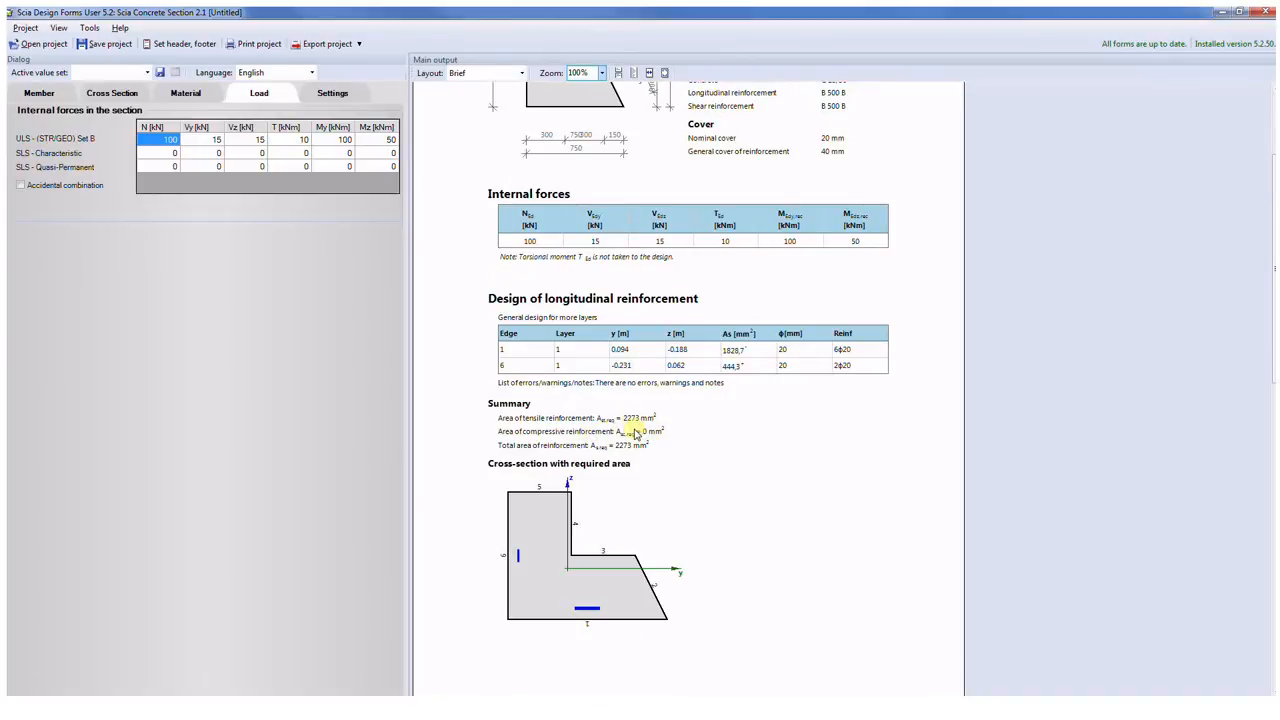
mouse_move(550, 610)
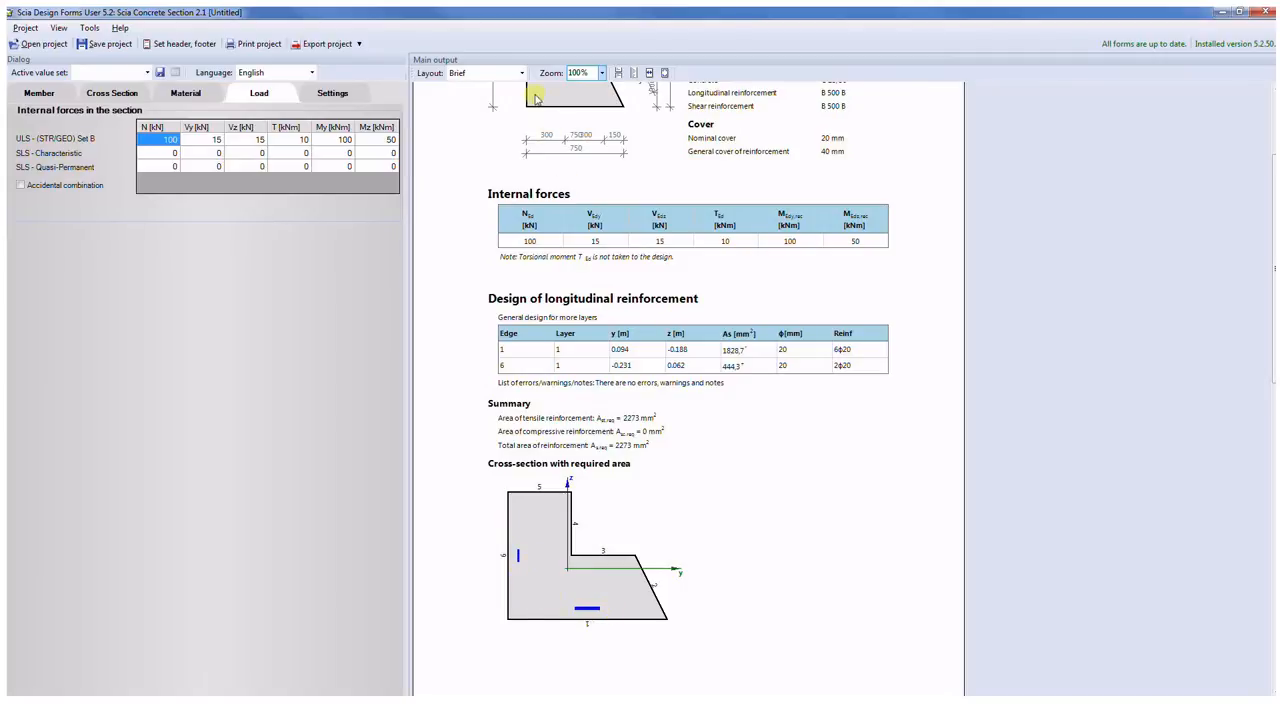
Step: Review the shear design (about 473 mm²/m stirrups) and bring up the Layout list
left_click(514, 72)
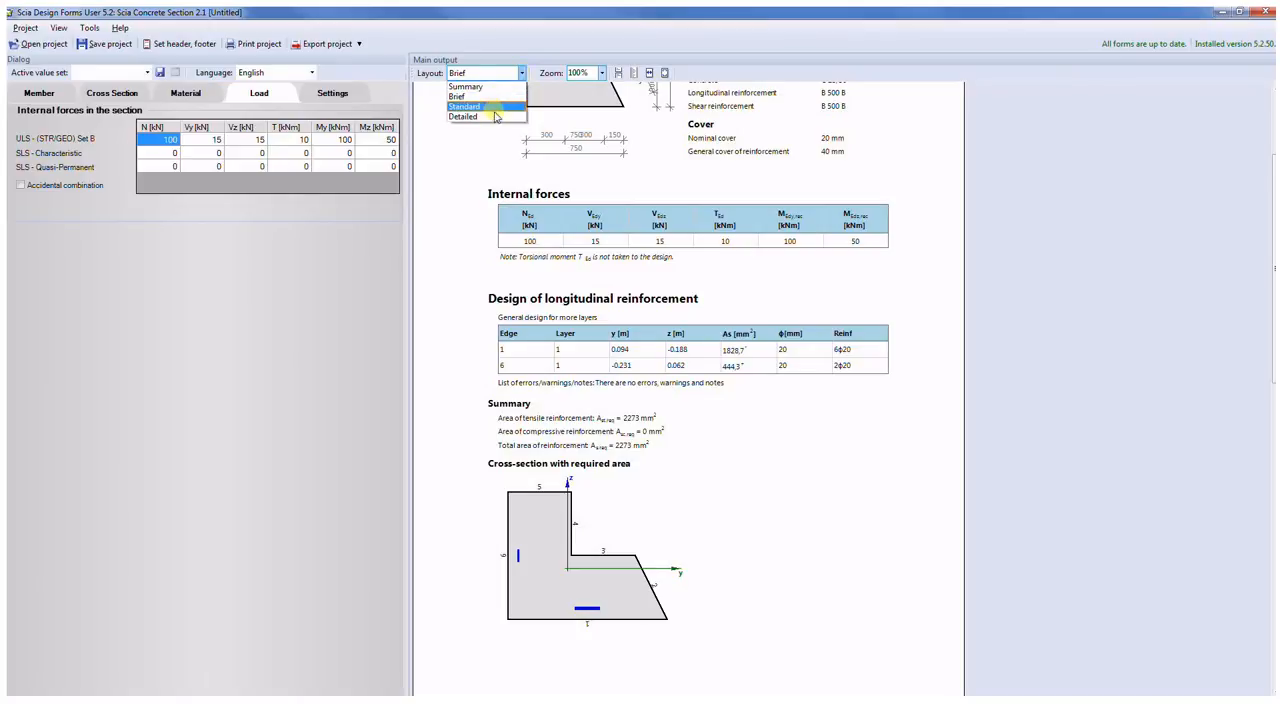
mouse_move(484, 96)
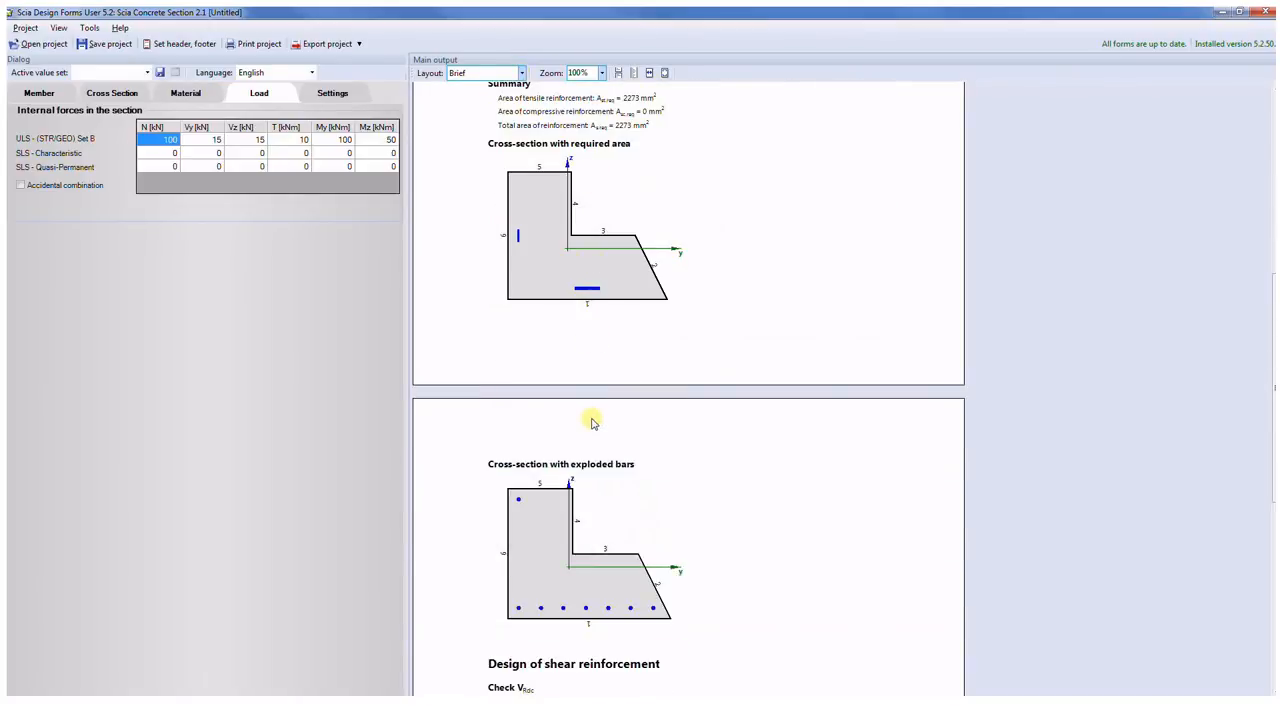
scroll("down", 3)
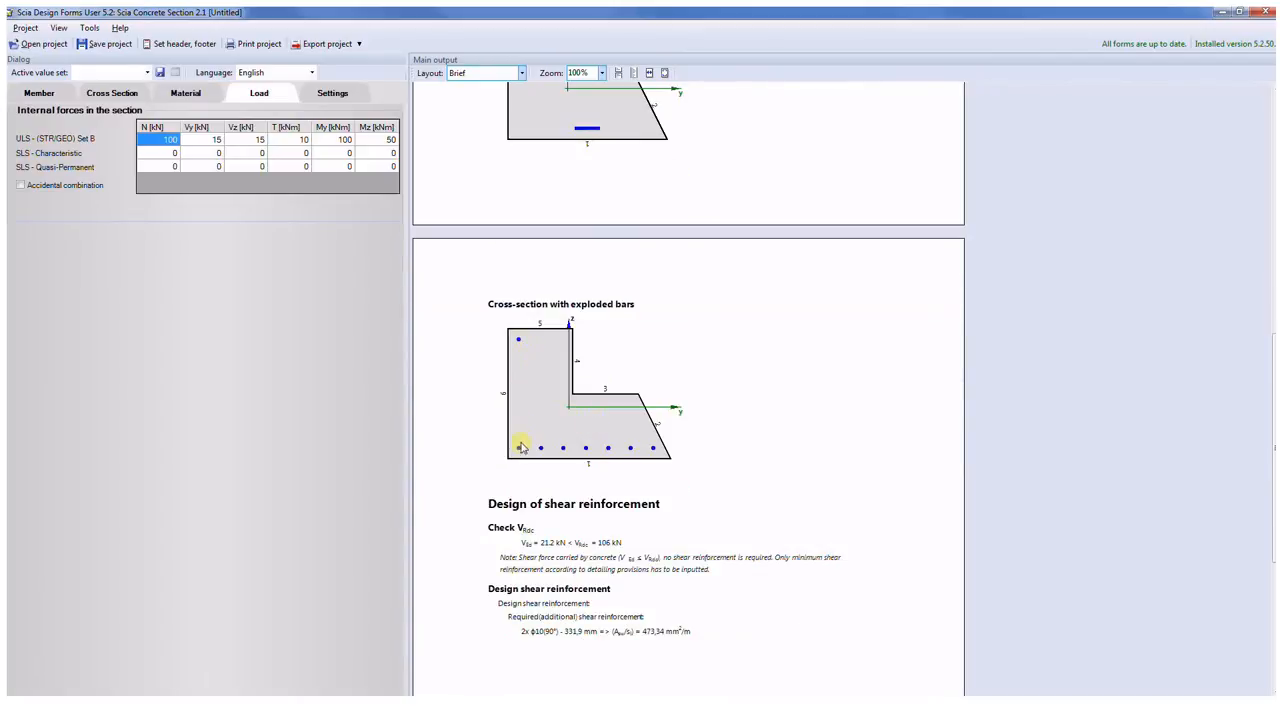
mouse_move(640, 446)
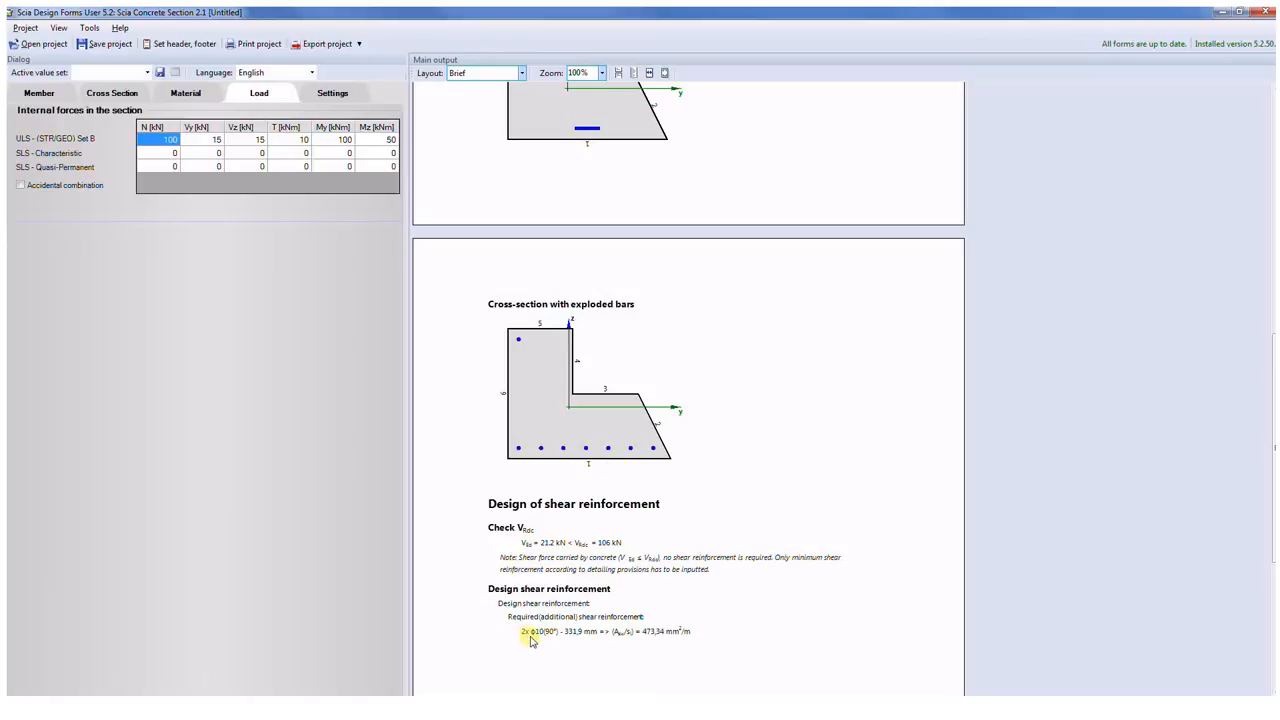
mouse_move(596, 652)
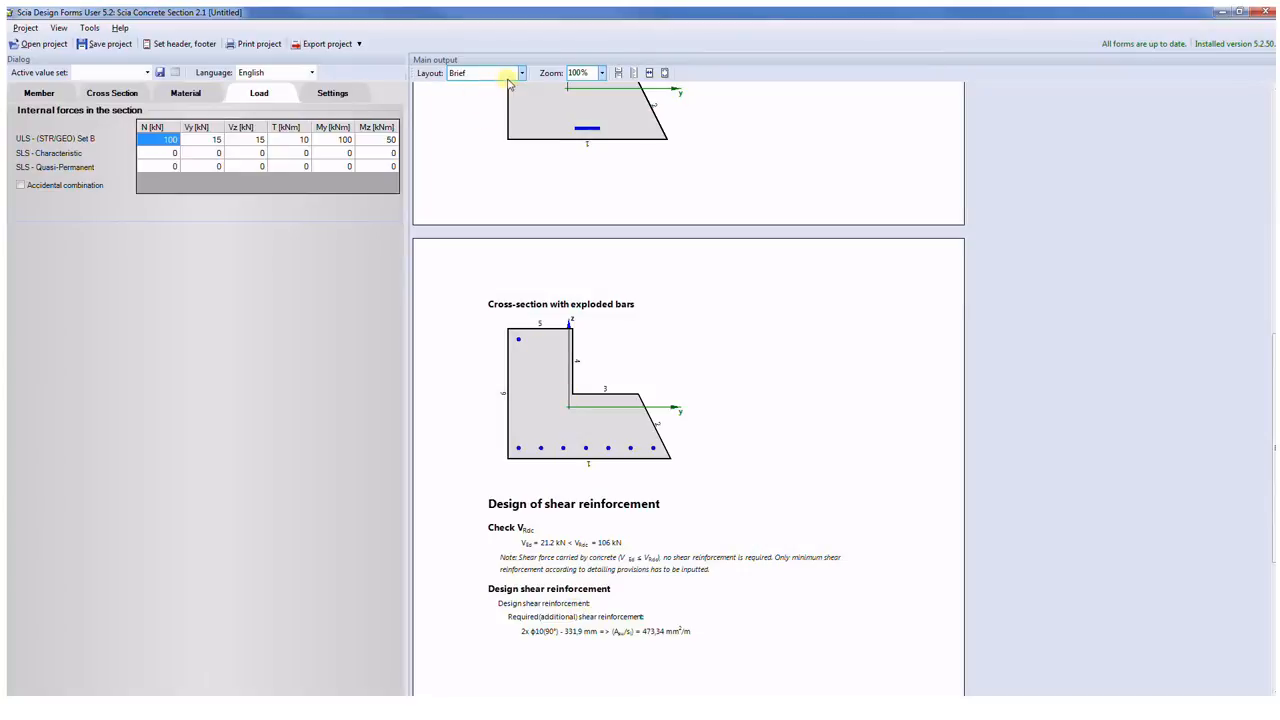
left_click(520, 72)
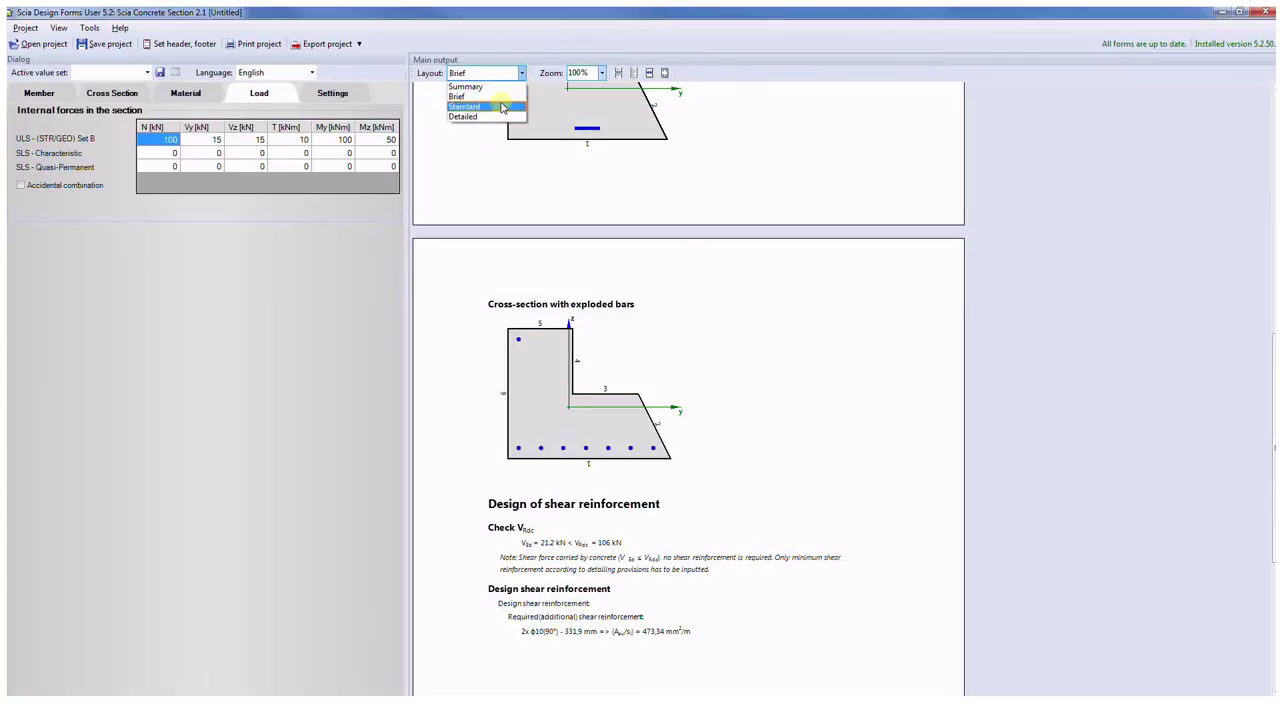
mouse_move(484, 116)
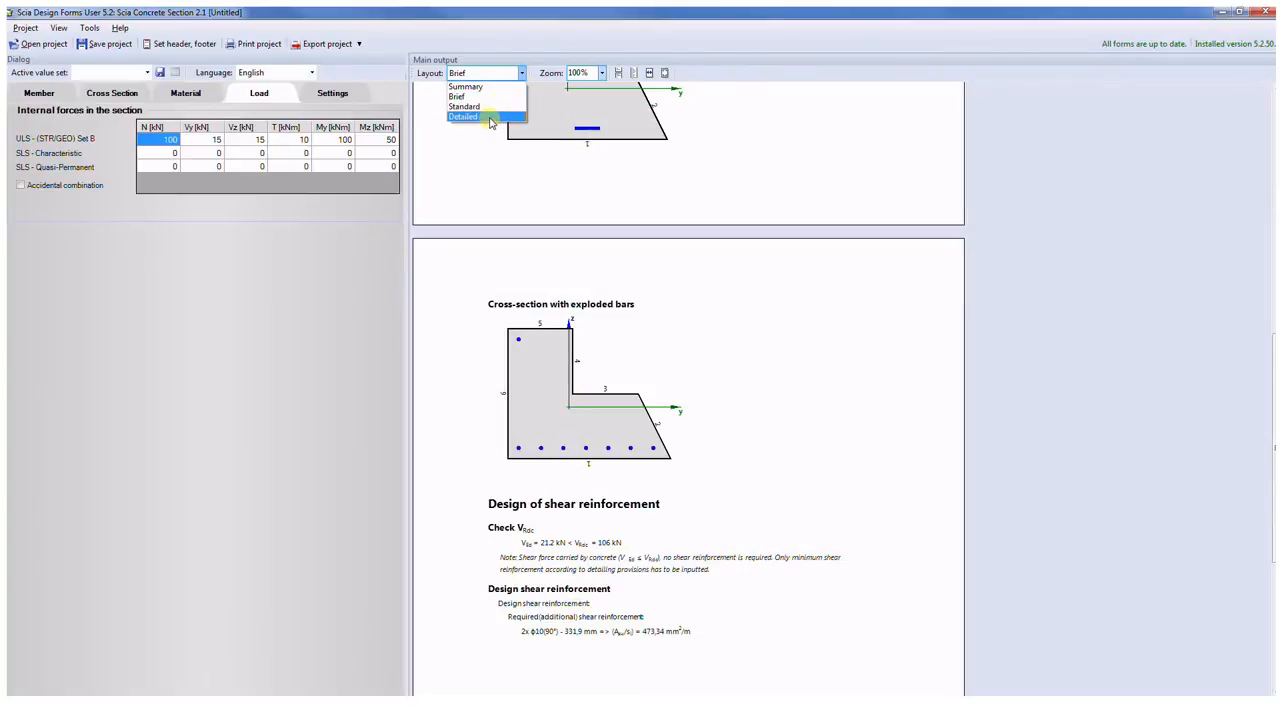
Step: Switch the report to the Detailed layout and scroll through its design input data
left_click(468, 118)
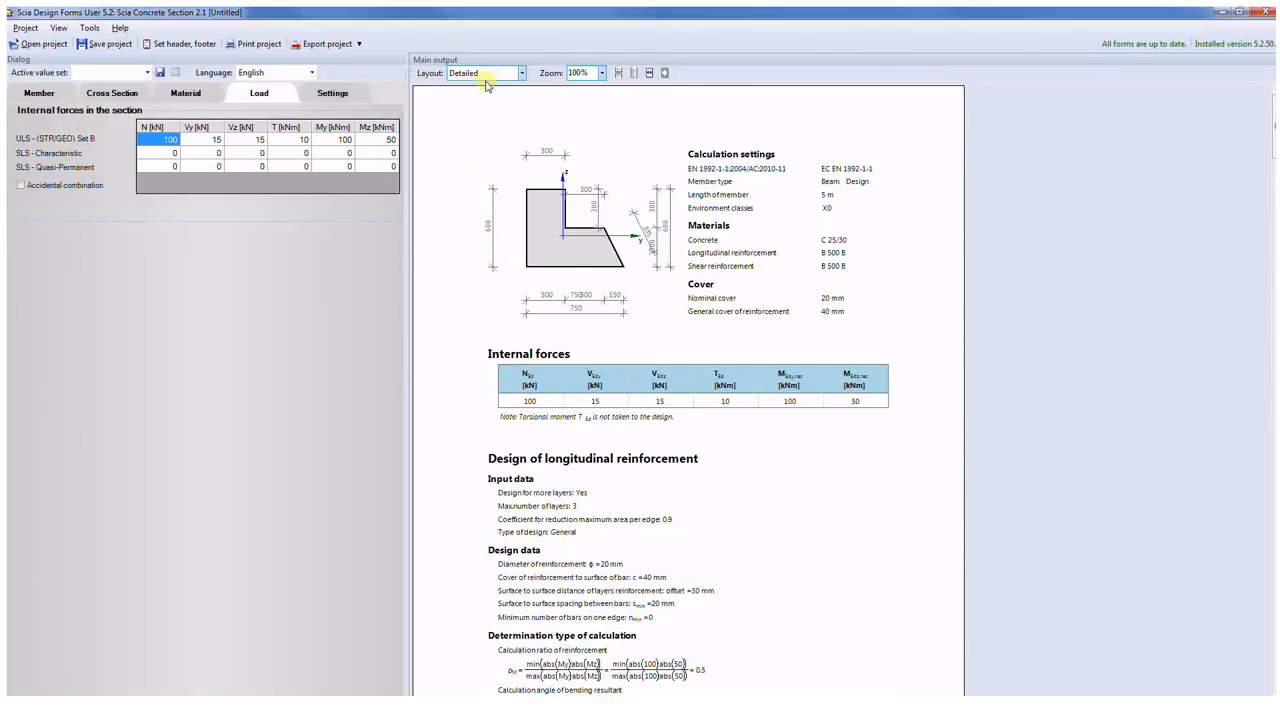
scroll("down", 3)
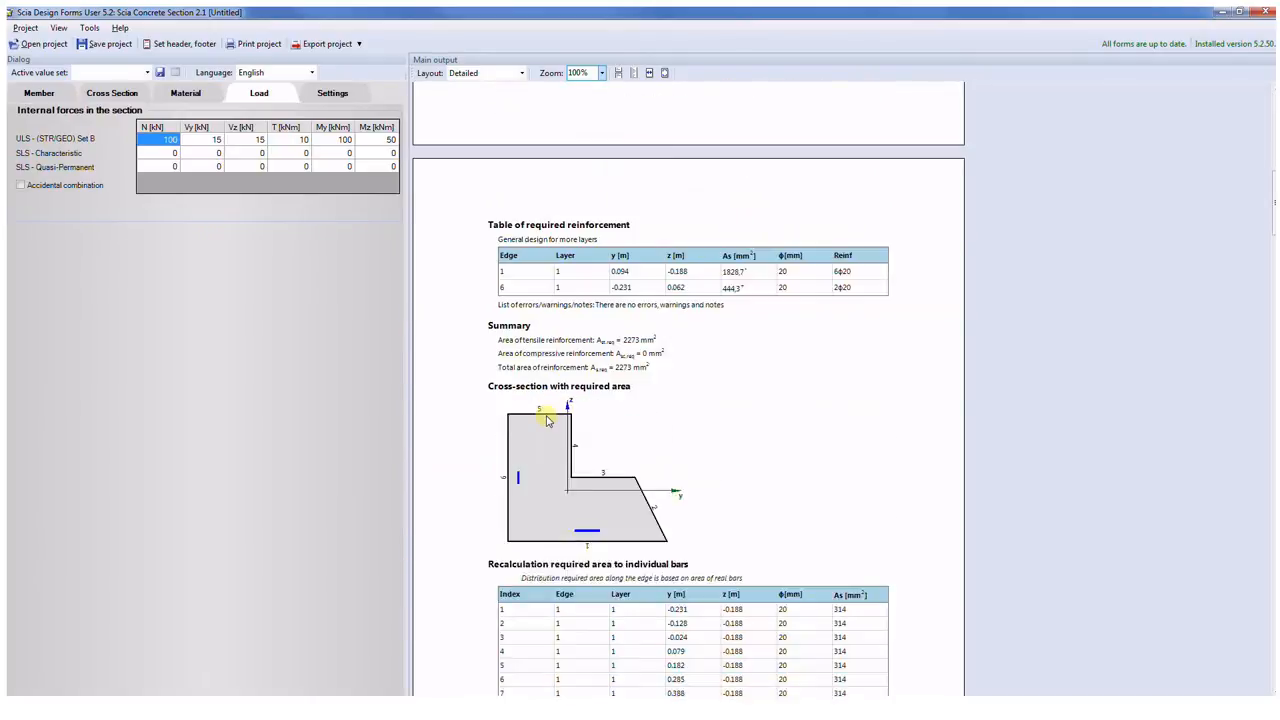
scroll("down", 3)
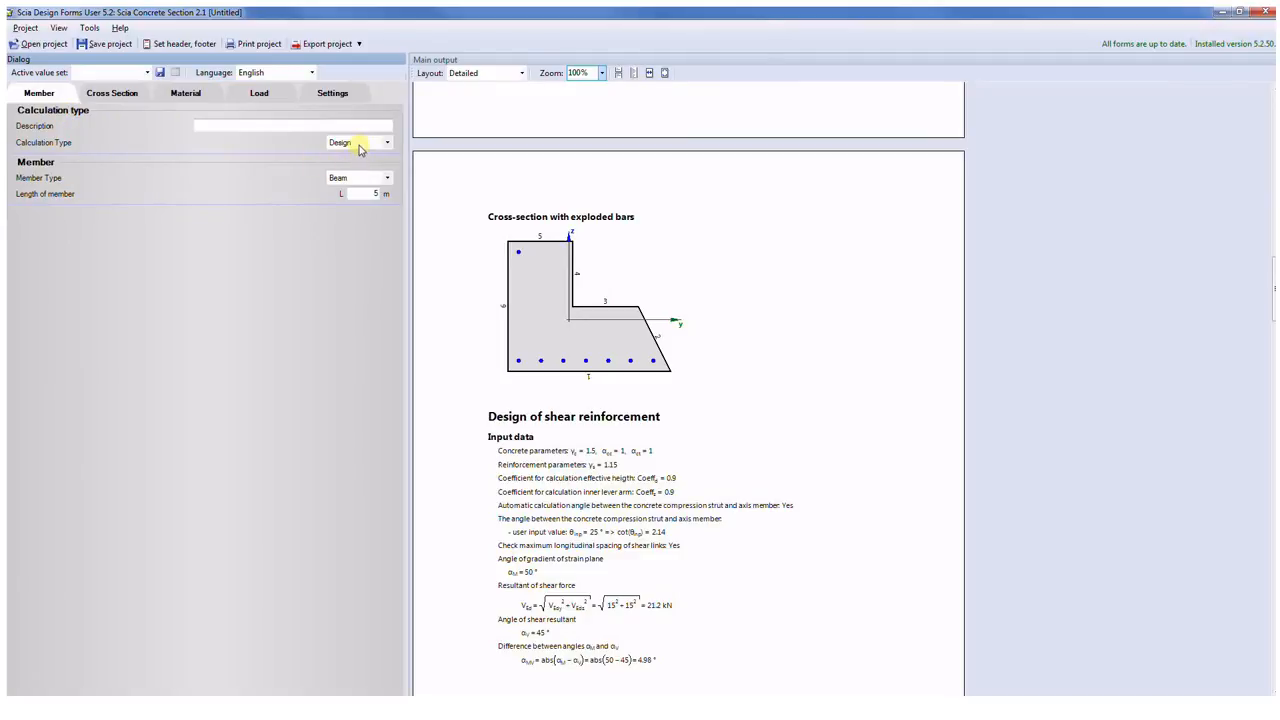
Step: Set Calculation Type to Check; summary shows all checks OK with diagram capacity 0.46
left_click(384, 142)
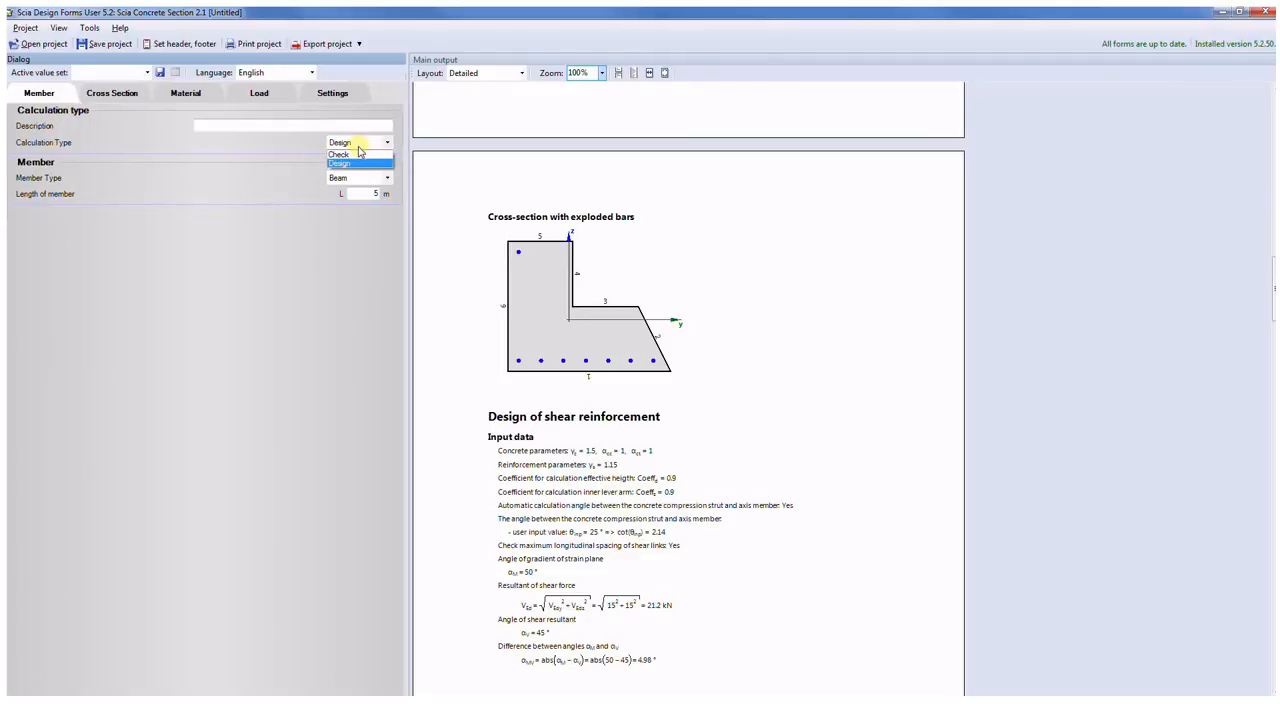
left_click(340, 156)
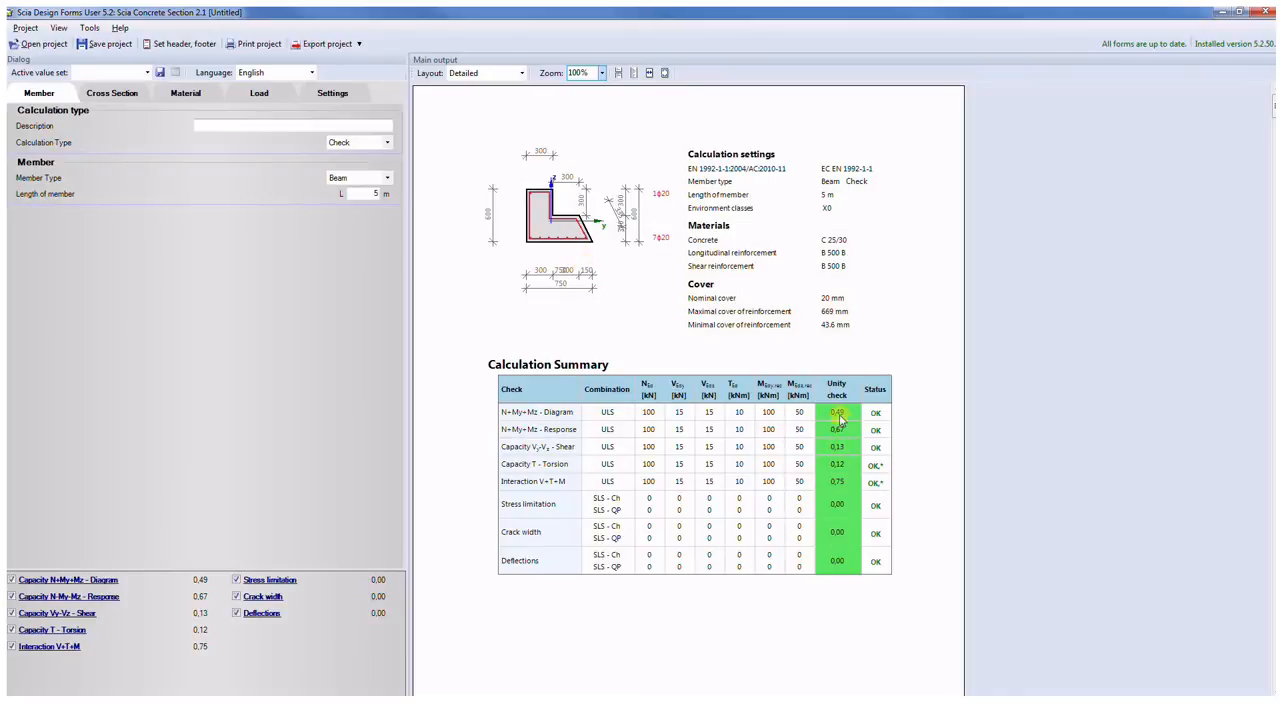
mouse_move(708, 428)
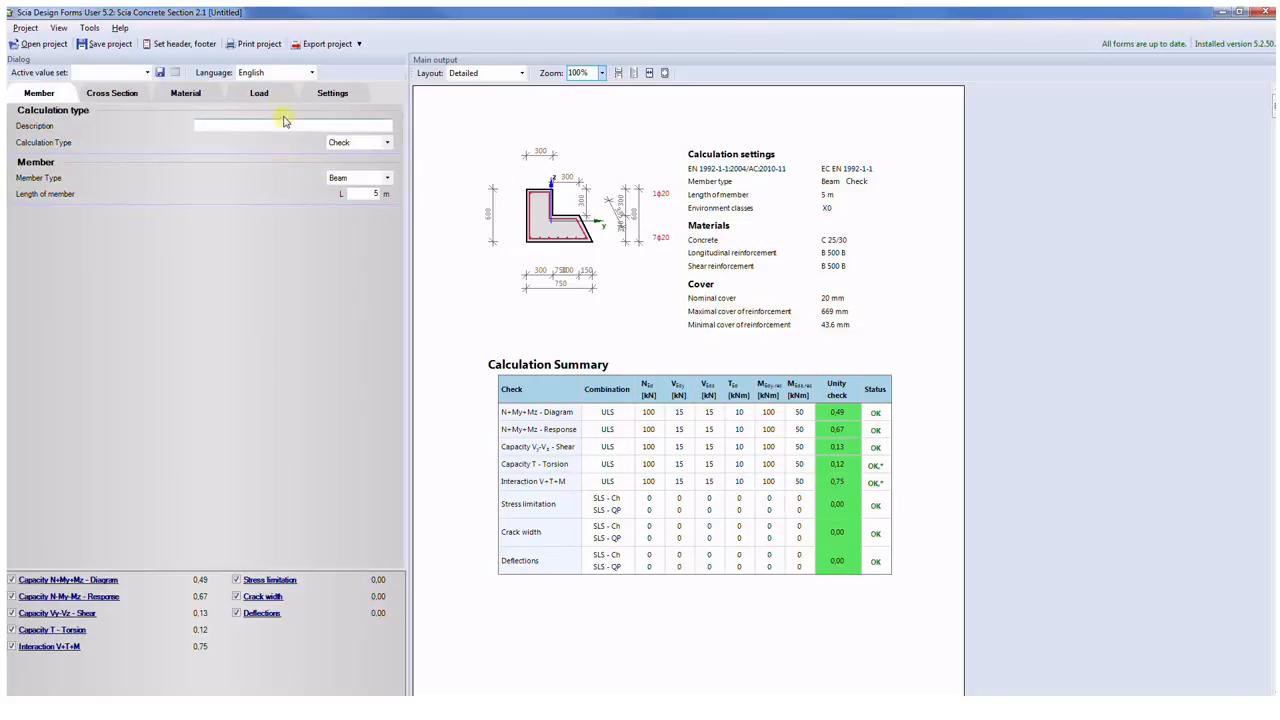
left_click(288, 92)
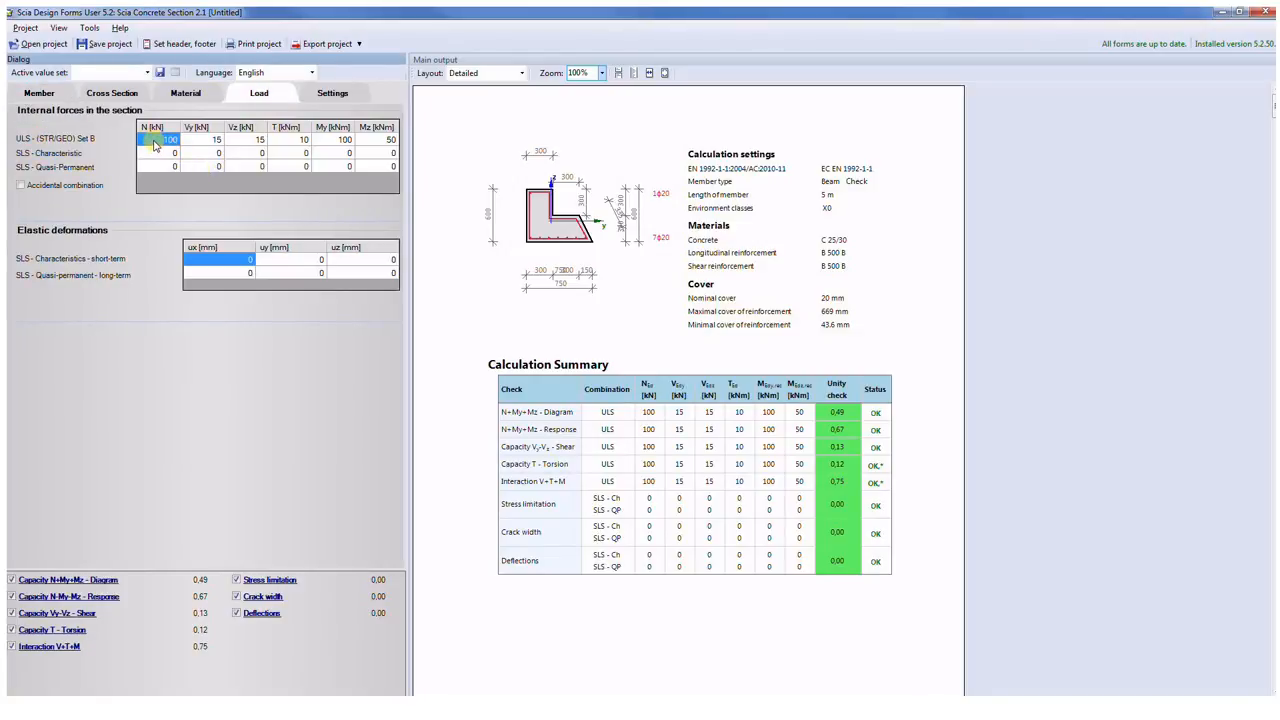
left_click(344, 152)
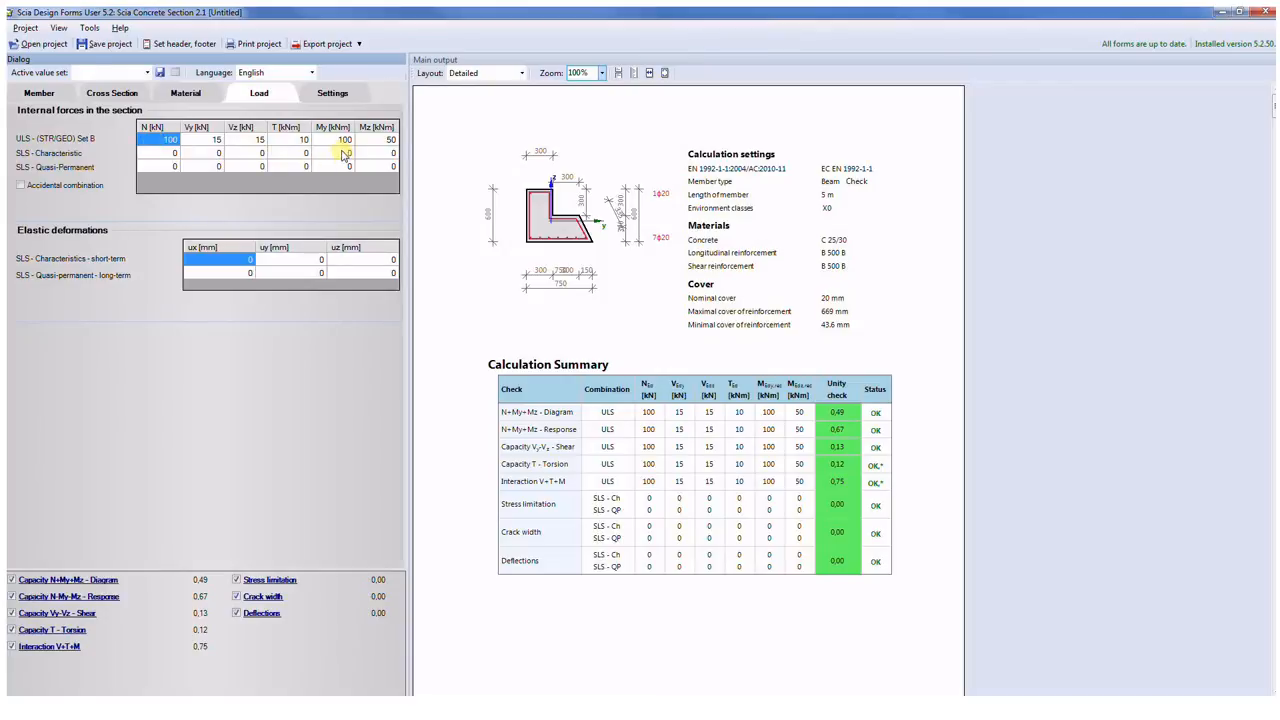
mouse_move(332, 166)
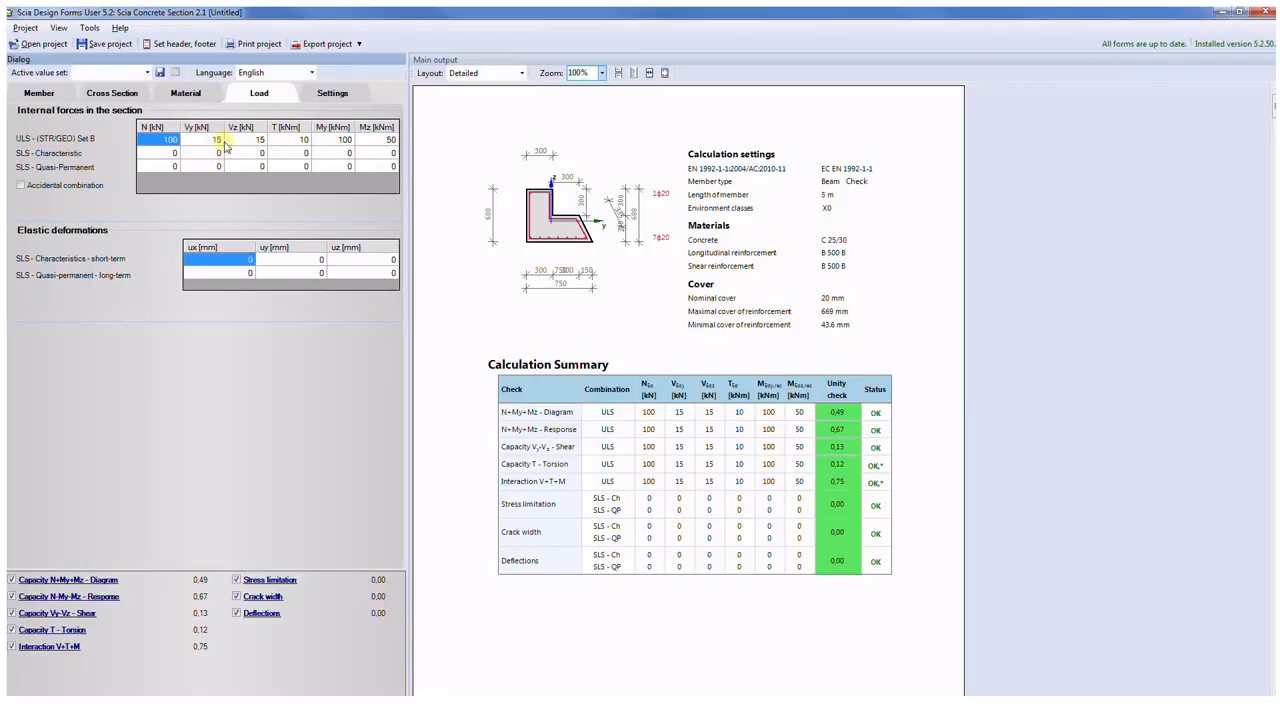
mouse_move(350, 224)
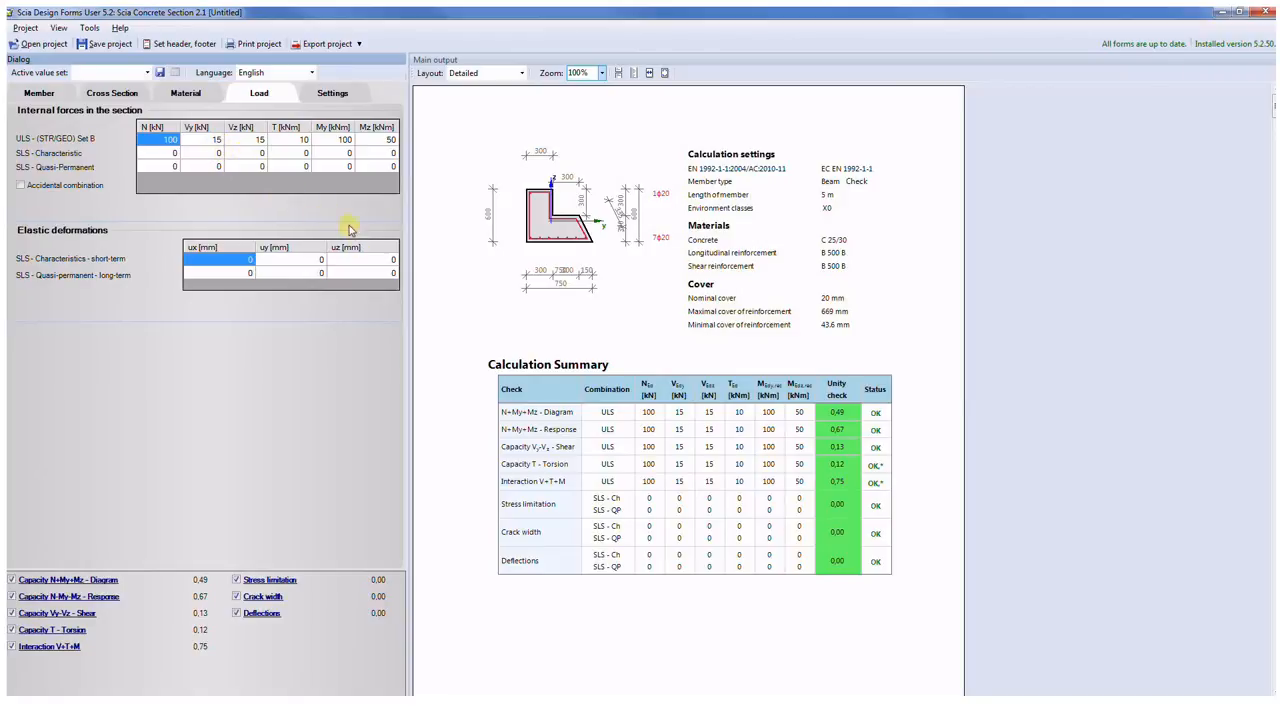
mouse_move(278, 140)
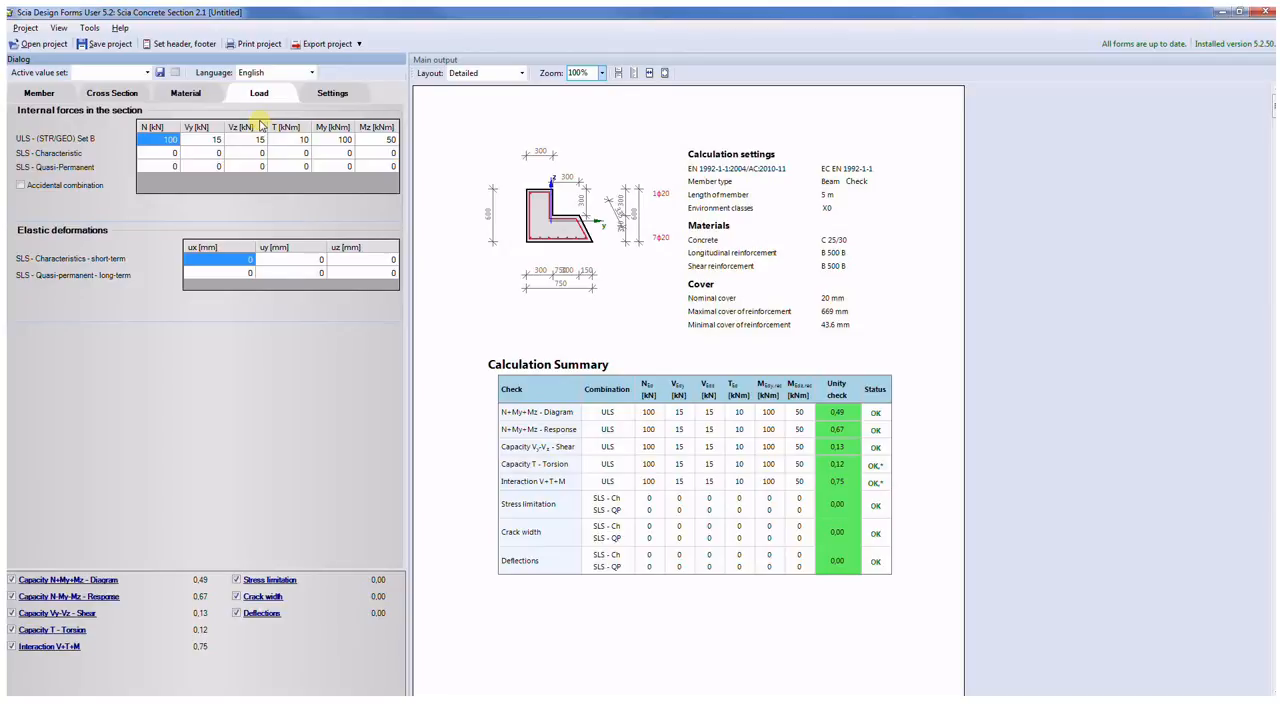
mouse_move(384, 104)
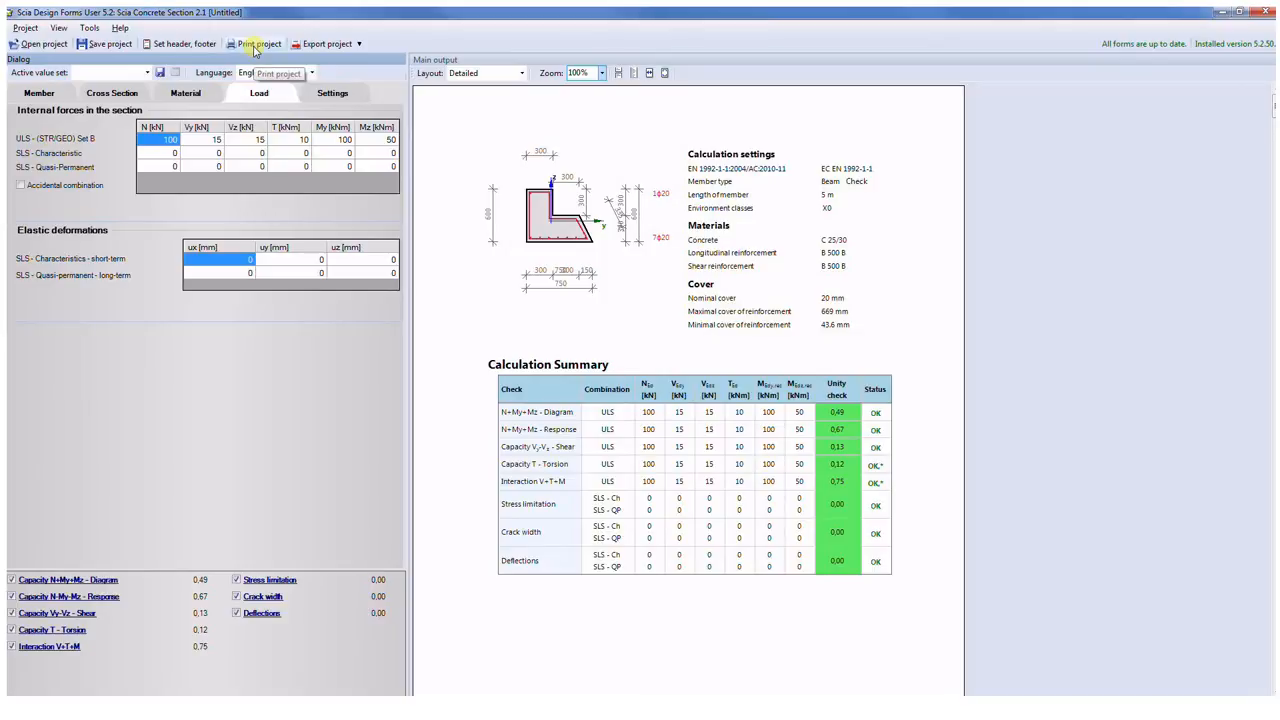
Step: Print the L-section check report through PDFCreator to a PDF file
left_click(252, 44)
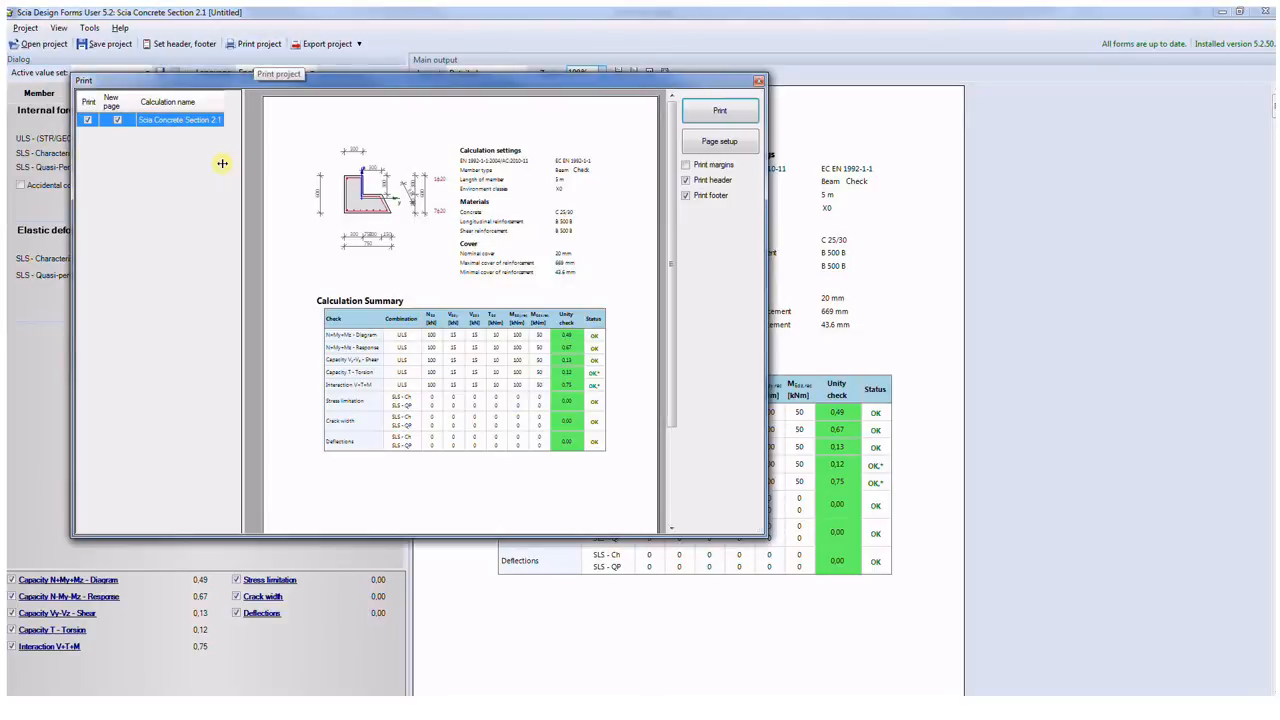
mouse_move(596, 162)
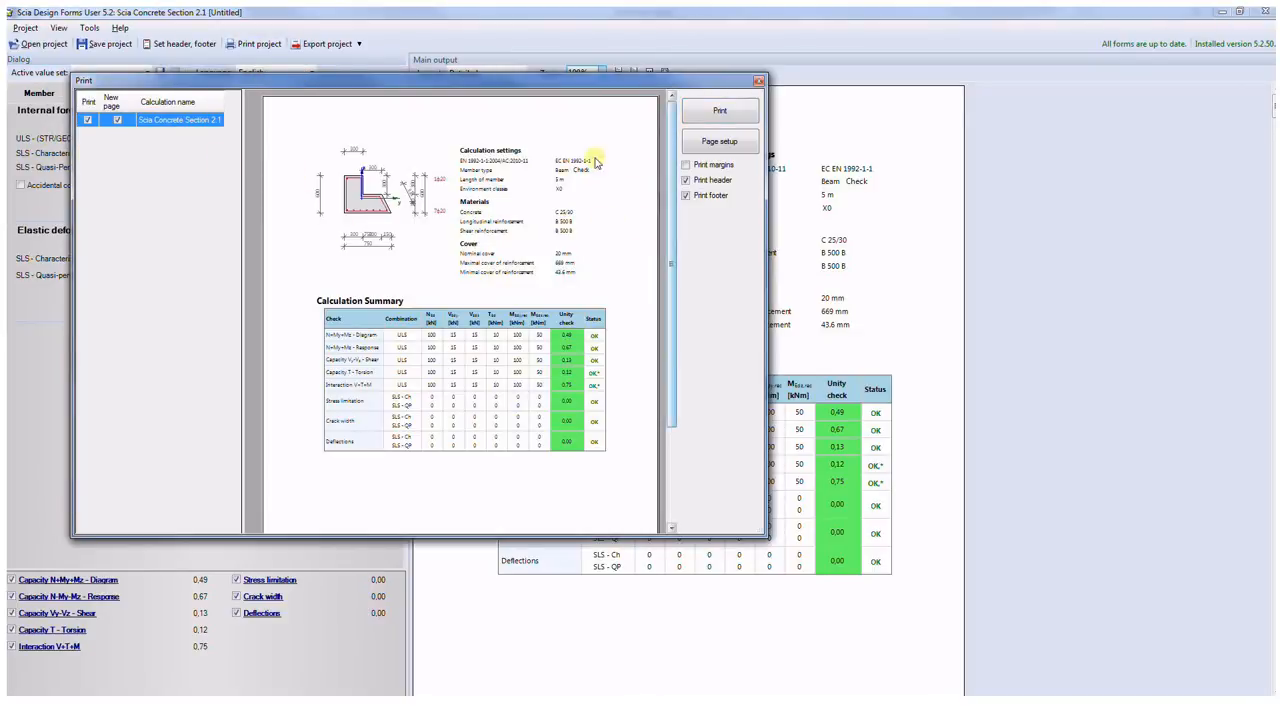
mouse_move(720, 110)
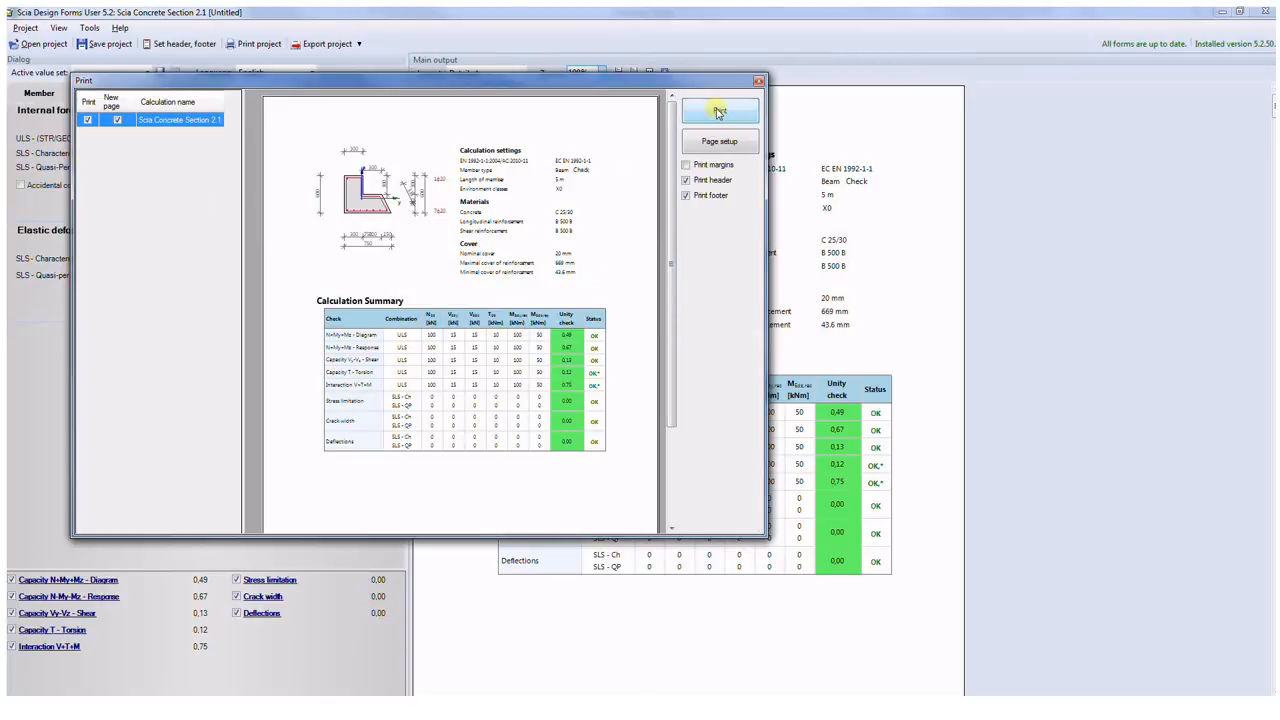
left_click(720, 110)
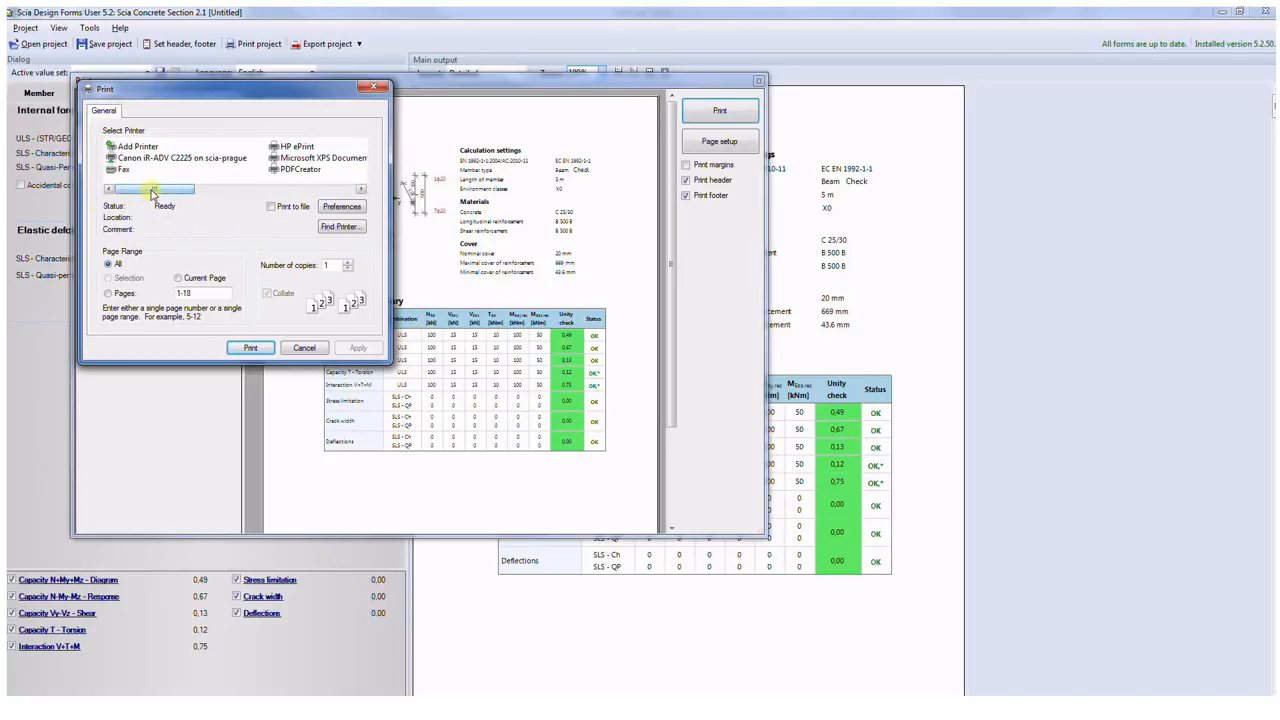
left_click(300, 182)
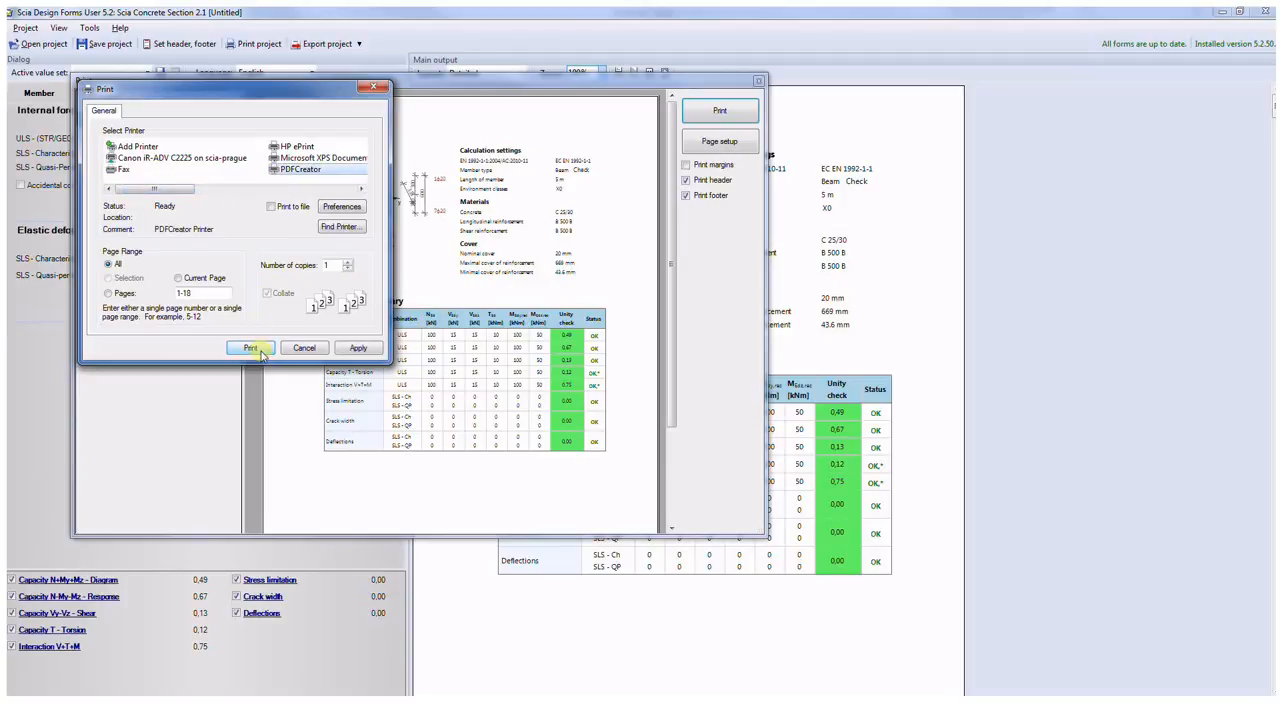
left_click(248, 348)
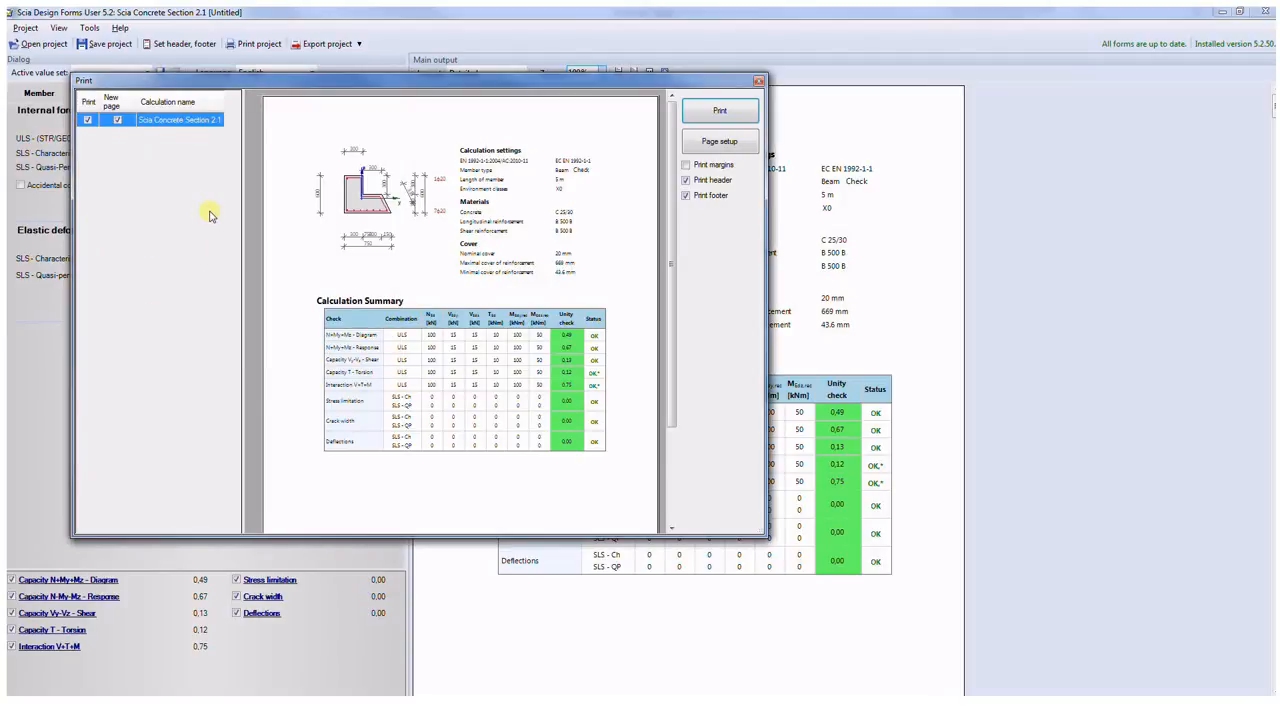
left_click(720, 110)
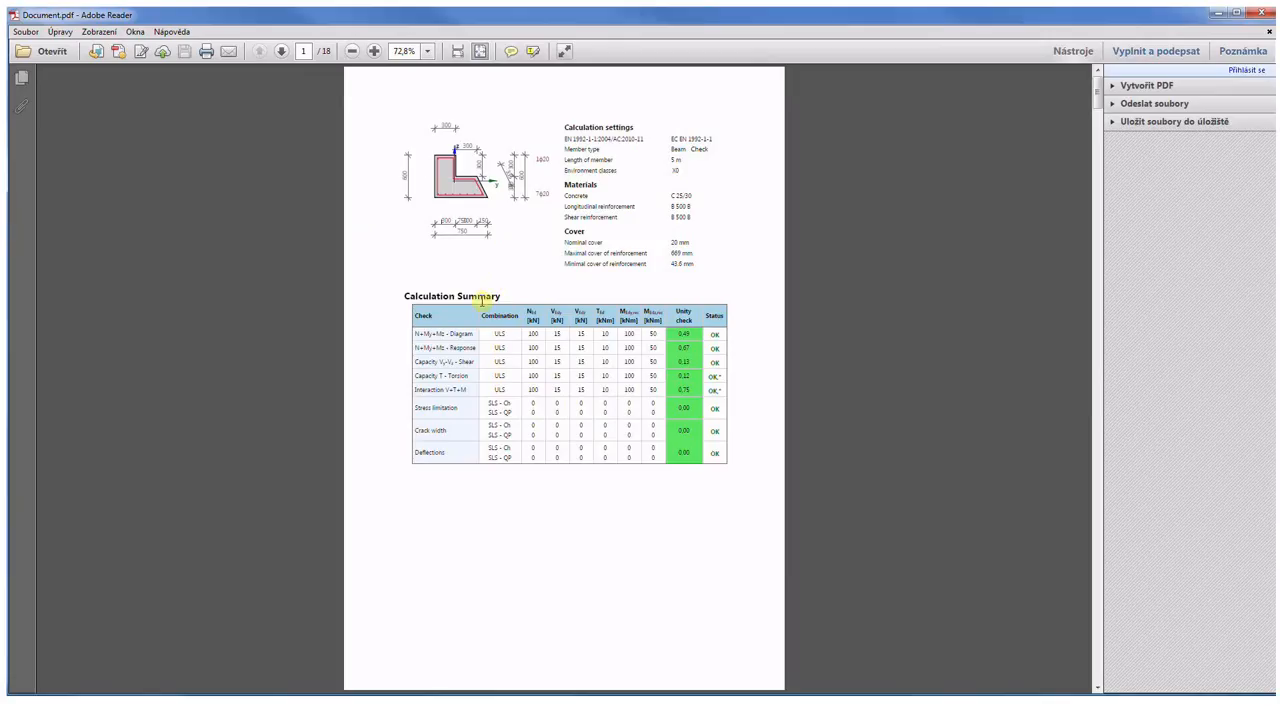
Step: Return from the PDF in Adobe Reader to the Scia Concrete Section project
left_click(280, 52)
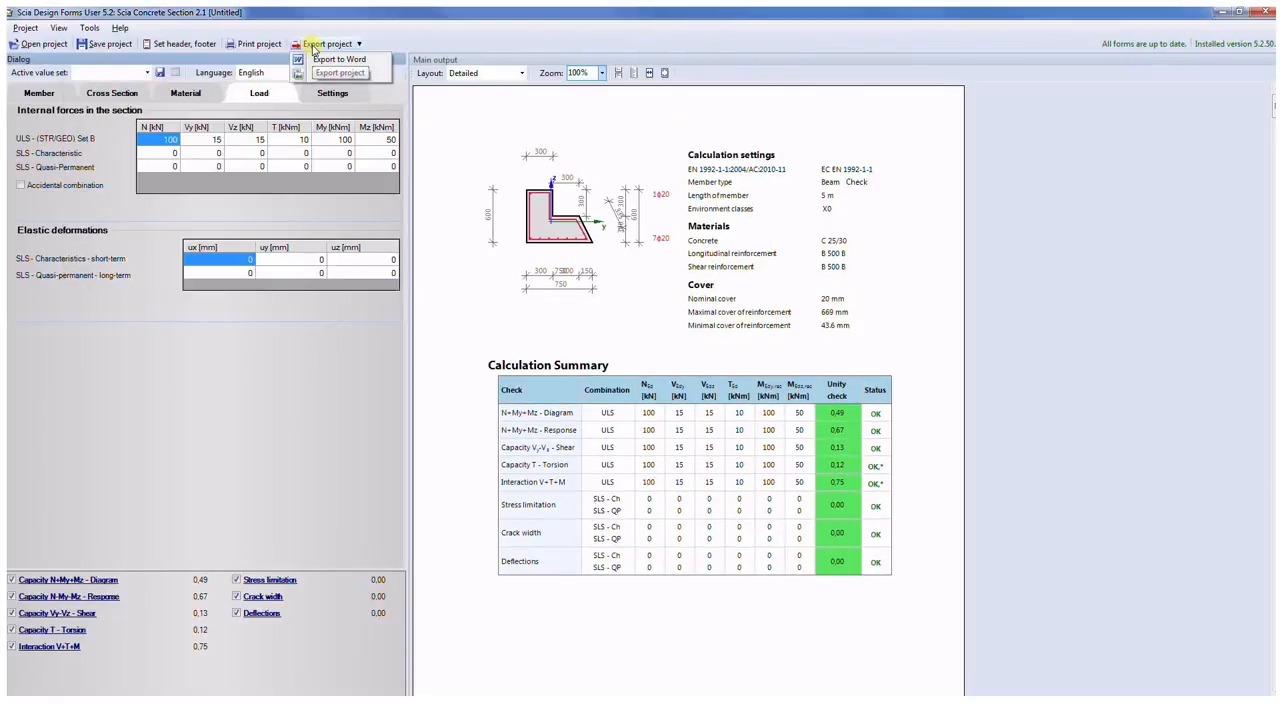
Step: Export the check report to Word and scroll to the N+My+Mz interaction diagram
left_click(340, 58)
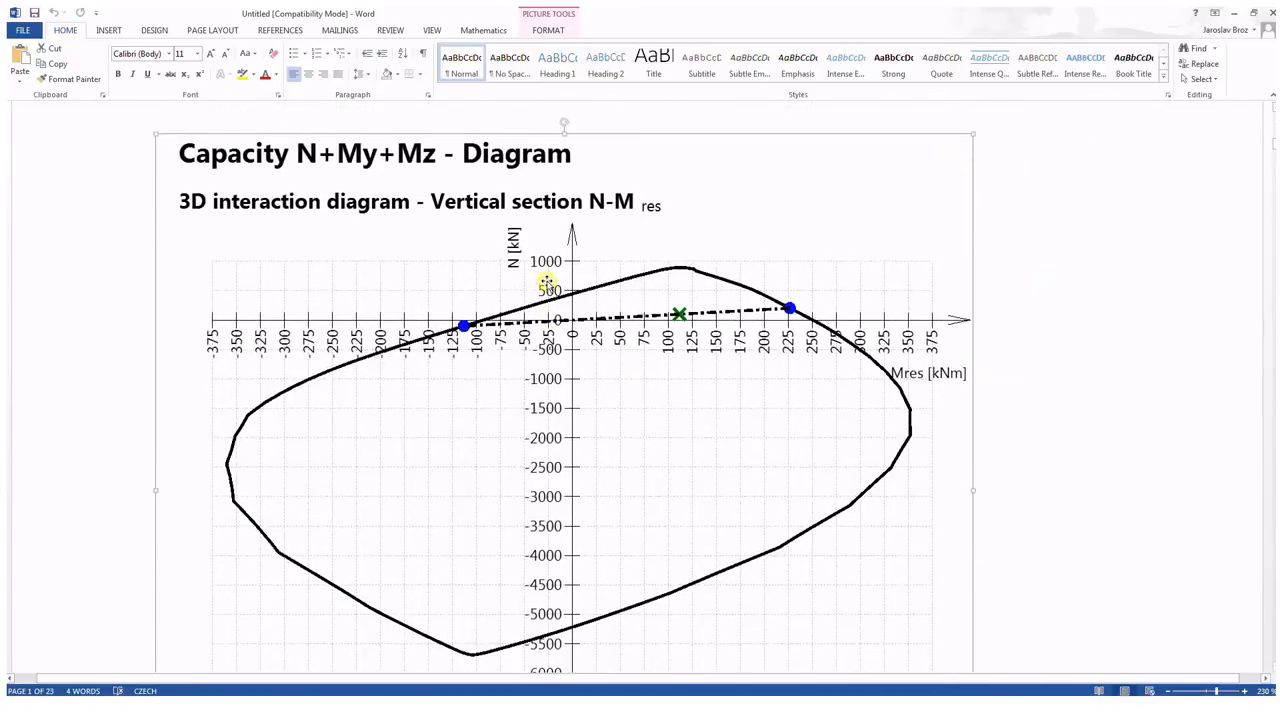
scroll("down", 3)
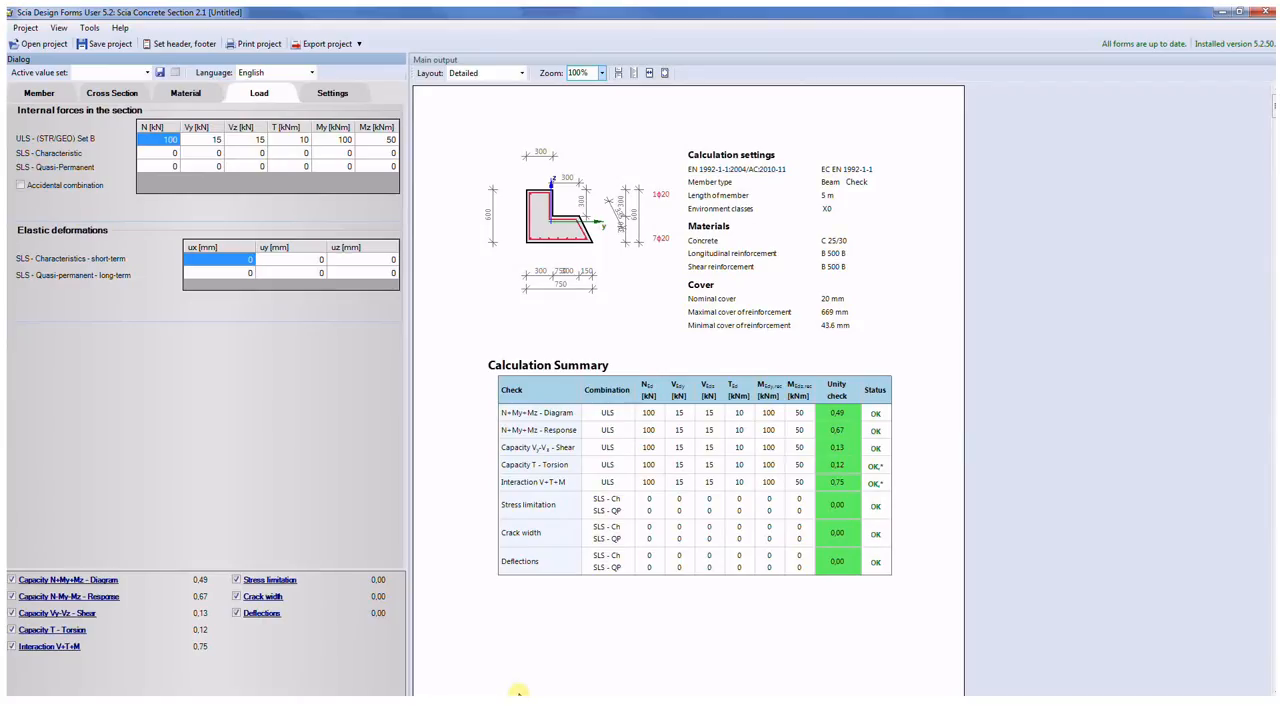
mouse_move(534, 674)
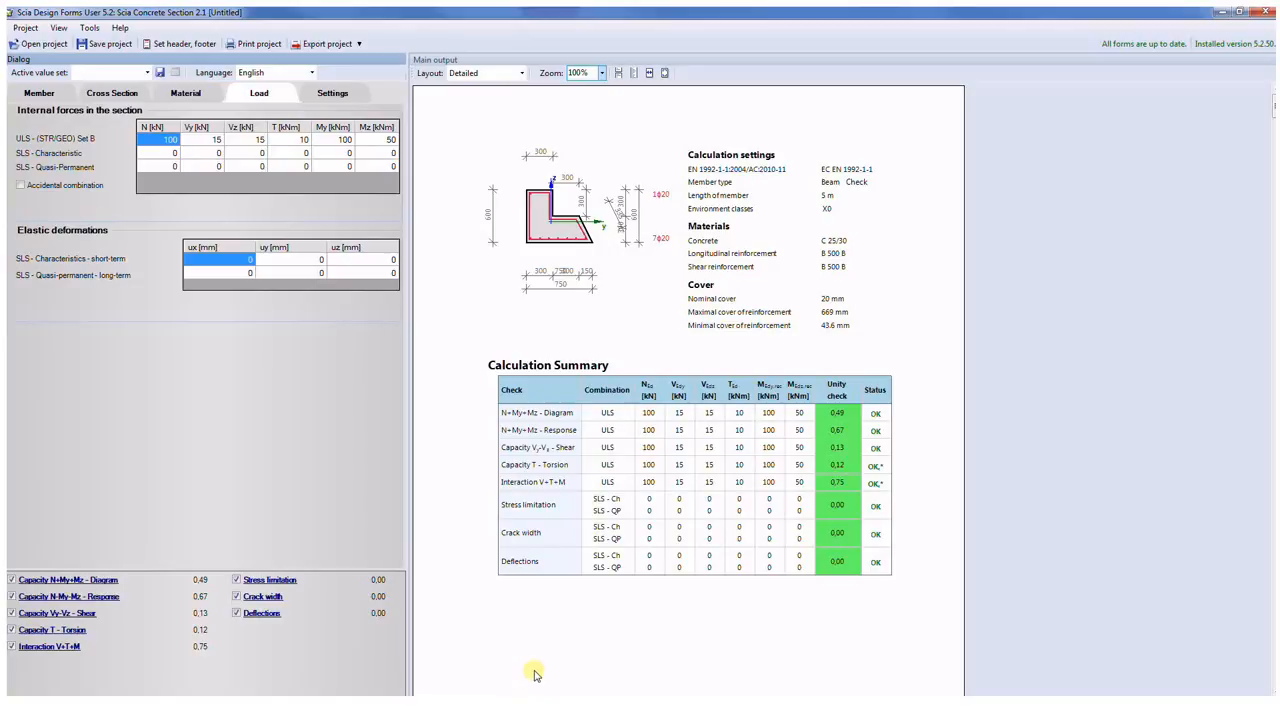